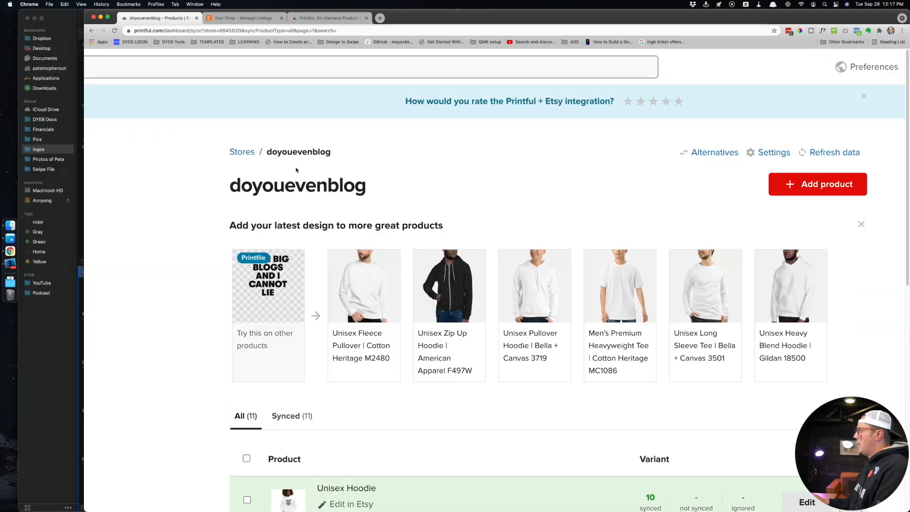
Step: Look over the store integrations list, then reach the printful.com home page
{"action": "left_click", "coordinate": [723, 331]}
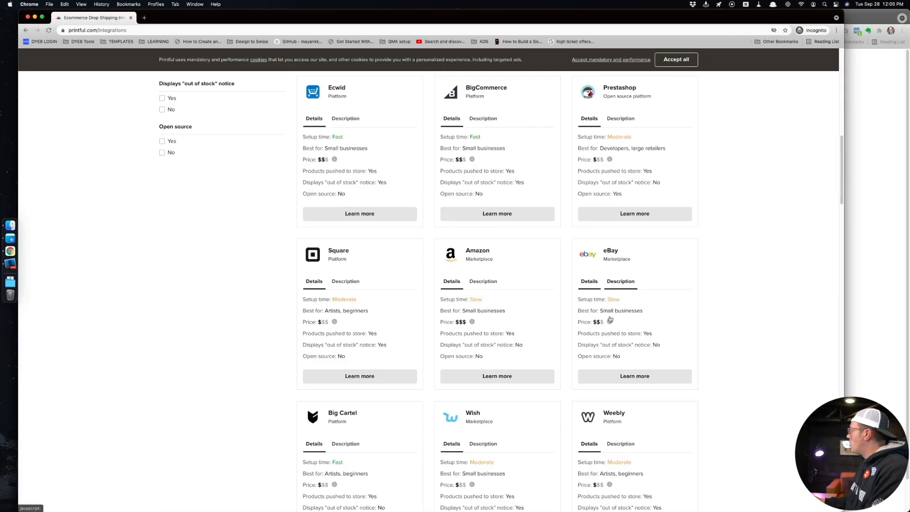
{"action": "scroll", "scroll_direction": "down", "scroll_amount": 3}
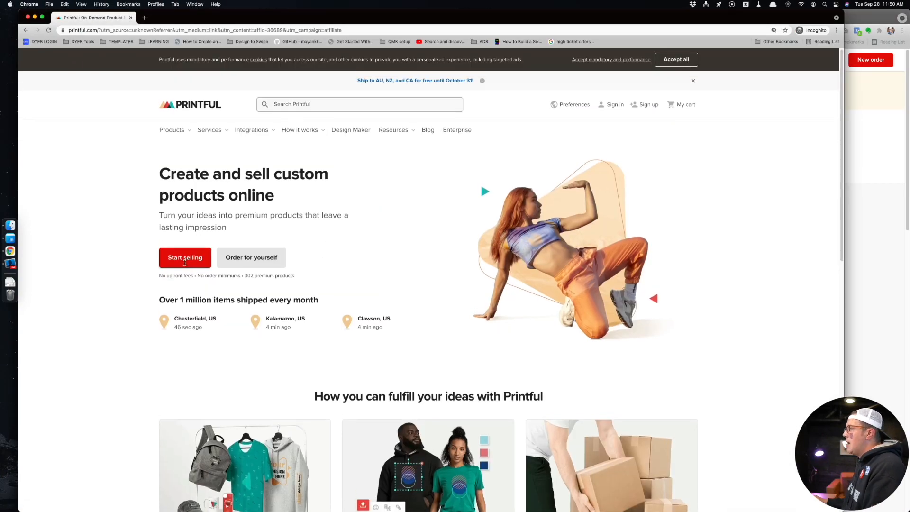
Step: Sign in, view Stores, peek at the doyouevenblog Etsy shop, and return
{"action": "left_click", "coordinate": [184, 257]}
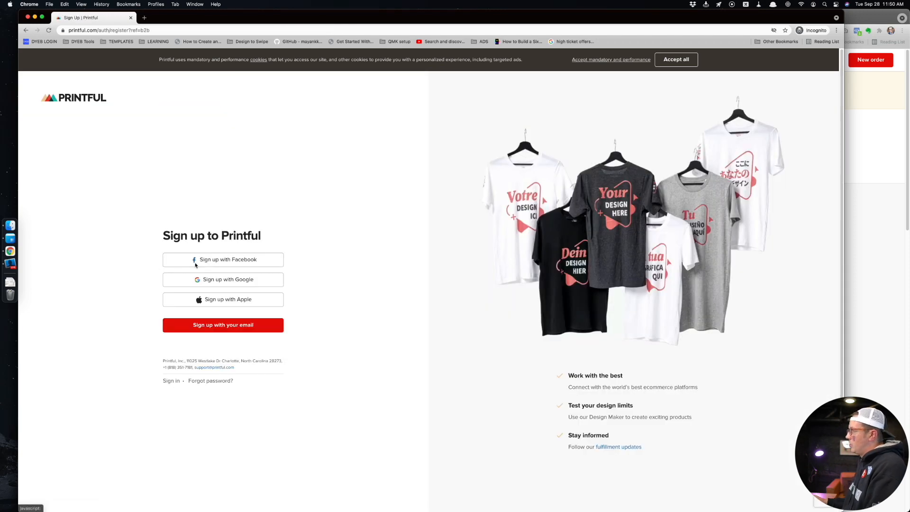
{"action": "mouse_move", "coordinate": [243, 191]}
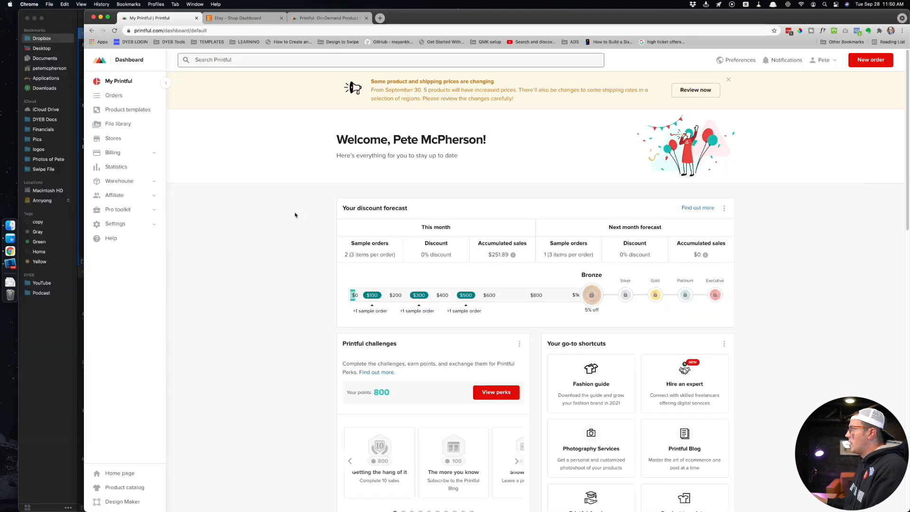
{"action": "mouse_move", "coordinate": [399, 275]}
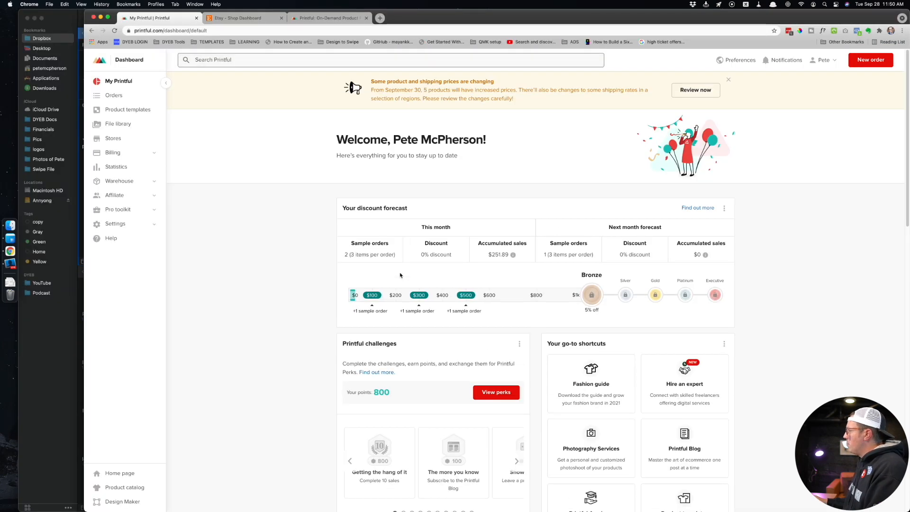
{"action": "left_click", "coordinate": [113, 138]}
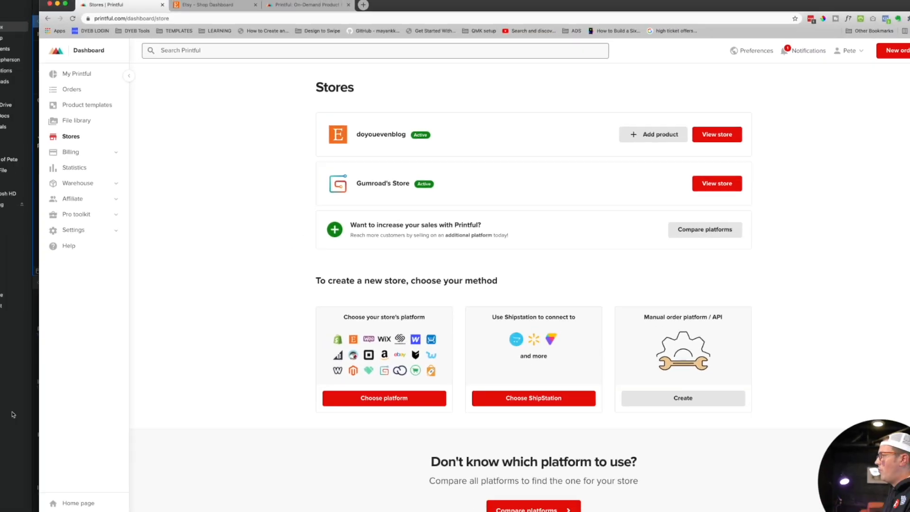
{"action": "left_click", "coordinate": [209, 5]}
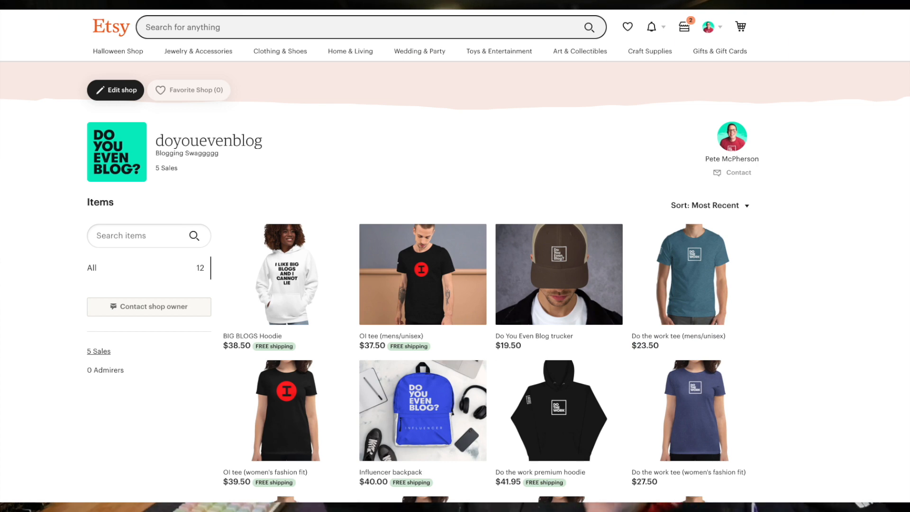
{"action": "left_click", "coordinate": [153, 17]}
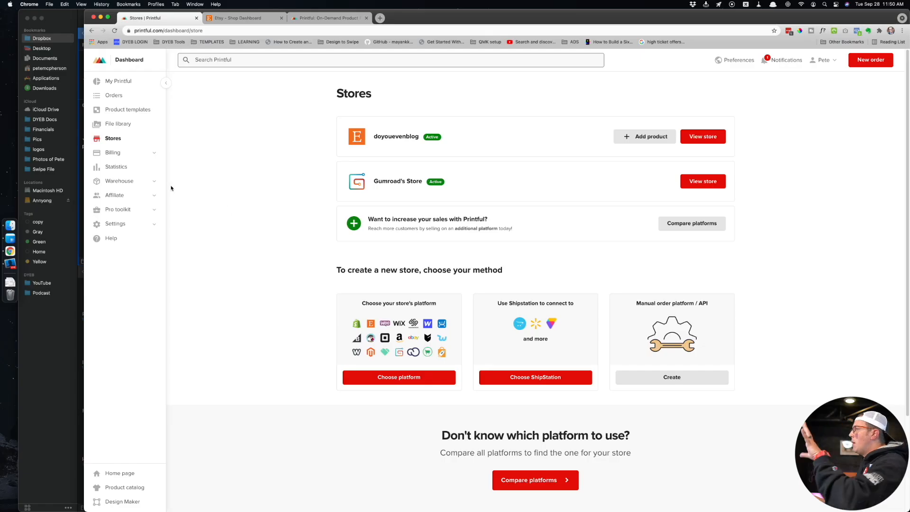
Step: Review the Etsy store's default settings and its shipping options
{"action": "left_click", "coordinate": [115, 223]}
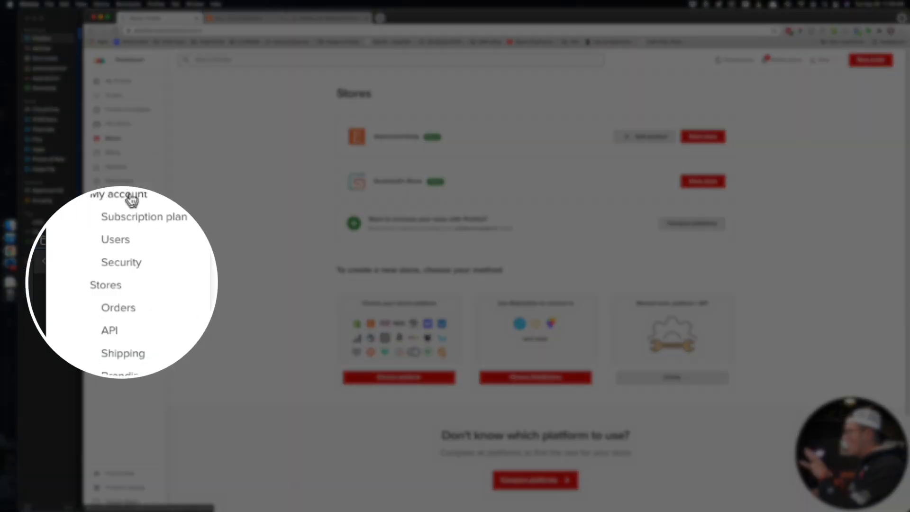
{"action": "left_click", "coordinate": [118, 194]}
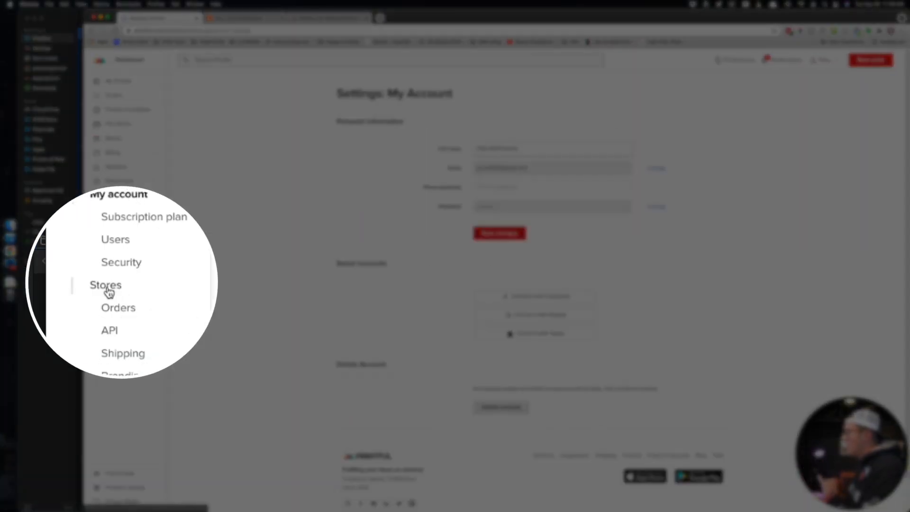
{"action": "left_click", "coordinate": [106, 285]}
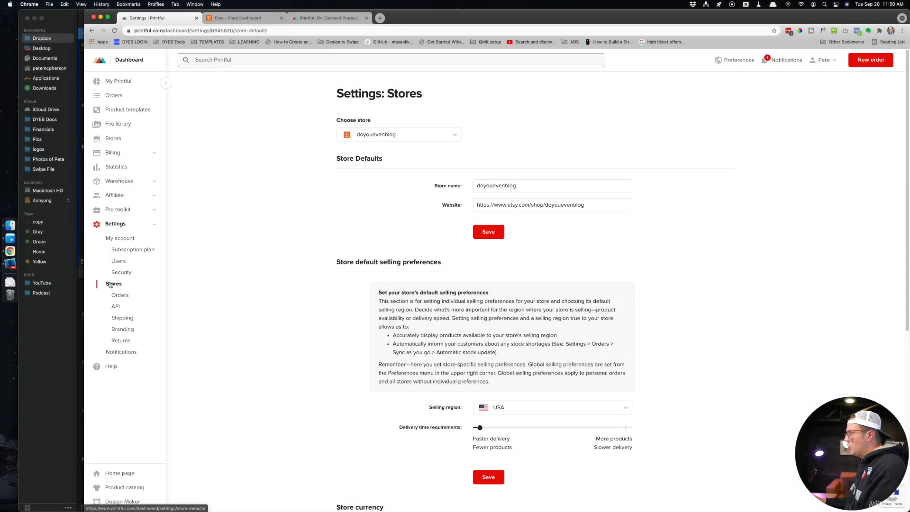
{"action": "mouse_move", "coordinate": [121, 284]}
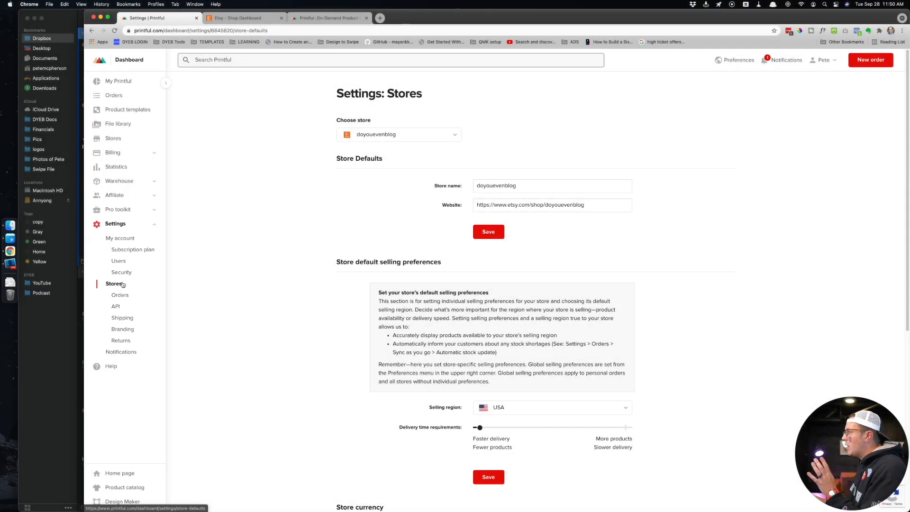
{"action": "mouse_move", "coordinate": [122, 328]}
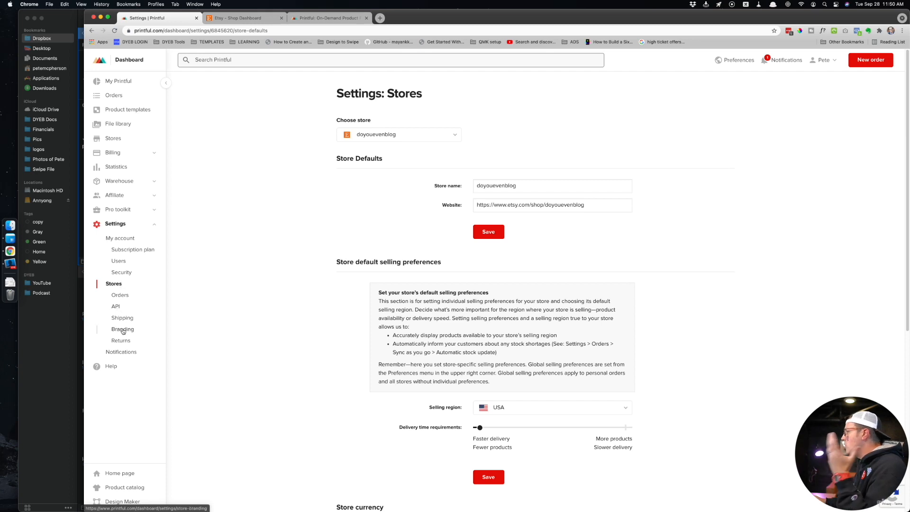
{"action": "left_click", "coordinate": [122, 318]}
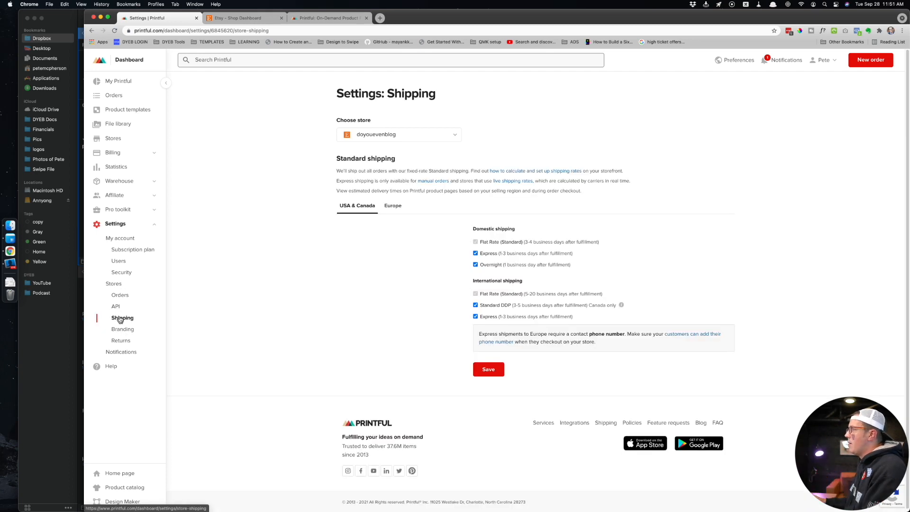
{"action": "left_click", "coordinate": [113, 284]}
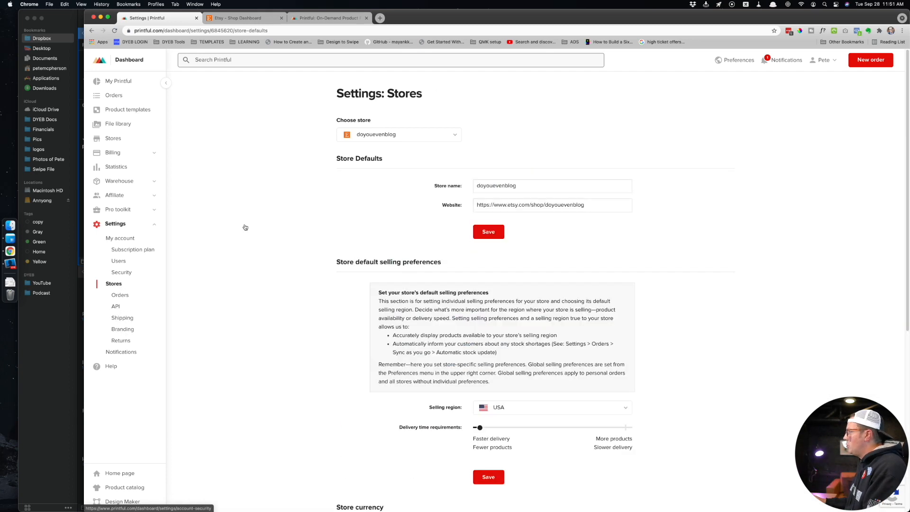
Step: Switch the store settings to Gumroad's Store and scroll through its defaults
{"action": "left_click", "coordinate": [398, 134]}
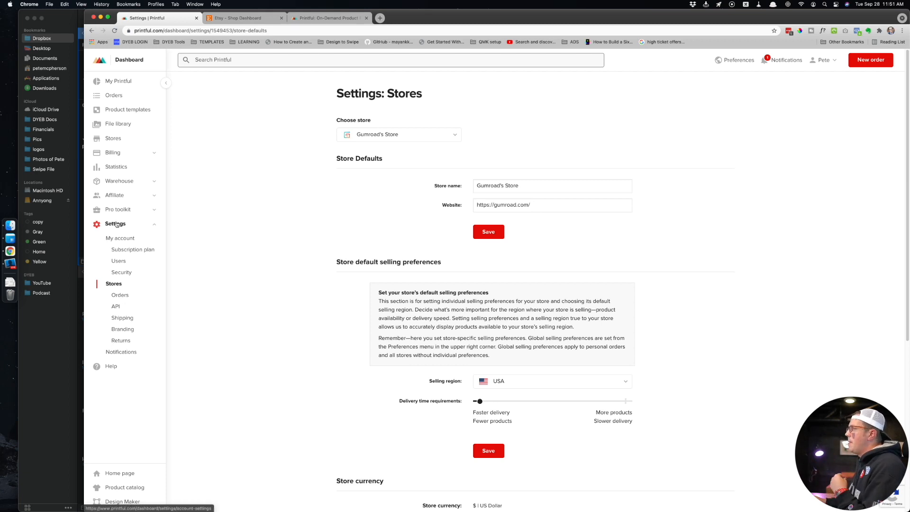
{"action": "mouse_move", "coordinate": [113, 285]}
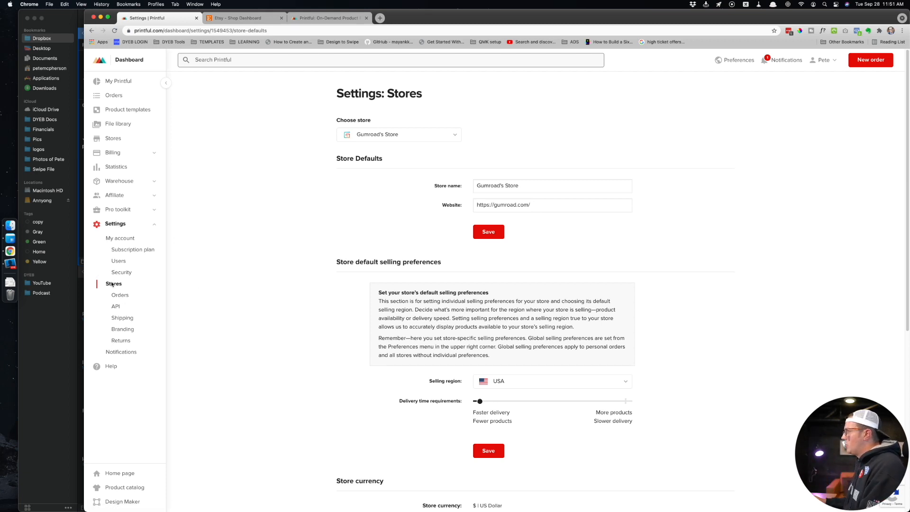
{"action": "scroll", "scroll_direction": "down", "scroll_amount": 3}
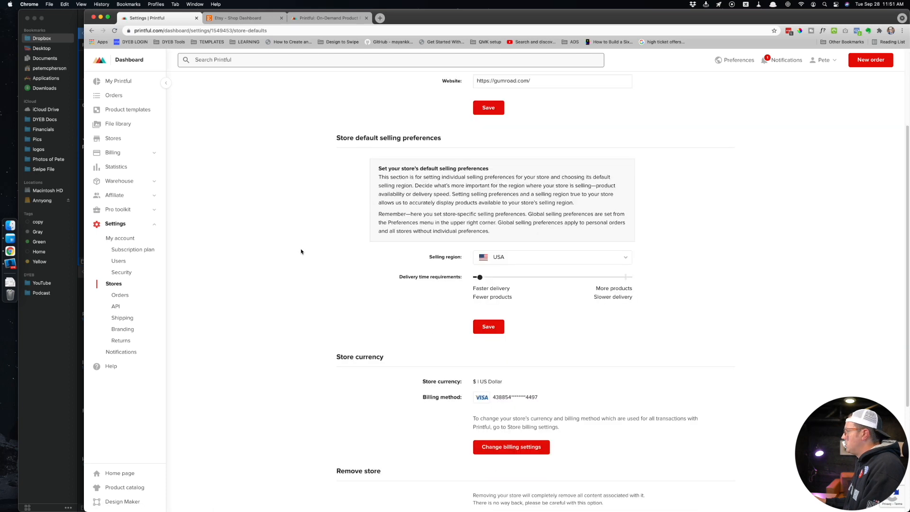
{"action": "scroll", "scroll_direction": "down", "scroll_amount": 3}
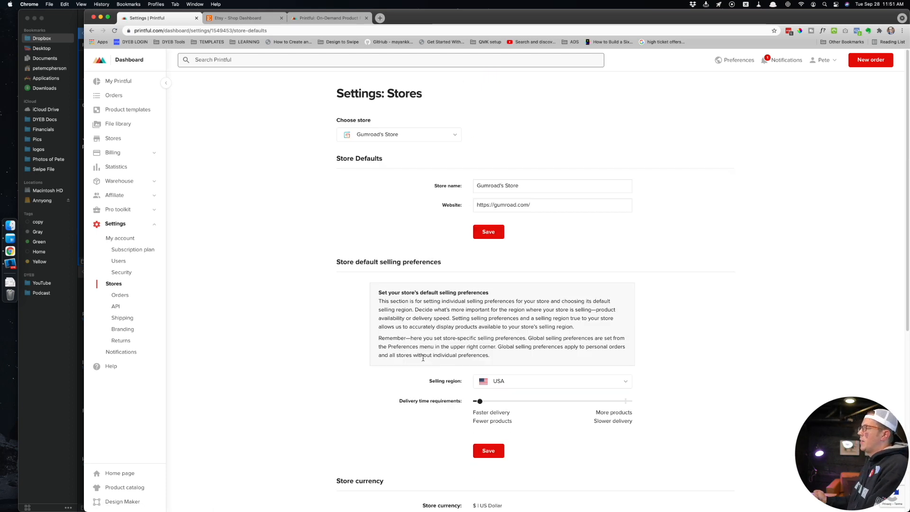
{"action": "mouse_move", "coordinate": [230, 191]}
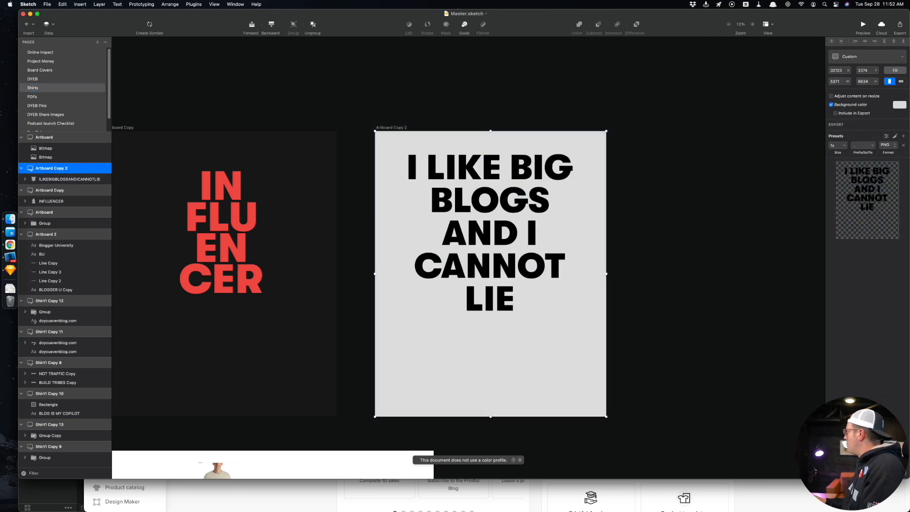
Step: Save the I LIKE BIG BLOGS artboard as a PNG in Downloads
{"action": "left_click", "coordinate": [900, 25]}
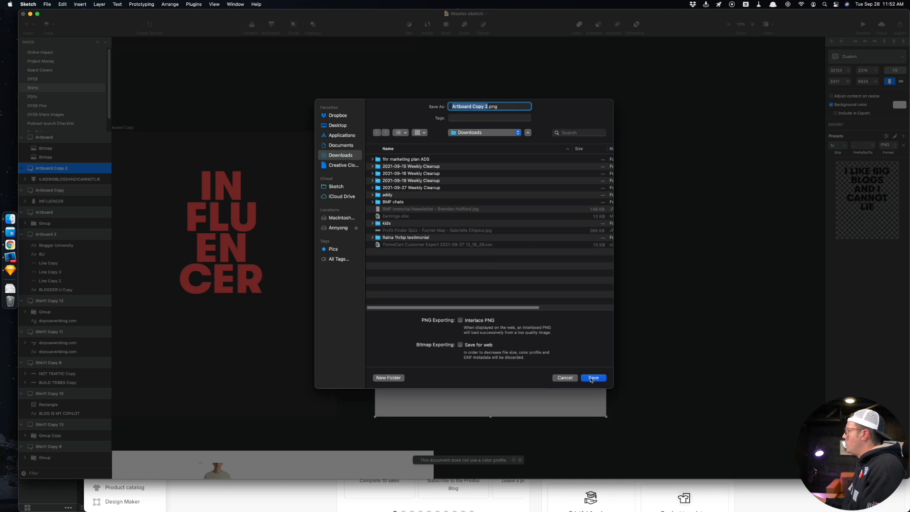
{"action": "left_click", "coordinate": [592, 377]}
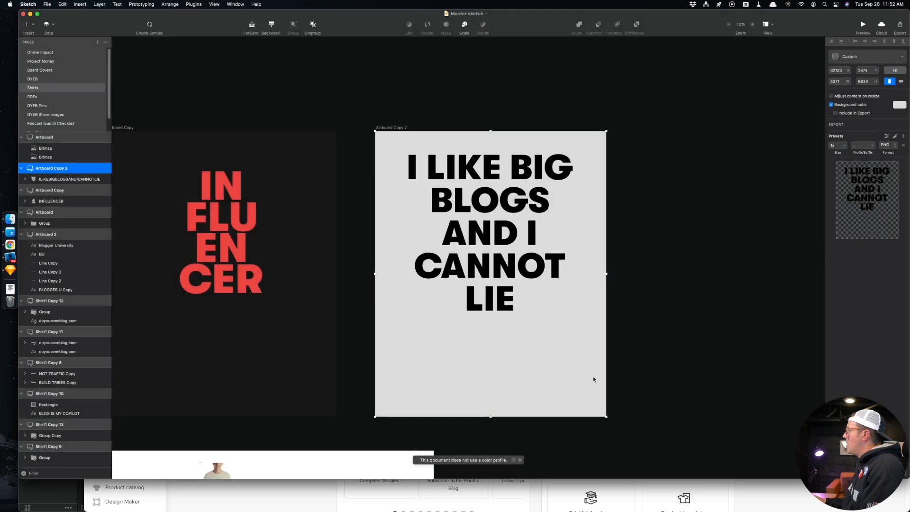
{"action": "mouse_move", "coordinate": [371, 117]}
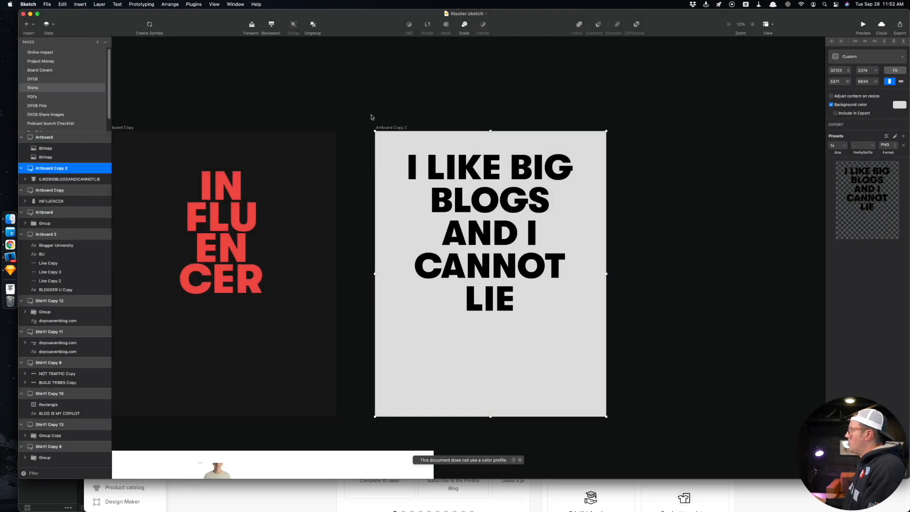
{"action": "mouse_move", "coordinate": [630, 351]}
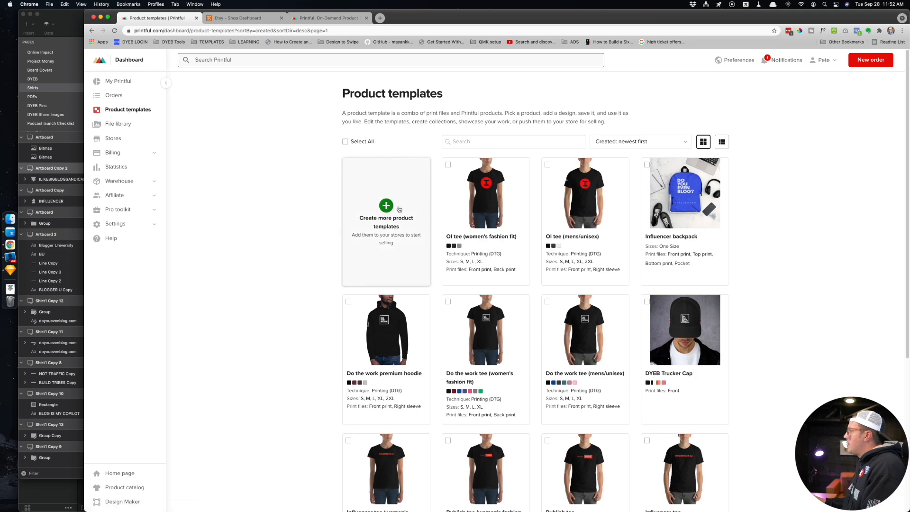
Step: Browse men's underwear and pick the All-Over Print Boxer Briefs template
{"action": "left_click", "coordinate": [385, 218]}
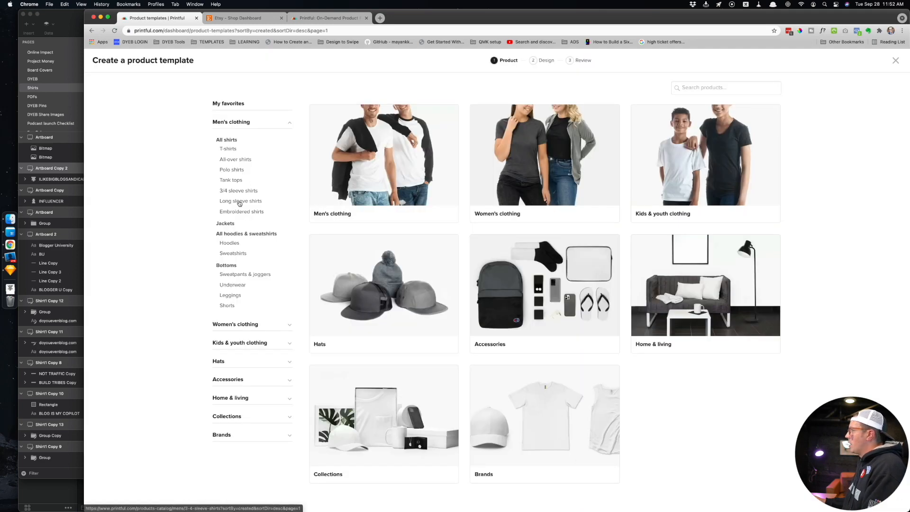
{"action": "left_click", "coordinate": [238, 191]}
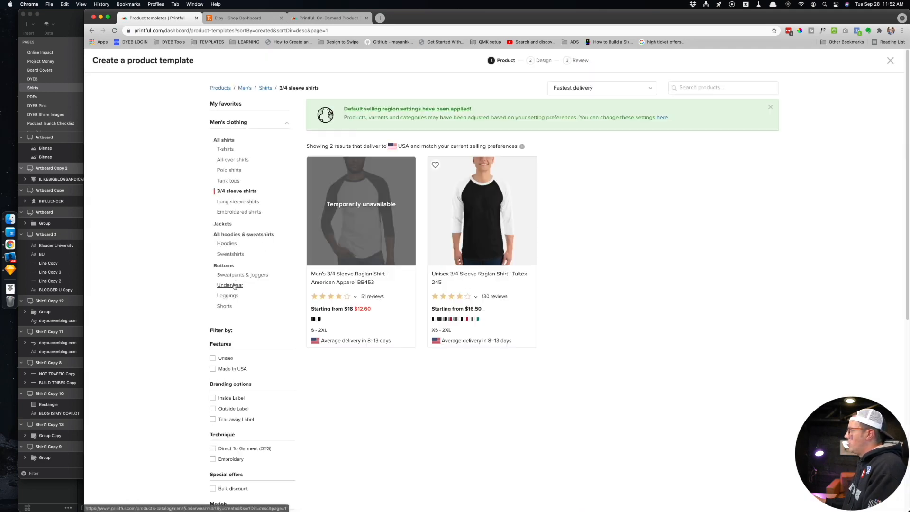
{"action": "left_click", "coordinate": [230, 285]}
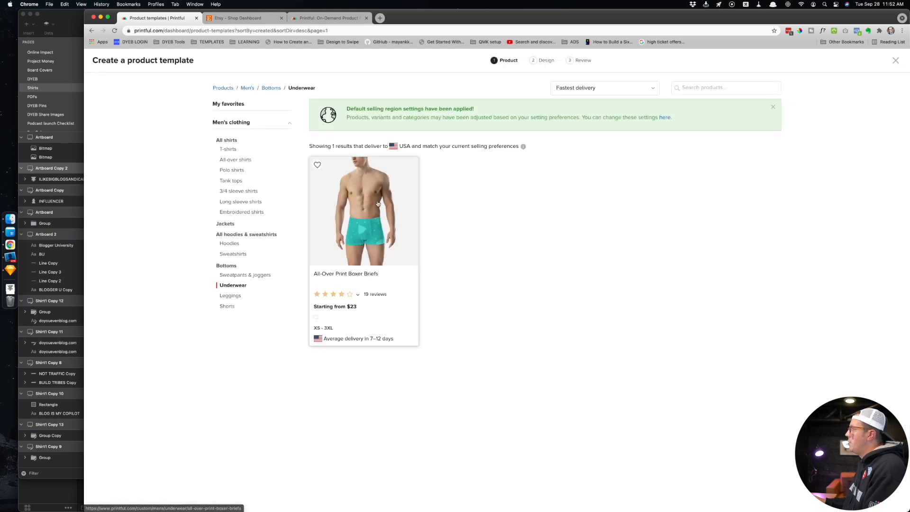
{"action": "left_click", "coordinate": [364, 210]}
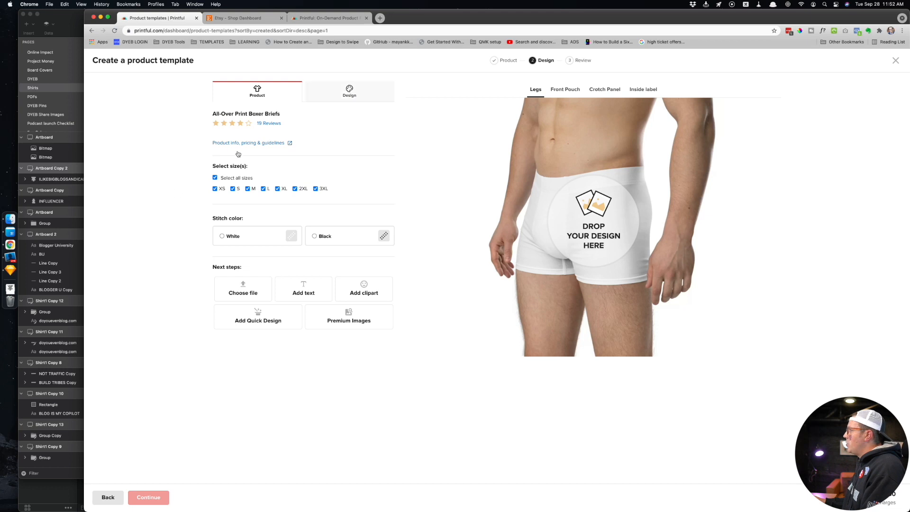
{"action": "scroll", "scroll_direction": "down", "scroll_amount": 3}
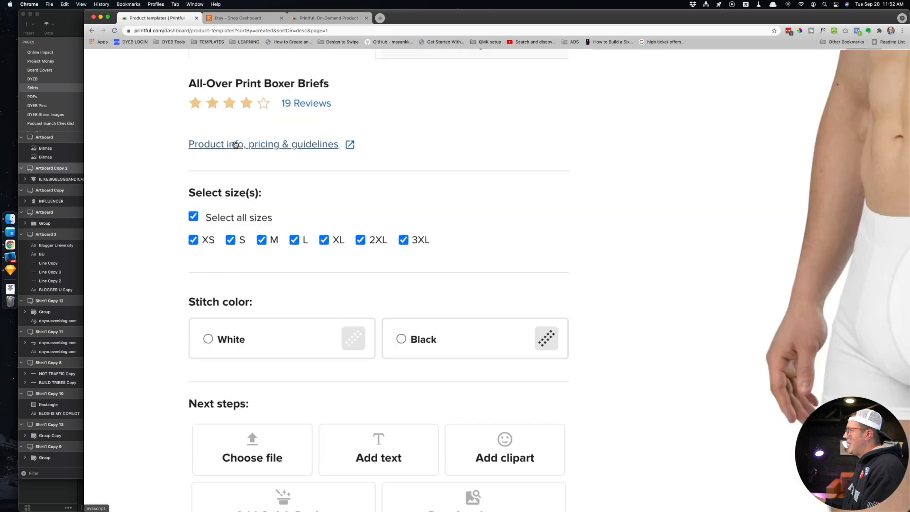
Step: Check the boxer briefs' info, pricing, print file templates and reviews, then close them
{"action": "left_click", "coordinate": [263, 144]}
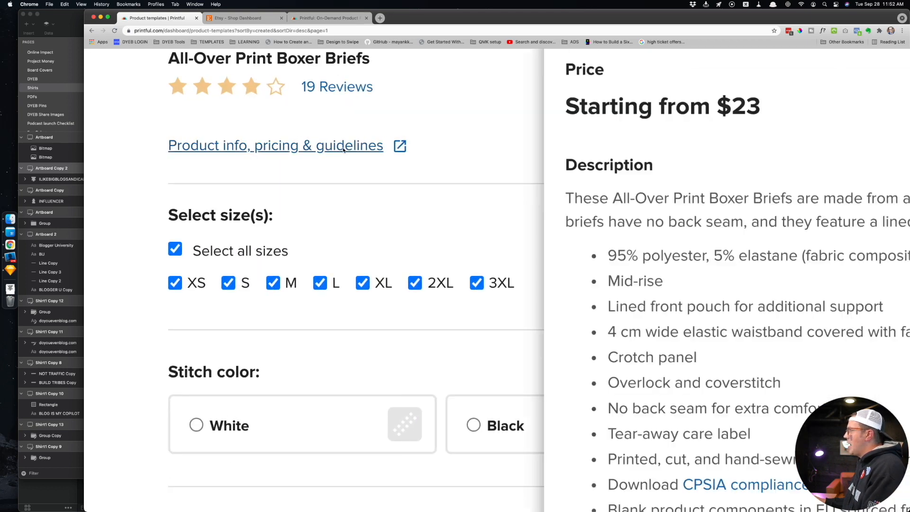
{"action": "left_click", "coordinate": [276, 145]}
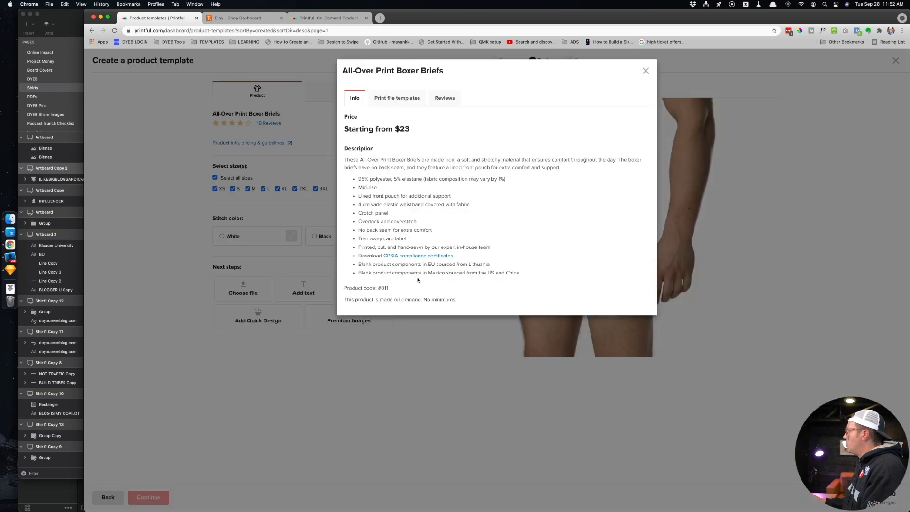
{"action": "left_click", "coordinate": [398, 97]}
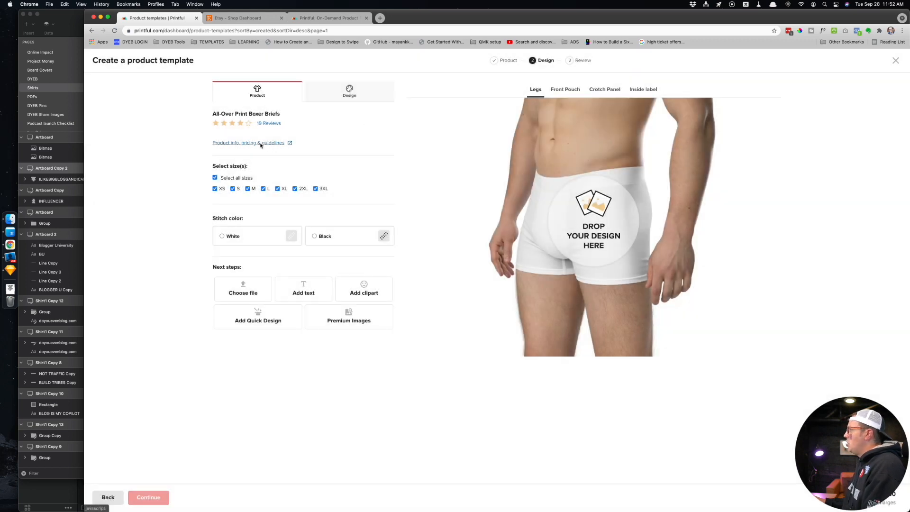
{"action": "left_click", "coordinate": [248, 142]}
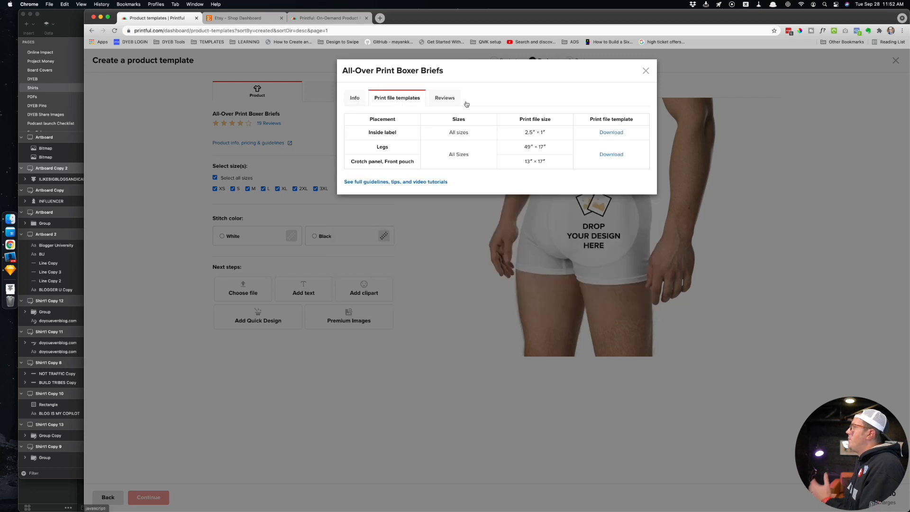
{"action": "left_click", "coordinate": [444, 97]}
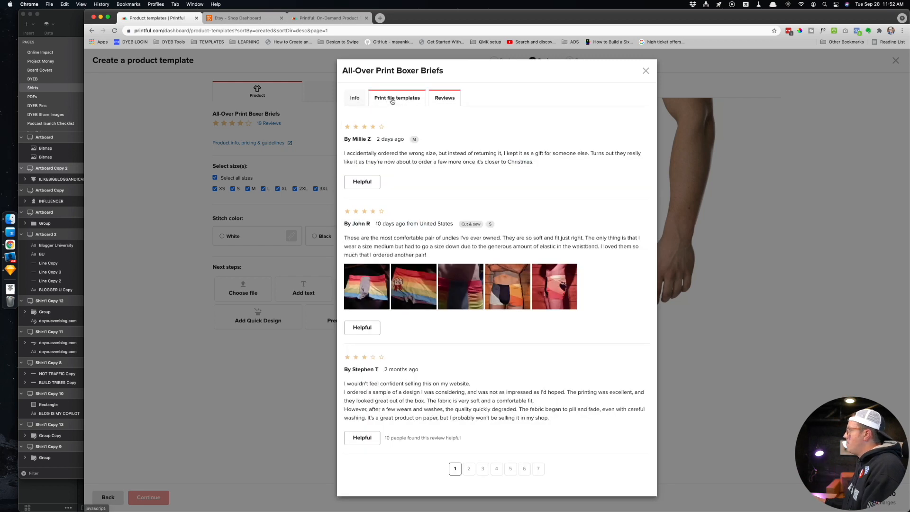
{"action": "left_click", "coordinate": [398, 98]}
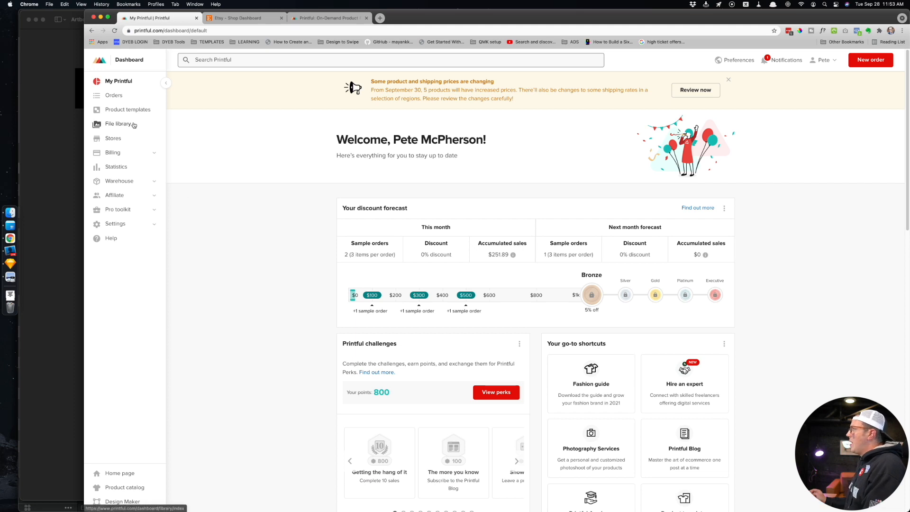
{"action": "mouse_move", "coordinate": [113, 138]}
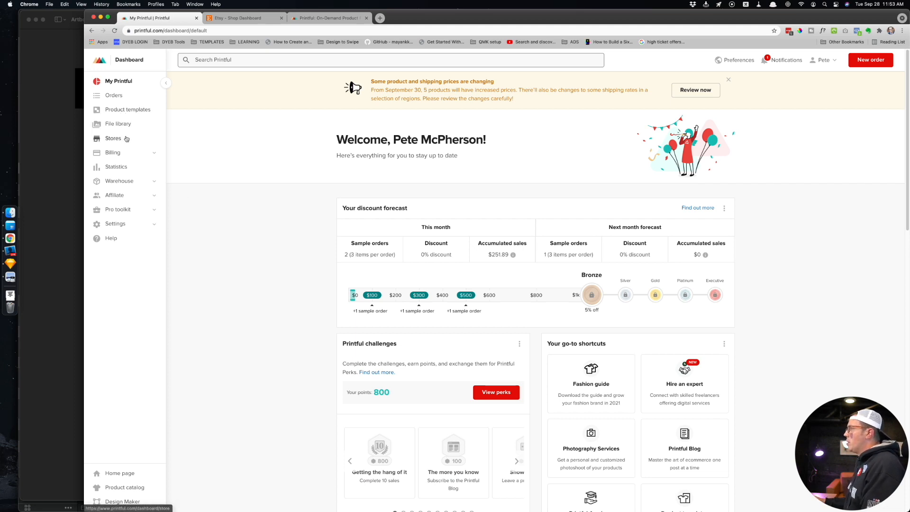
Step: Go to the doyouevenblog store's saved product templates
{"action": "left_click", "coordinate": [113, 138]}
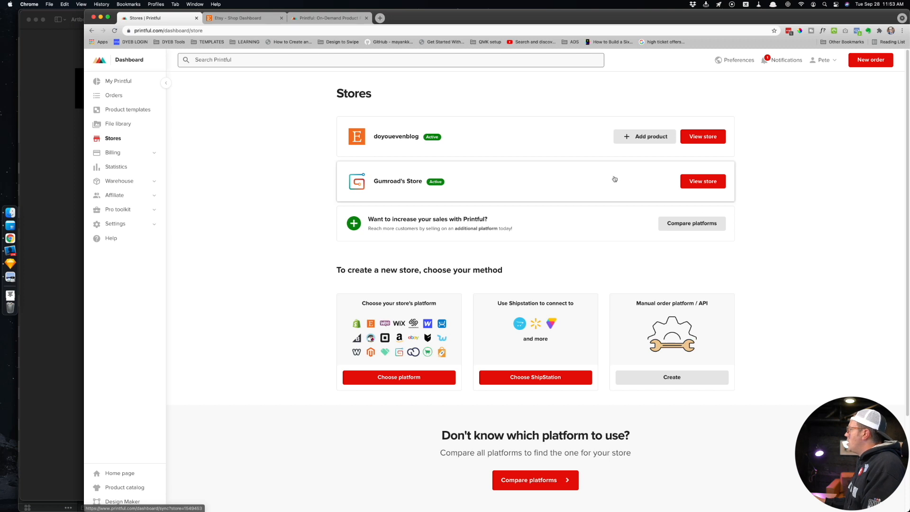
{"action": "left_click", "coordinate": [702, 136]}
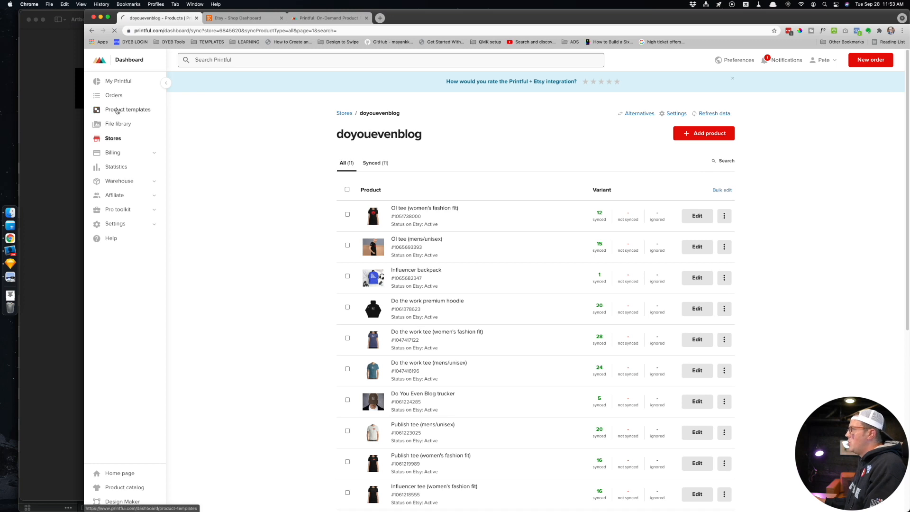
{"action": "left_click", "coordinate": [127, 109]}
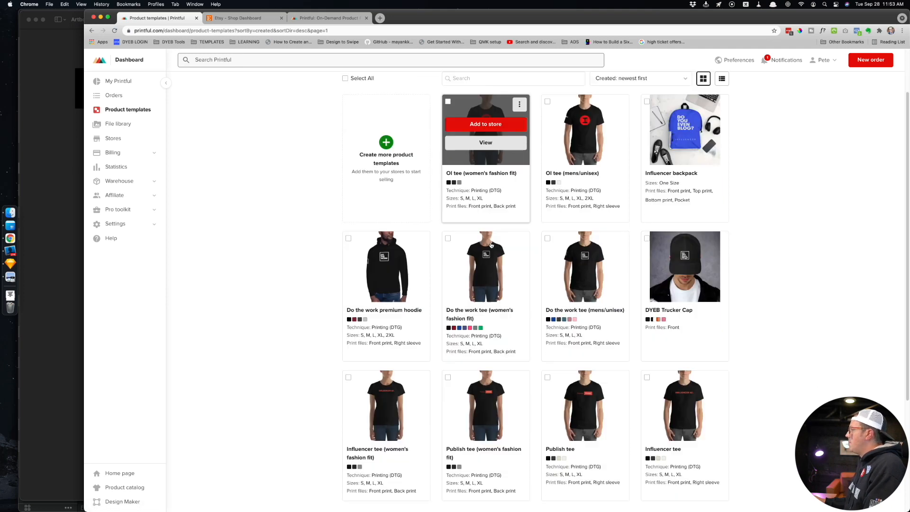
{"action": "scroll", "scroll_direction": "down", "scroll_amount": 3}
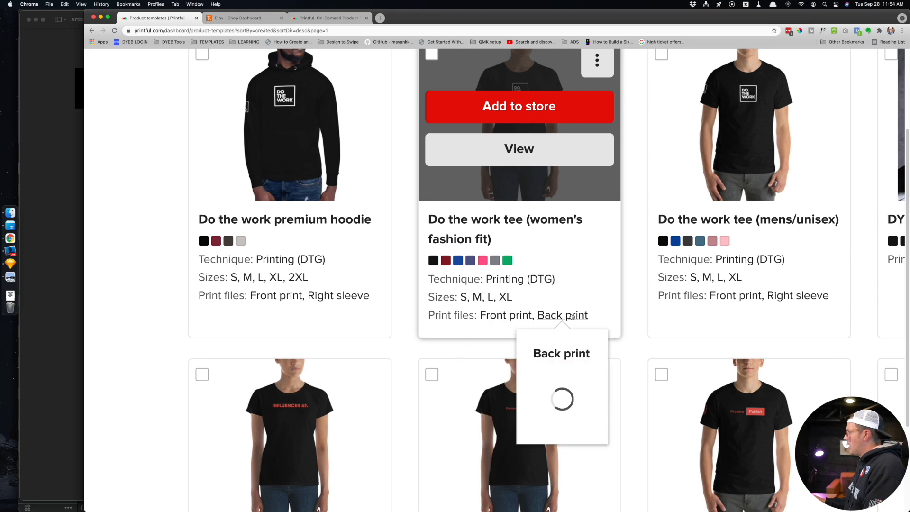
{"action": "scroll", "scroll_direction": "down", "scroll_amount": 3}
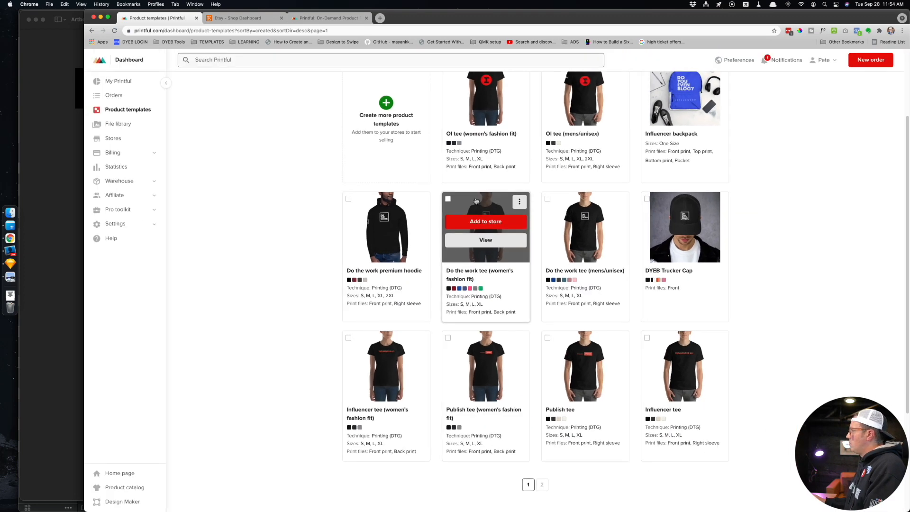
{"action": "scroll", "scroll_direction": "up", "scroll_amount": 3}
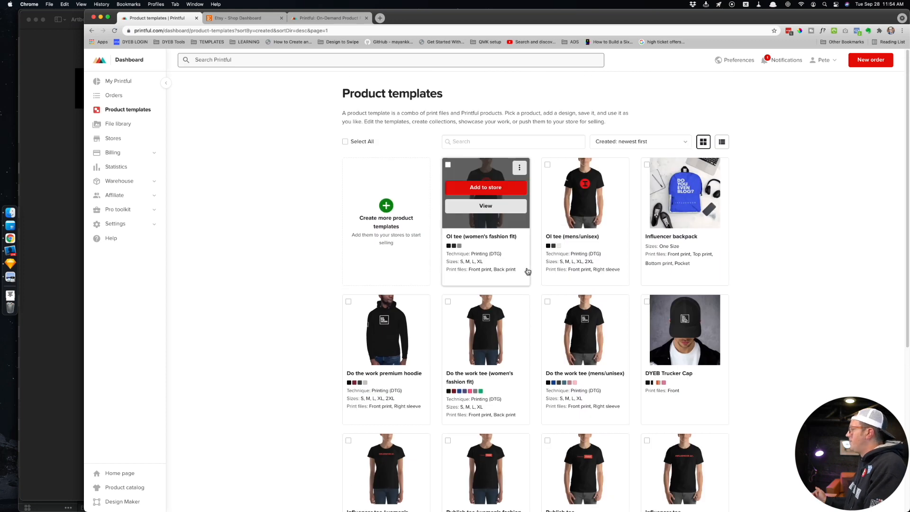
{"action": "mouse_move", "coordinate": [119, 114]}
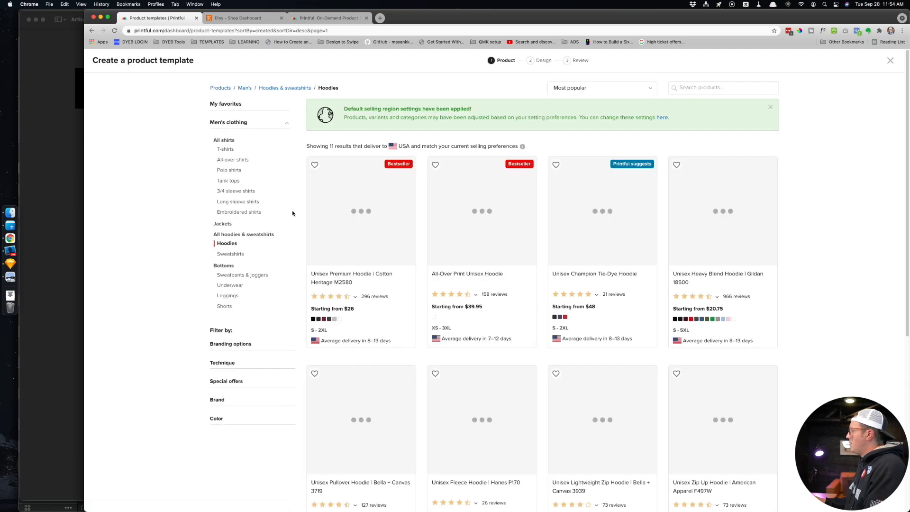
Step: Choose the Unisex Premium Hoodie | Cotton Heritage M2580 for the new template
{"action": "scroll", "scroll_direction": "down", "scroll_amount": 3}
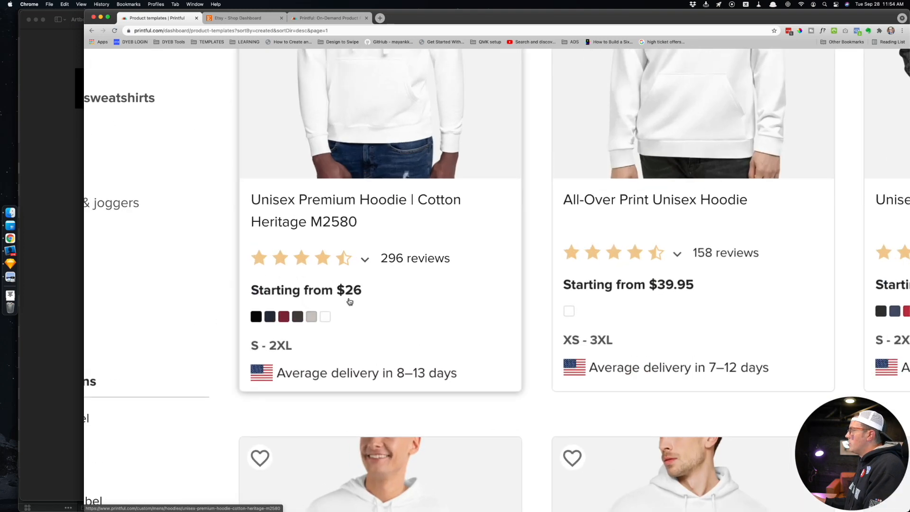
{"action": "scroll", "scroll_direction": "down", "scroll_amount": 3}
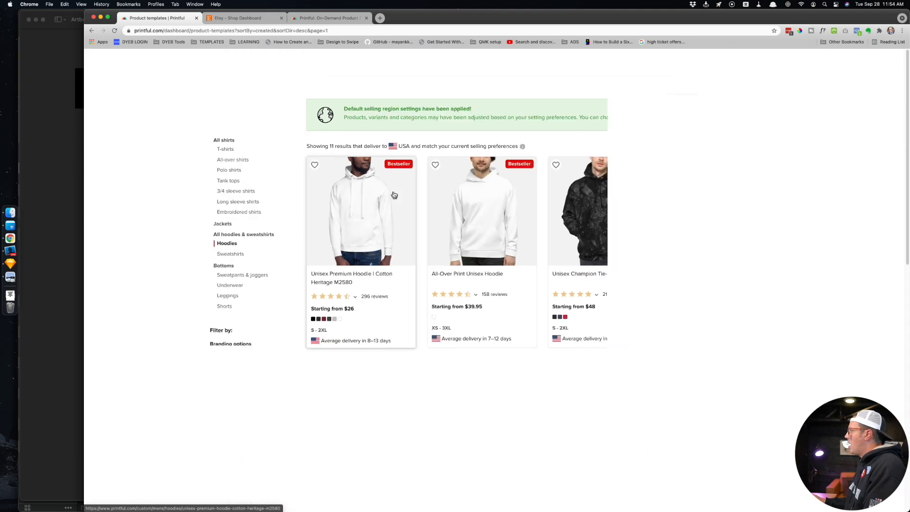
{"action": "scroll", "scroll_direction": "down", "scroll_amount": 3}
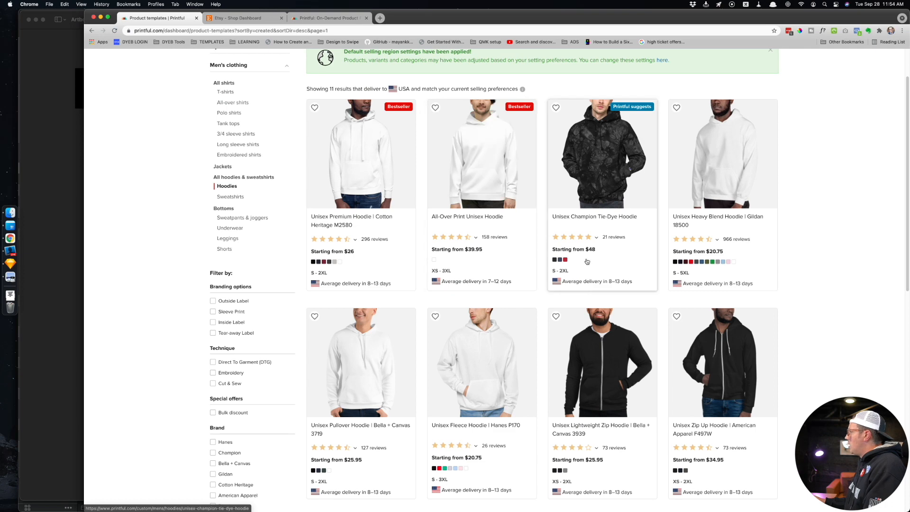
{"action": "scroll", "scroll_direction": "down", "scroll_amount": 3}
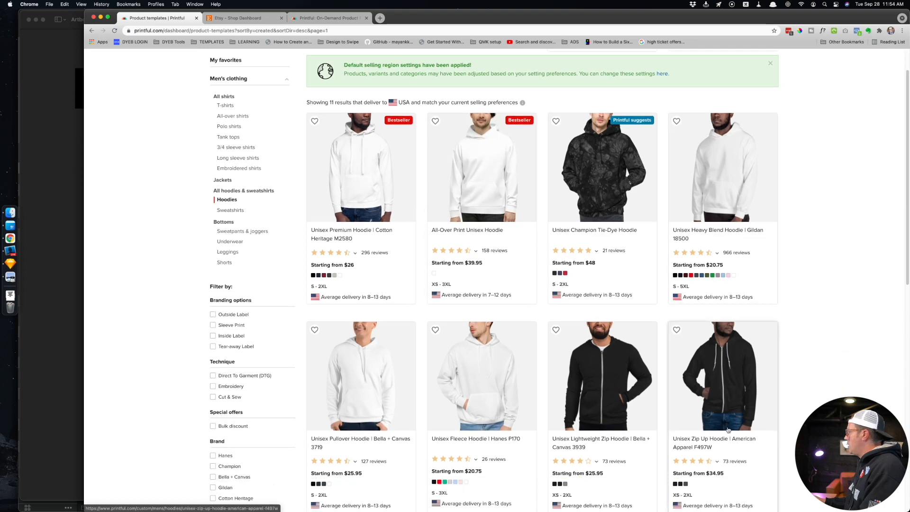
{"action": "left_click", "coordinate": [360, 167]}
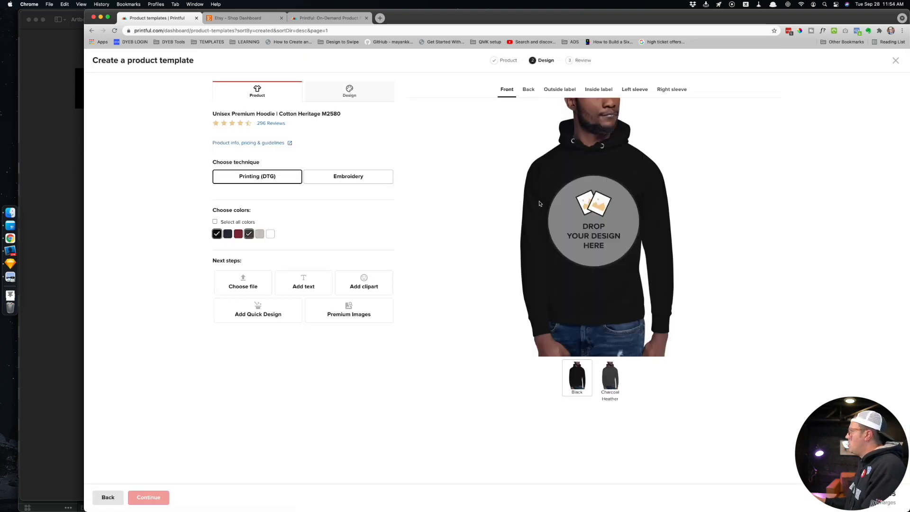
Step: Drop Artboard Copy 2.png from Downloads onto the black hoodie's front
{"action": "left_click", "coordinate": [349, 91]}
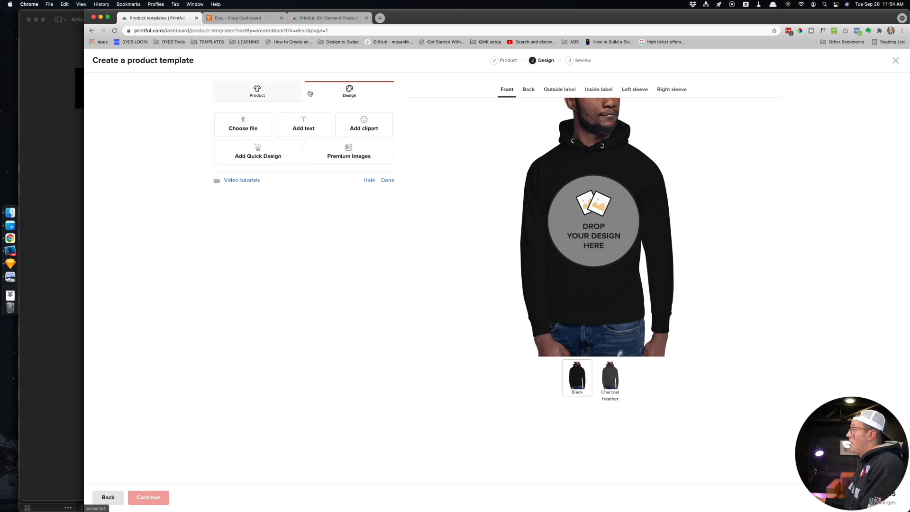
{"action": "left_click", "coordinate": [256, 91]}
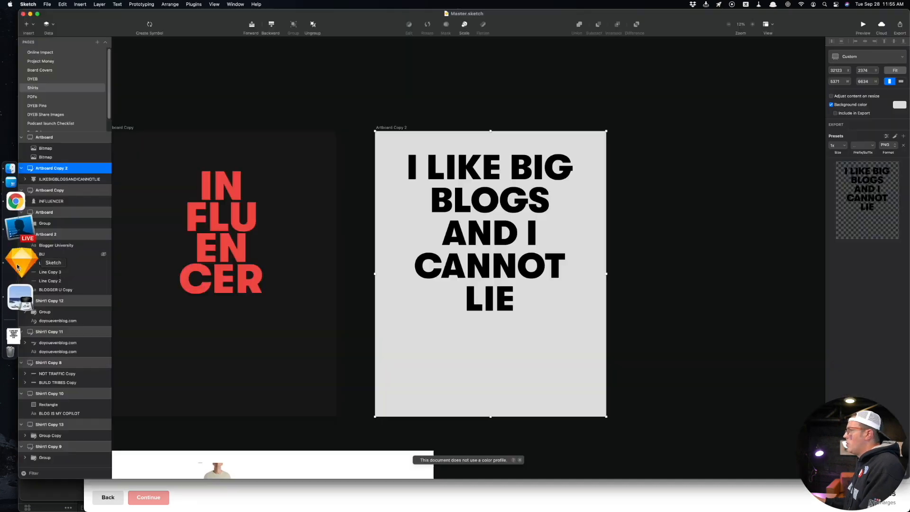
{"action": "left_click", "coordinate": [10, 200]}
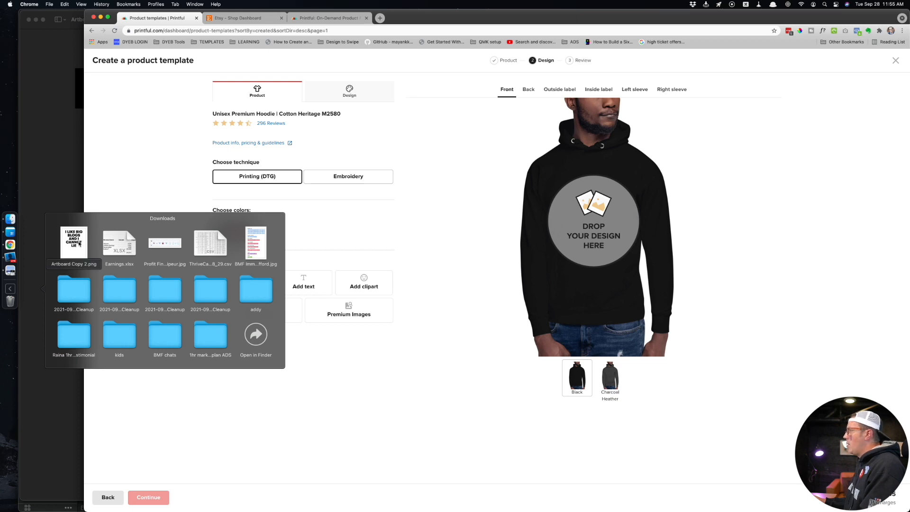
{"action": "left_click_drag", "start_coordinate": [74, 241], "coordinate": [483, 184]}
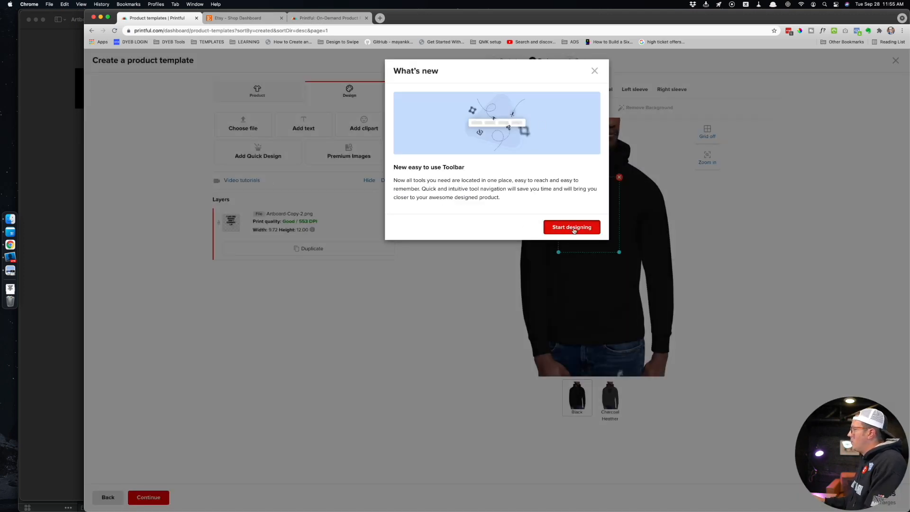
{"action": "left_click", "coordinate": [571, 227]}
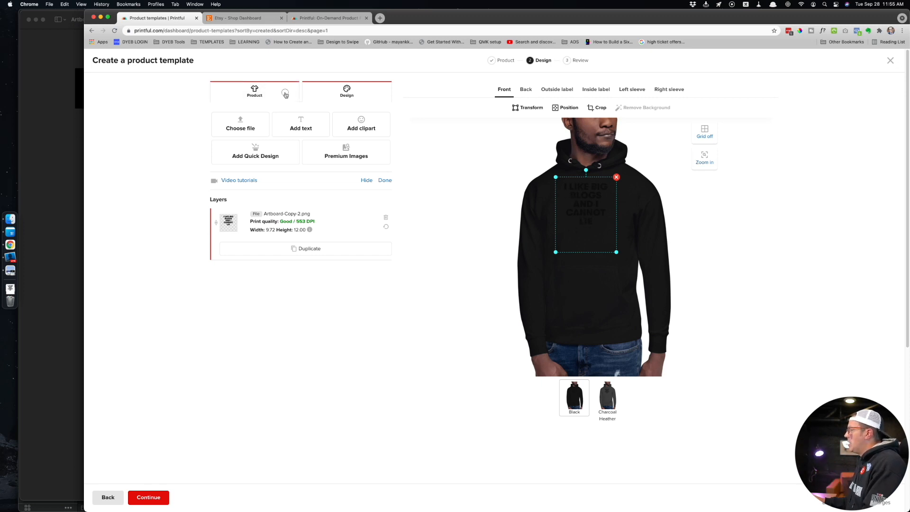
{"action": "left_click", "coordinate": [254, 91]}
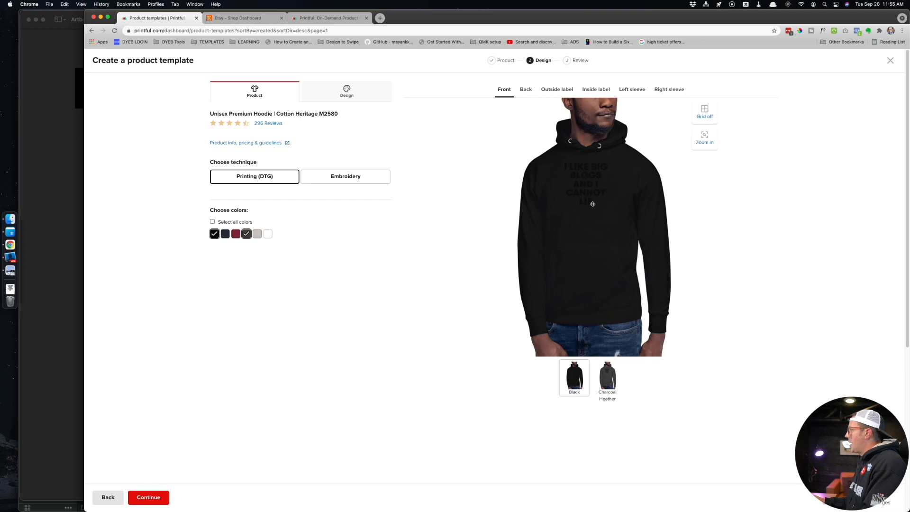
Step: Swap black for Carbon Grey and size the front artwork to about 12.4 × 15.4 inches
{"action": "left_click", "coordinate": [246, 233]}
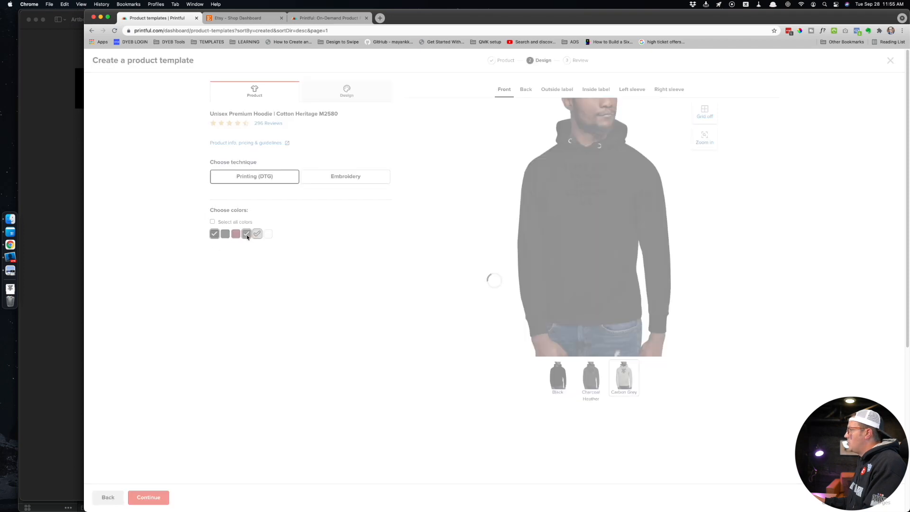
{"action": "left_click", "coordinate": [214, 234]}
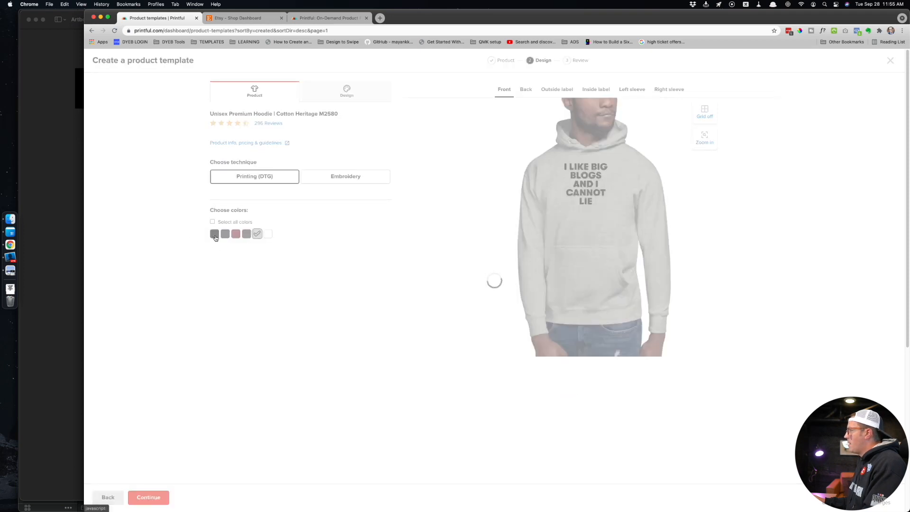
{"action": "left_click", "coordinate": [346, 91]}
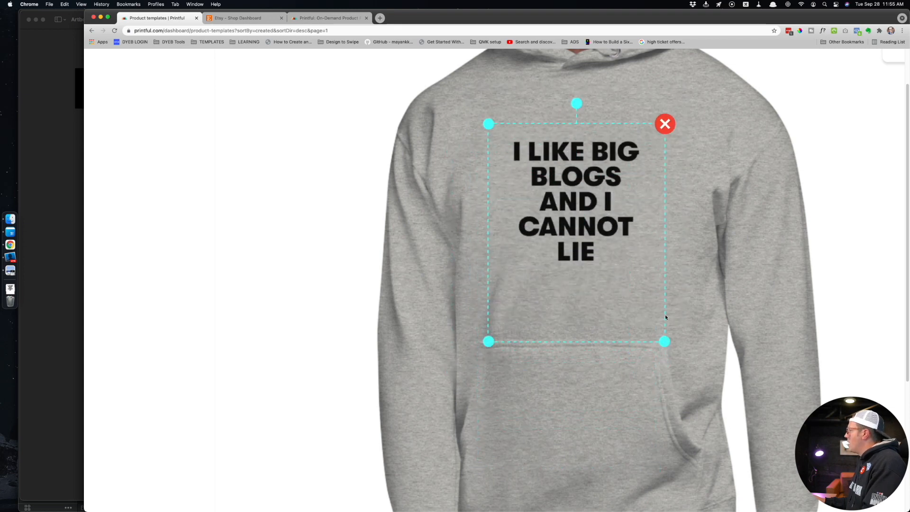
{"action": "left_click_drag", "start_coordinate": [664, 341], "coordinate": [730, 423]}
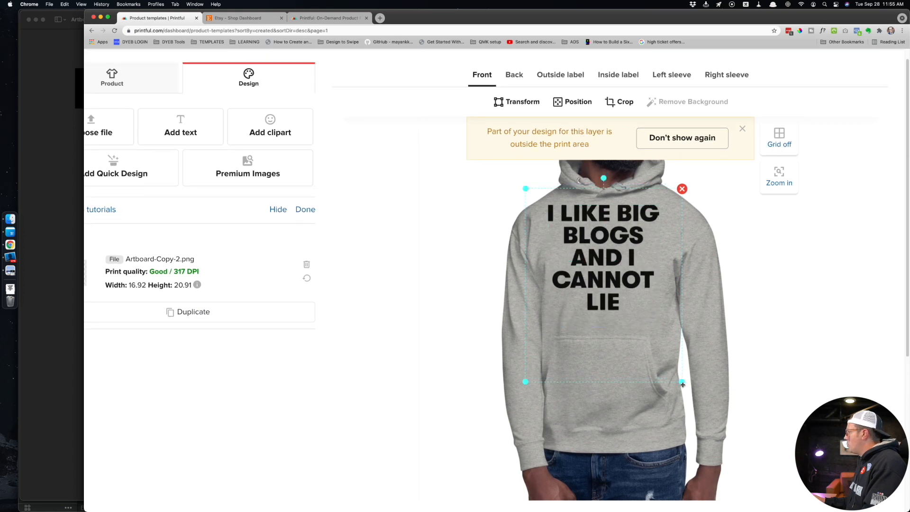
{"action": "left_click_drag", "start_coordinate": [682, 383], "coordinate": [662, 356]}
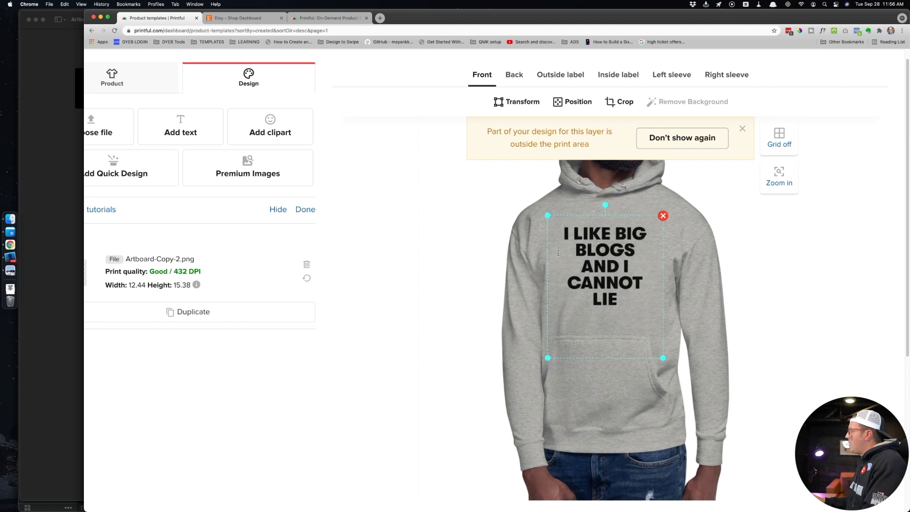
{"action": "mouse_move", "coordinate": [585, 323]}
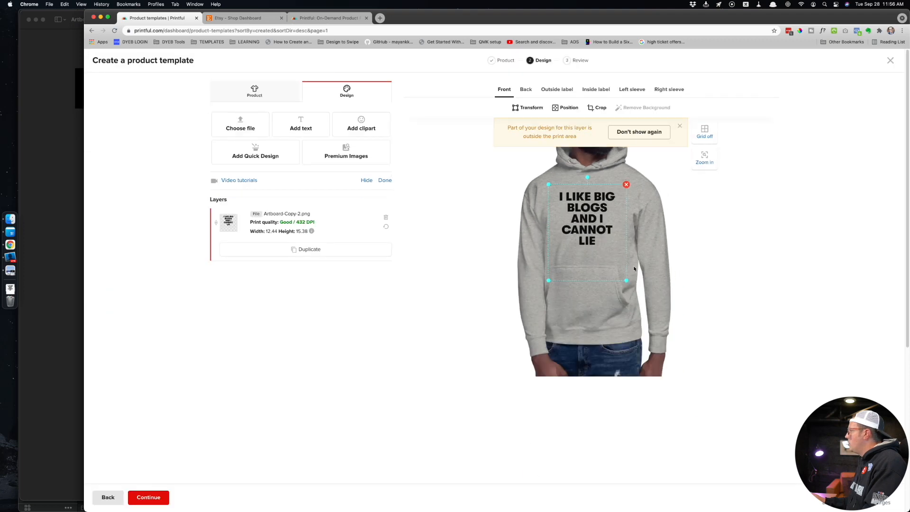
{"action": "mouse_move", "coordinate": [634, 256]}
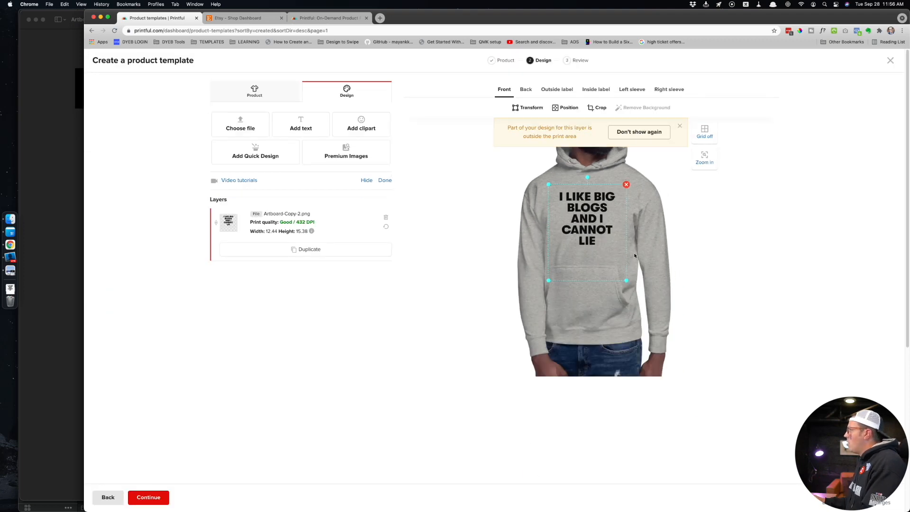
{"action": "mouse_move", "coordinate": [459, 171]}
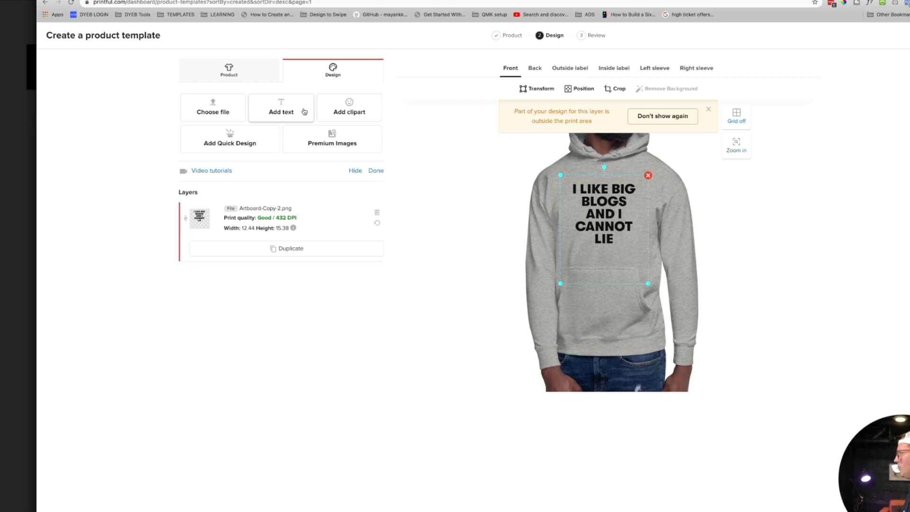
{"action": "left_click", "coordinate": [281, 111]}
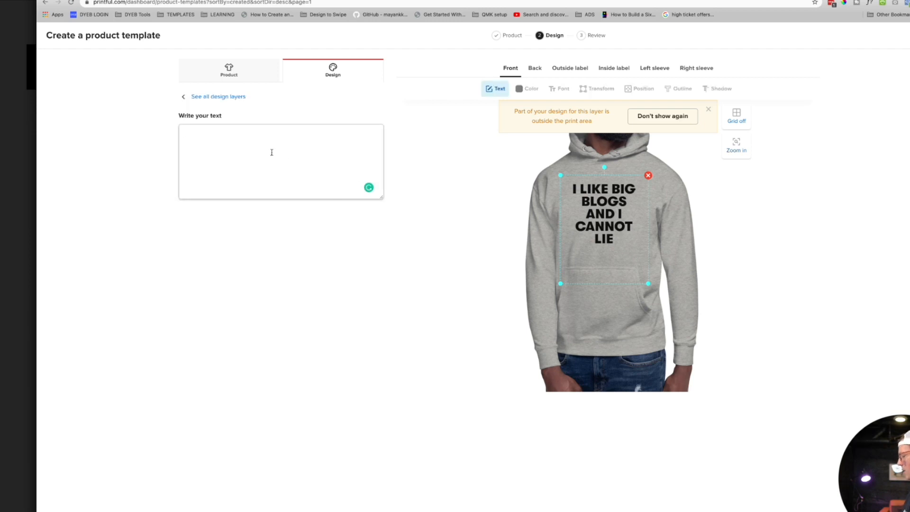
{"action": "type", "text": "I LIKE BIG BLOGS"}
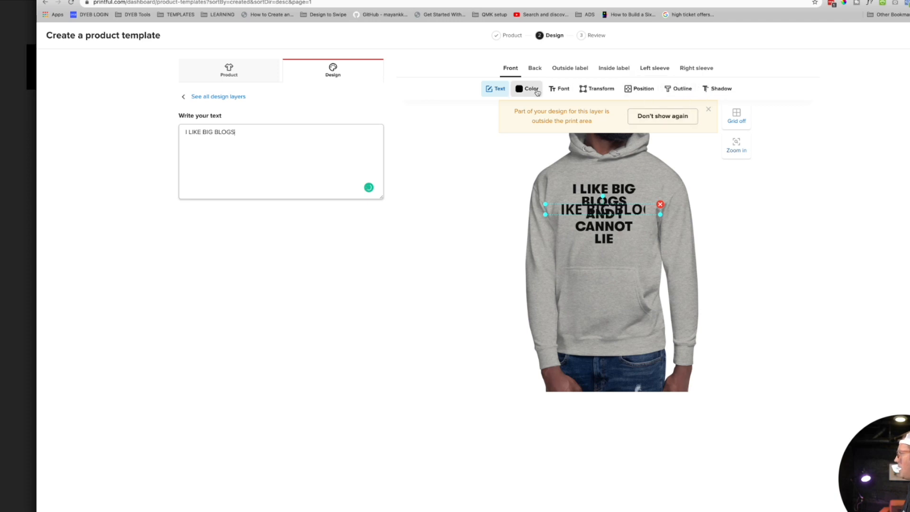
{"action": "left_click", "coordinate": [531, 88]}
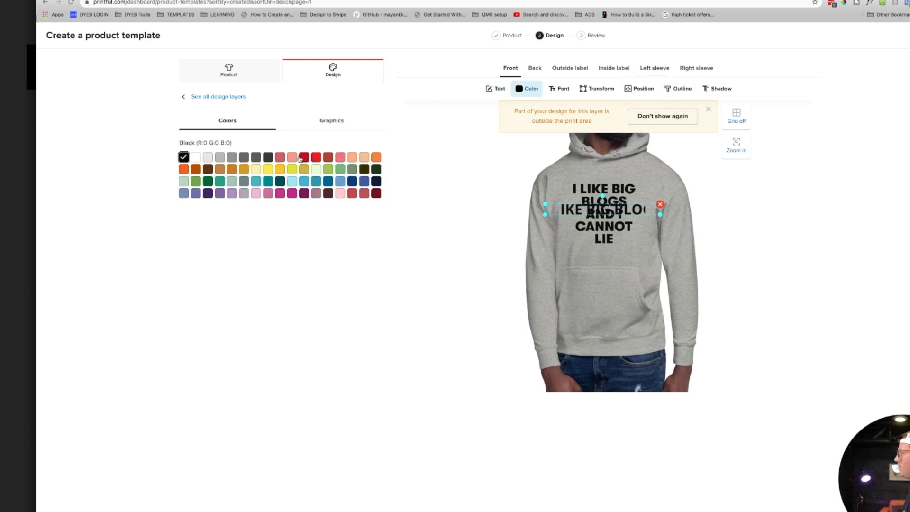
{"action": "left_click", "coordinate": [267, 169]}
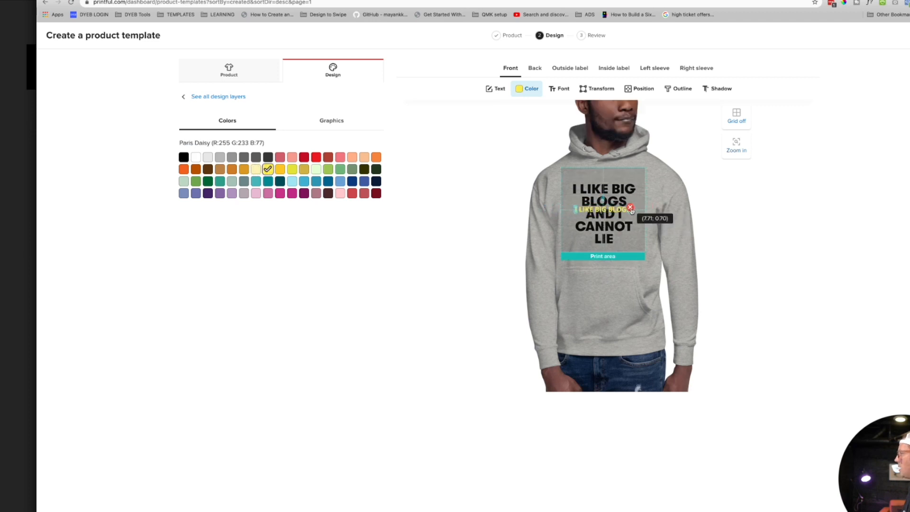
{"action": "left_click_drag", "start_coordinate": [603, 209], "coordinate": [604, 246]}
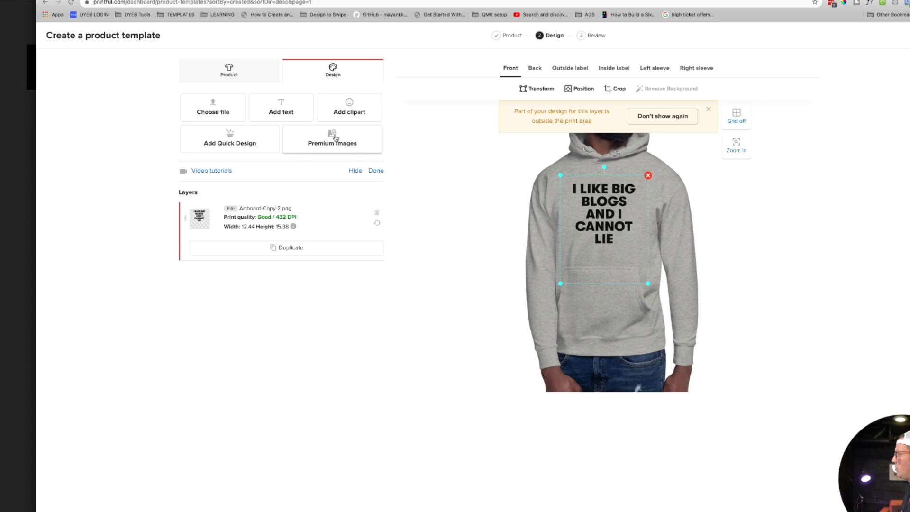
{"action": "left_click", "coordinate": [349, 108]}
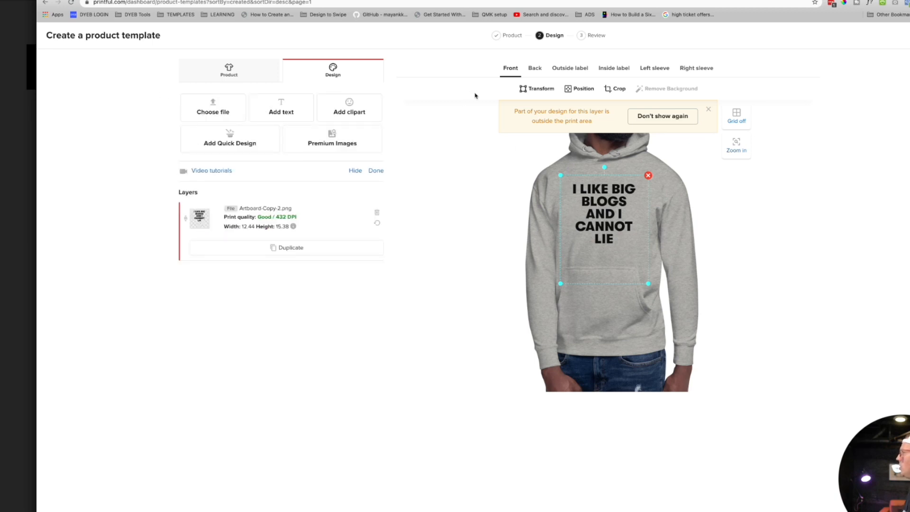
Step: Upload the DYEB logo and put it on the right sleeve at about 3 × 3 inches
{"action": "left_click", "coordinate": [695, 68]}
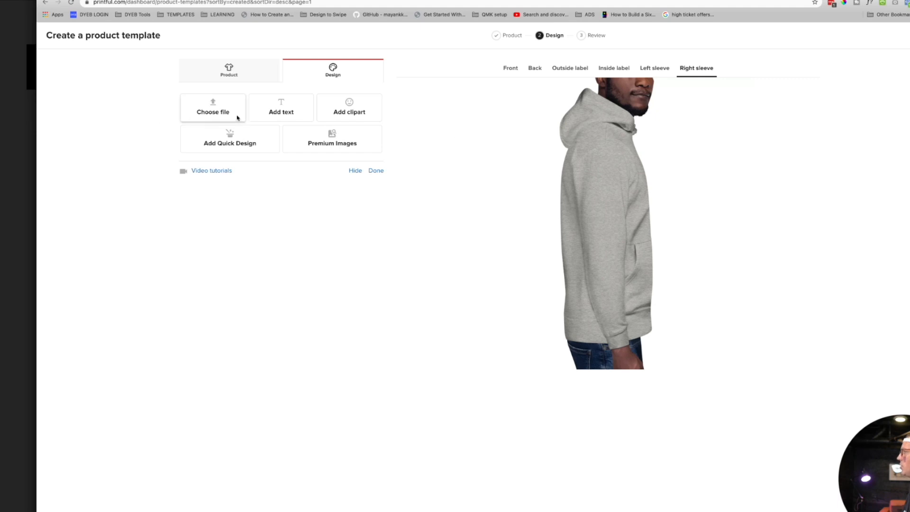
{"action": "left_click", "coordinate": [213, 108]}
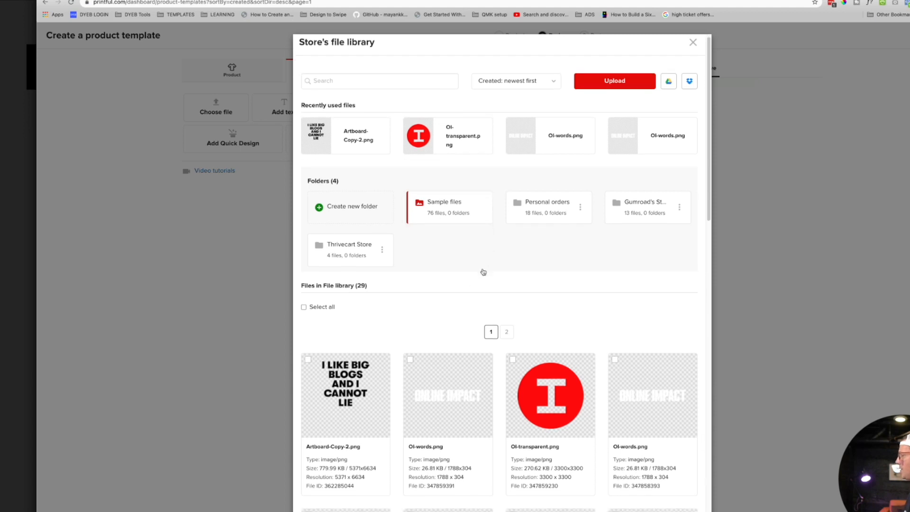
{"action": "scroll", "scroll_direction": "down", "scroll_amount": 3}
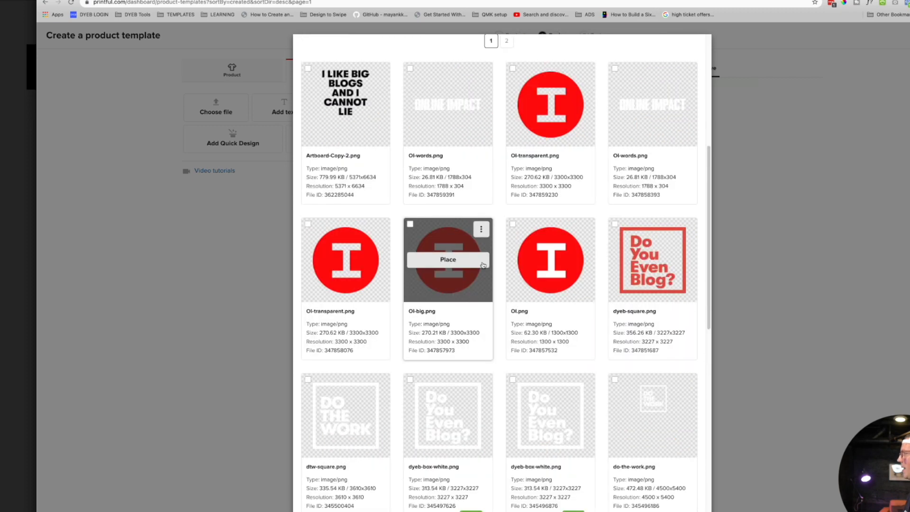
{"action": "mouse_move", "coordinate": [57, 182]}
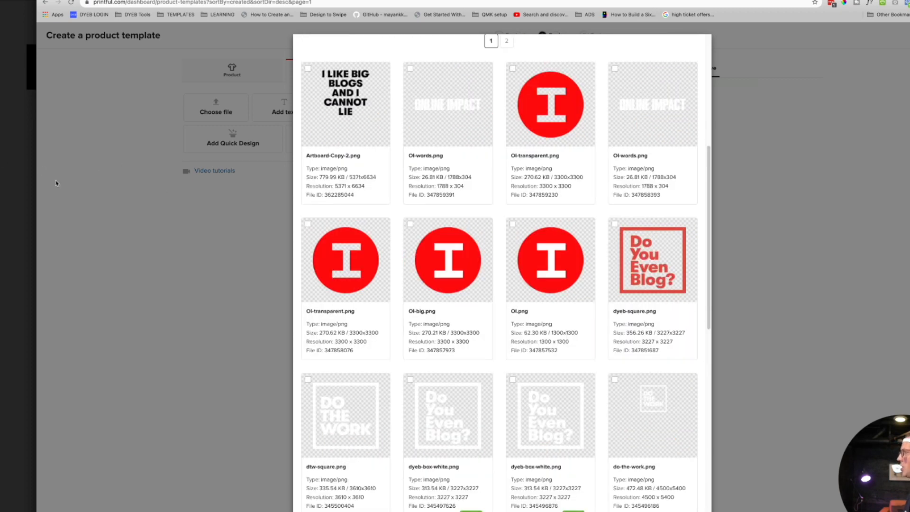
{"action": "mouse_move", "coordinate": [91, 175]}
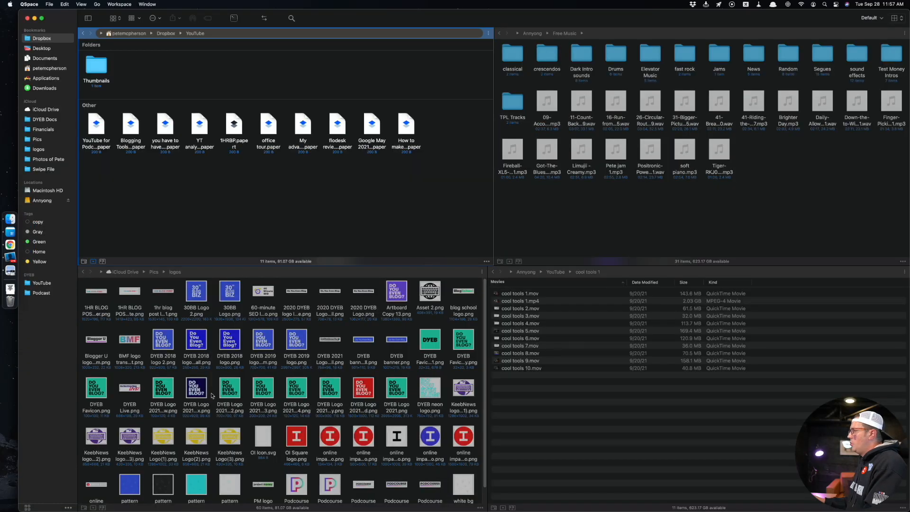
{"action": "mouse_move", "coordinate": [250, 390]}
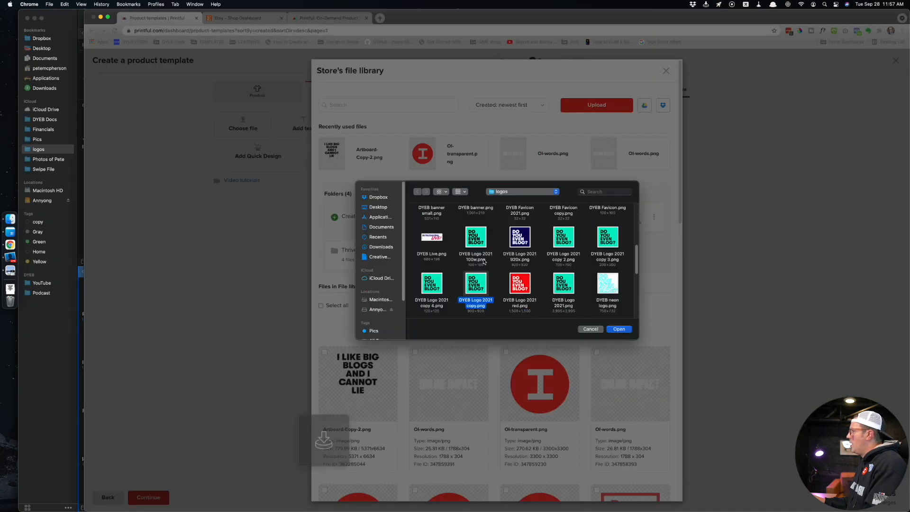
{"action": "left_click", "coordinate": [618, 328]}
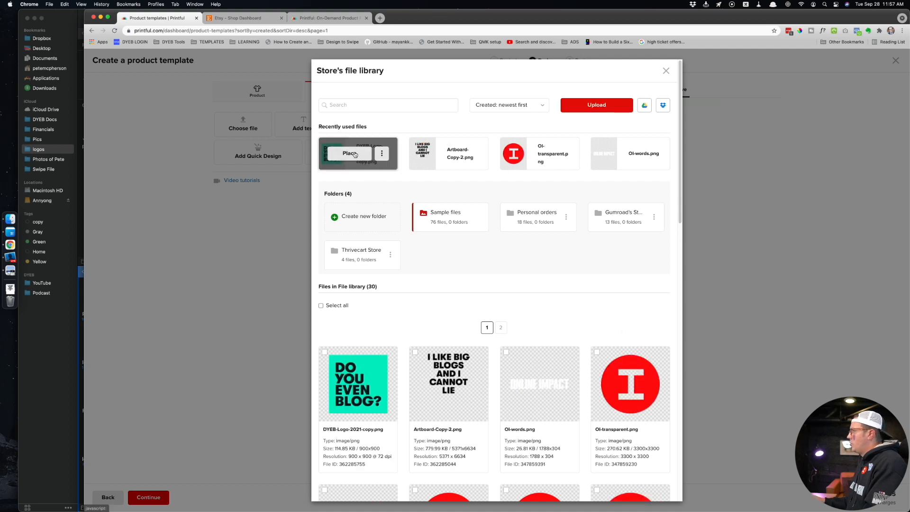
{"action": "left_click", "coordinate": [349, 153]}
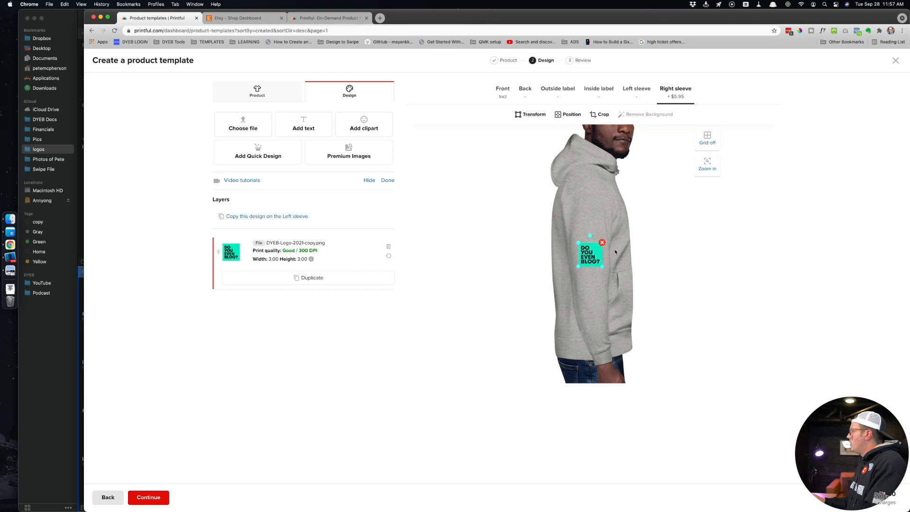
Step: Resize the sleeve logo to 2.26 × 2.26 inches (398 DPI), checking placement with the grid
{"action": "left_click", "coordinate": [706, 162]}
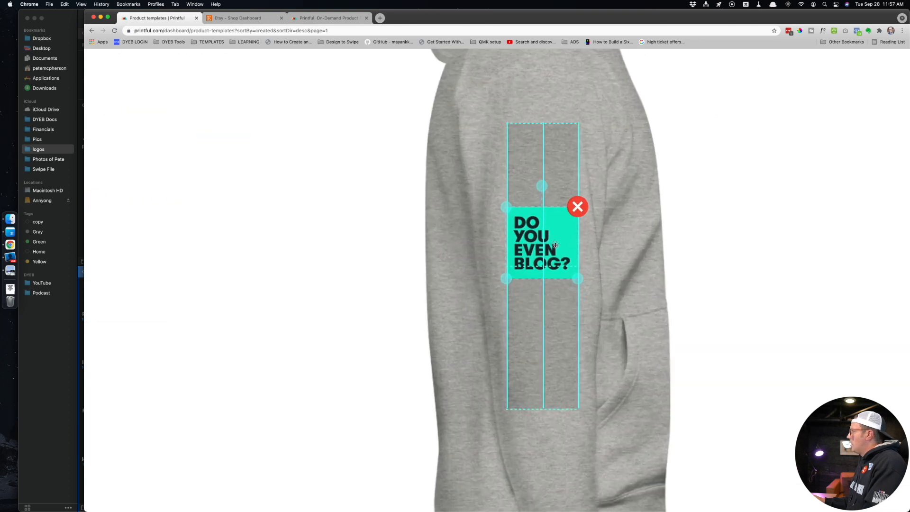
{"action": "left_click_drag", "start_coordinate": [554, 244], "coordinate": [561, 199]}
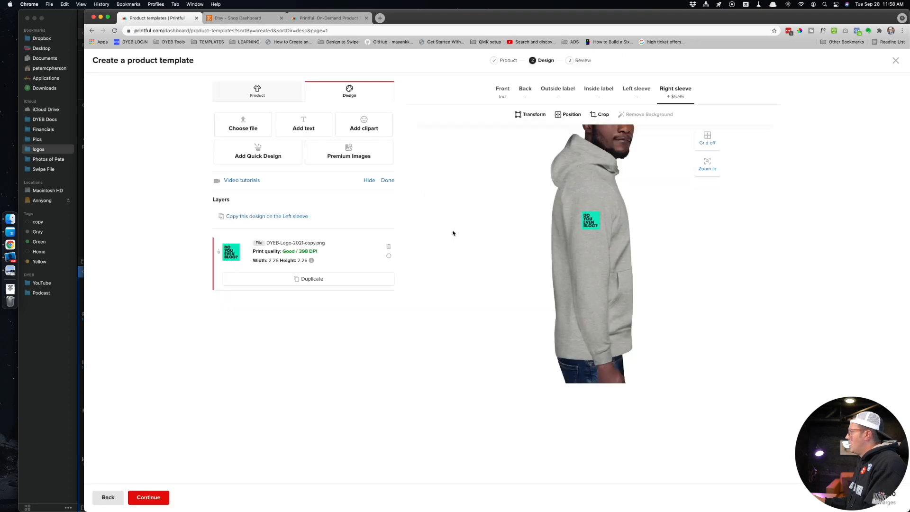
{"action": "left_click", "coordinate": [707, 140]}
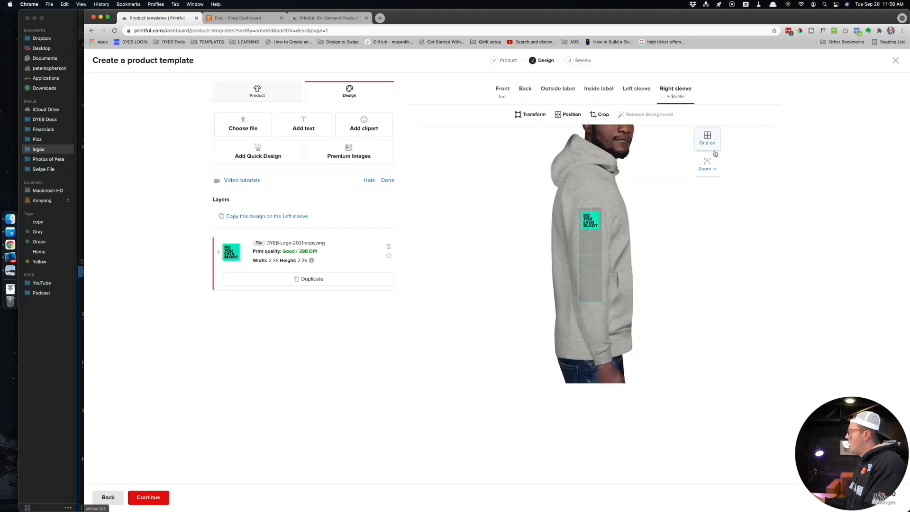
{"action": "left_click", "coordinate": [706, 138]}
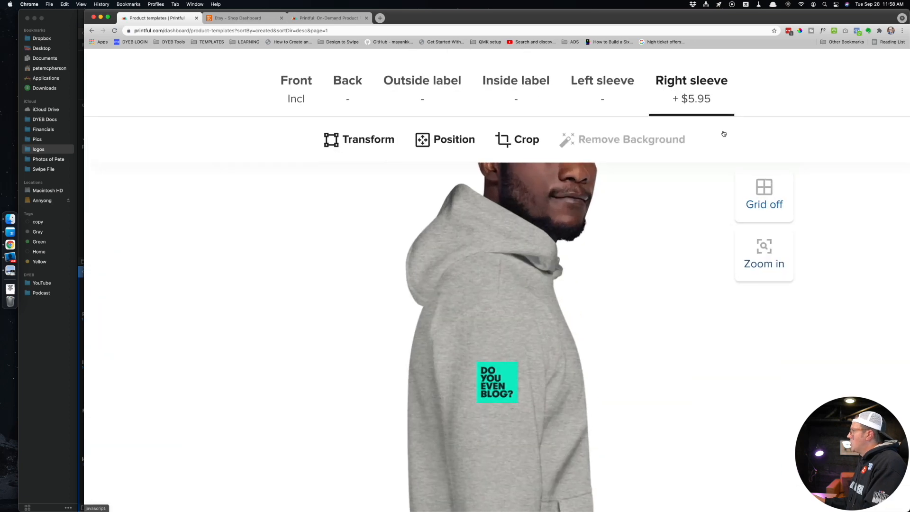
{"action": "mouse_move", "coordinate": [701, 136]}
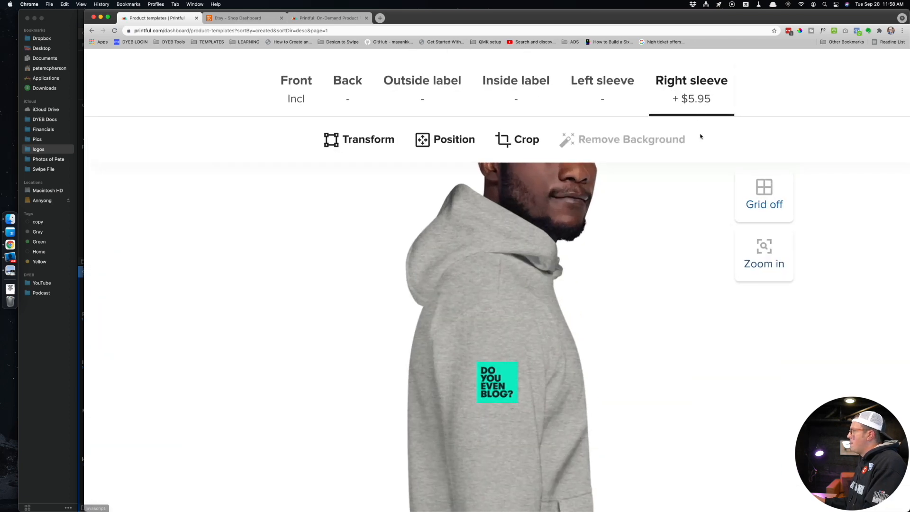
Step: Show the hoodie front preview and bring up the Choose colors options
{"action": "left_click", "coordinate": [295, 80]}
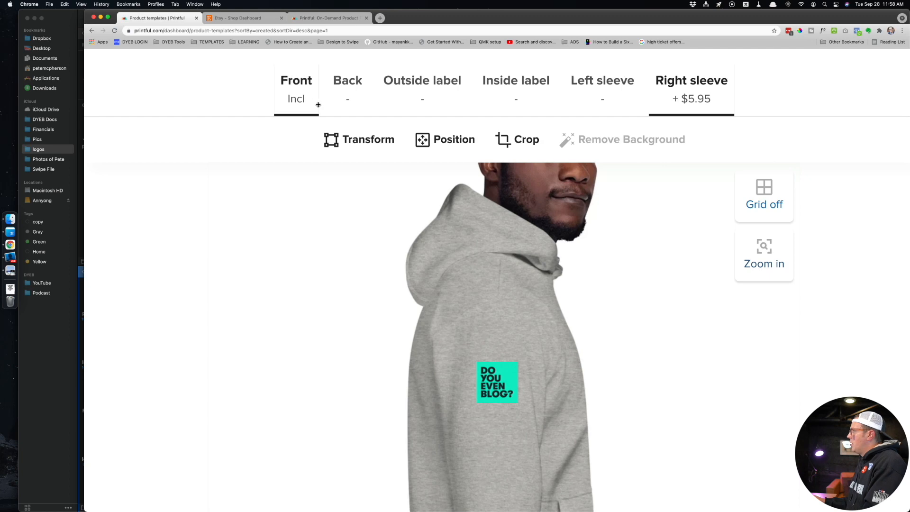
{"action": "left_click", "coordinate": [296, 80]}
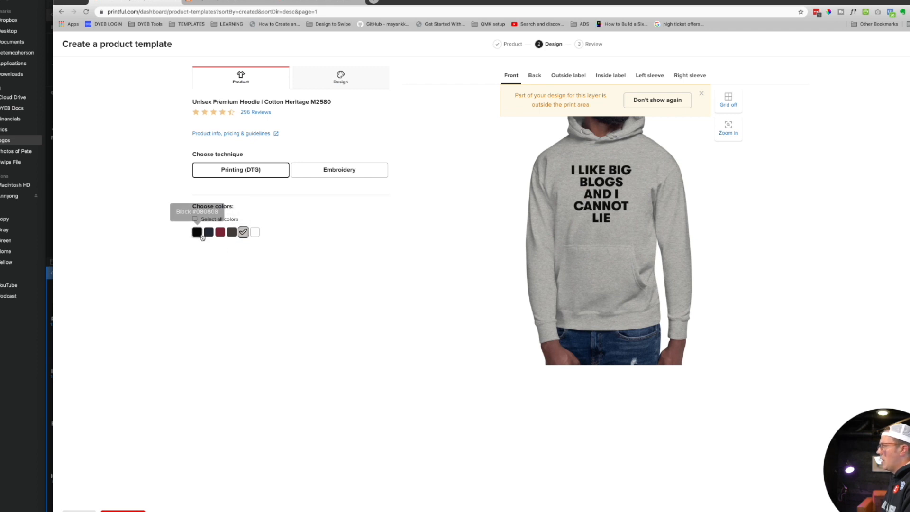
Step: Keep Carbon Grey, add White, remove Maroon, and continue to the review step
{"action": "left_click", "coordinate": [220, 232]}
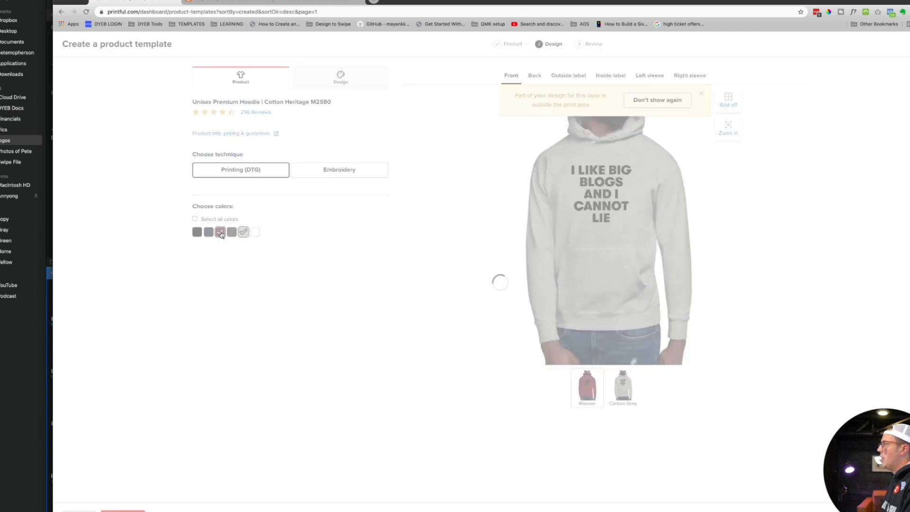
{"action": "left_click", "coordinate": [220, 232]}
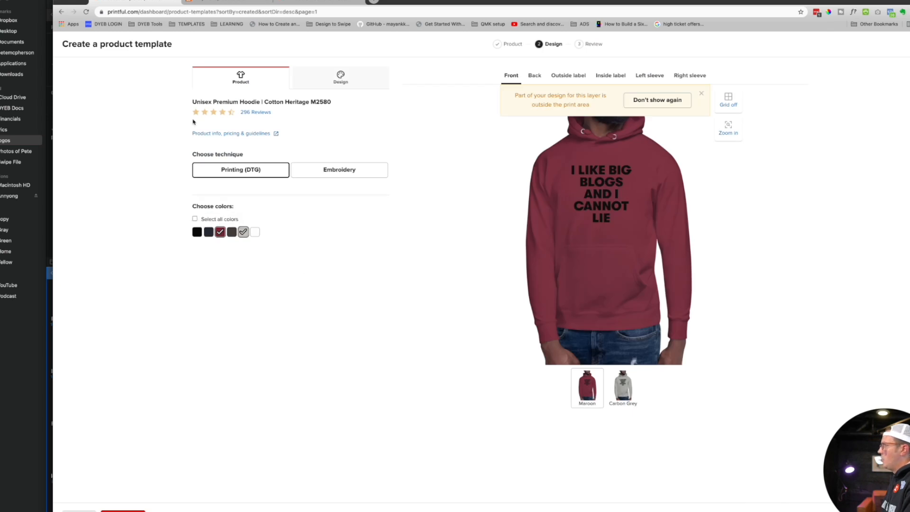
{"action": "triple_click", "coordinate": [261, 102]}
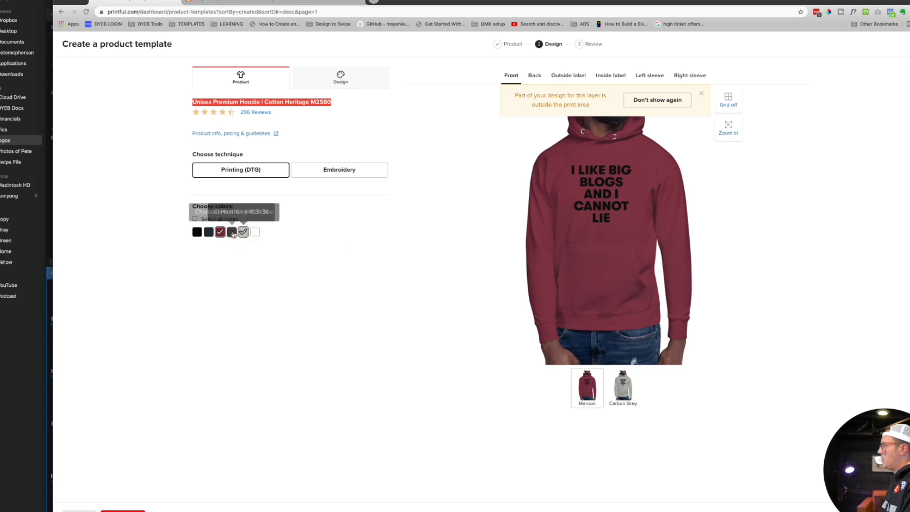
{"action": "left_click", "coordinate": [243, 232]}
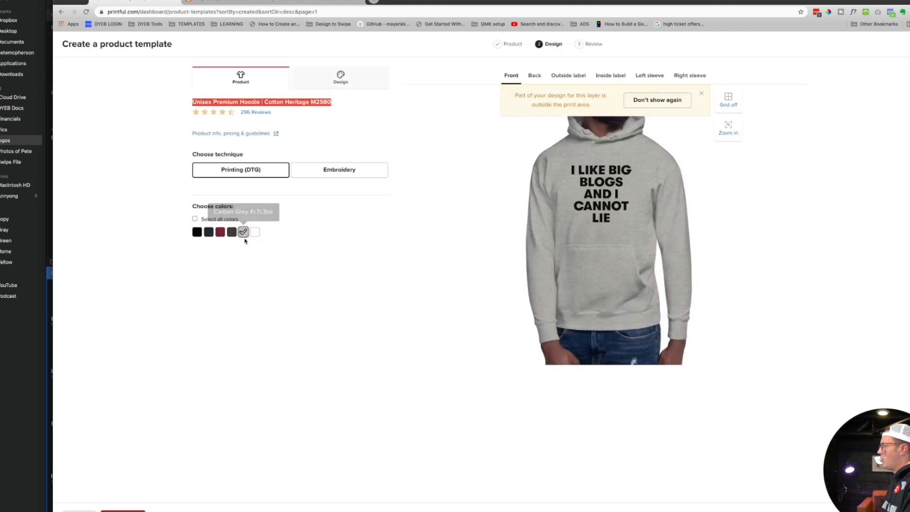
{"action": "left_click", "coordinate": [254, 232]}
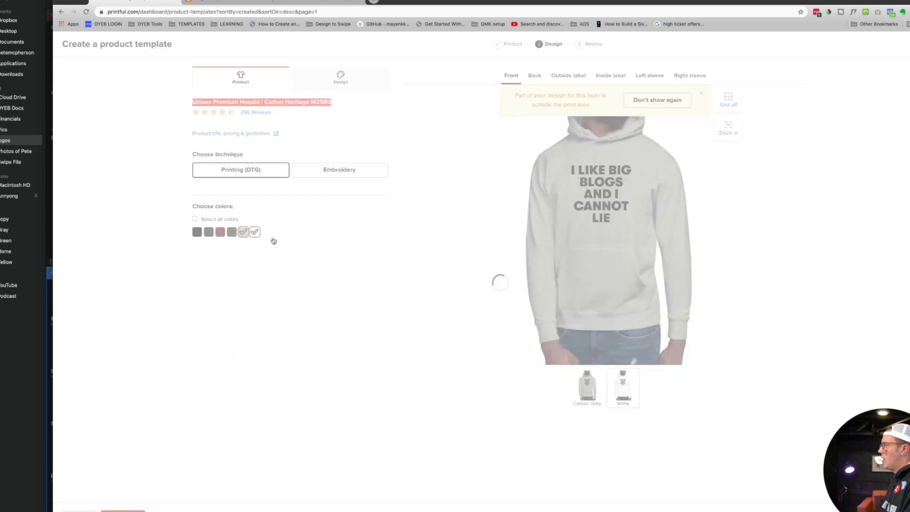
{"action": "left_click", "coordinate": [622, 385]}
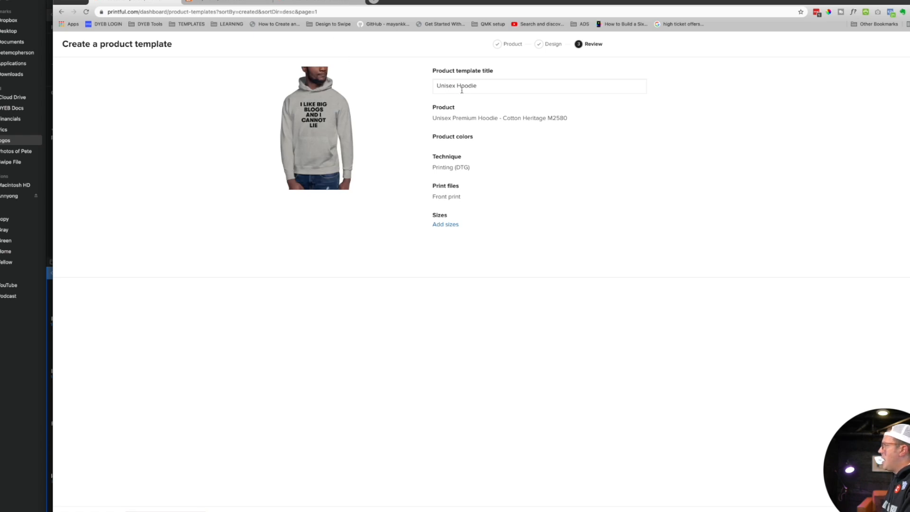
Step: Name the template 'BIG BLOGS template hoodie' and include all sizes S–2XL
{"action": "double_click", "coordinate": [456, 85]}
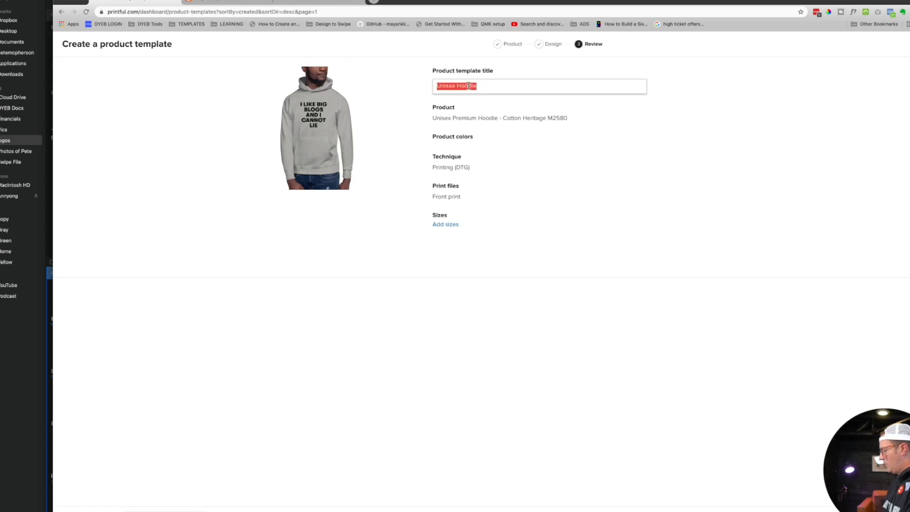
{"action": "type", "text": "BIG BLOGS"}
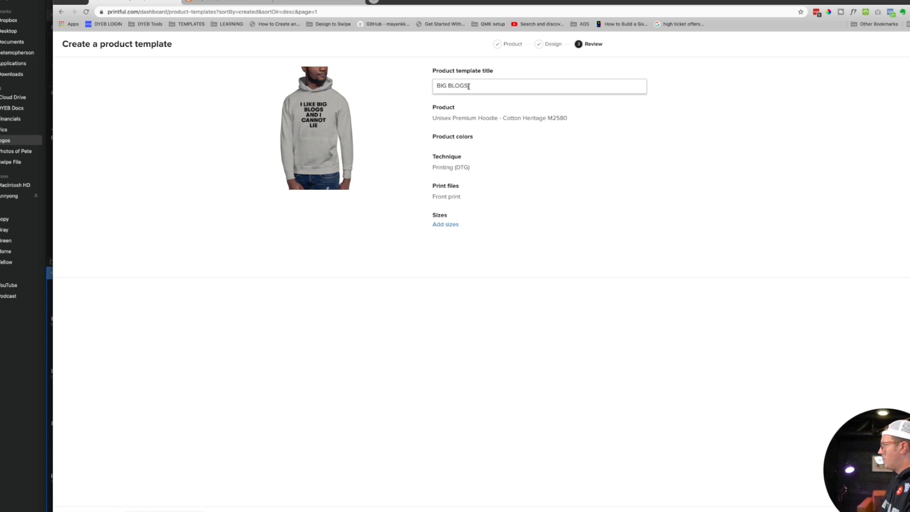
{"action": "type", "text": "template hoodie"}
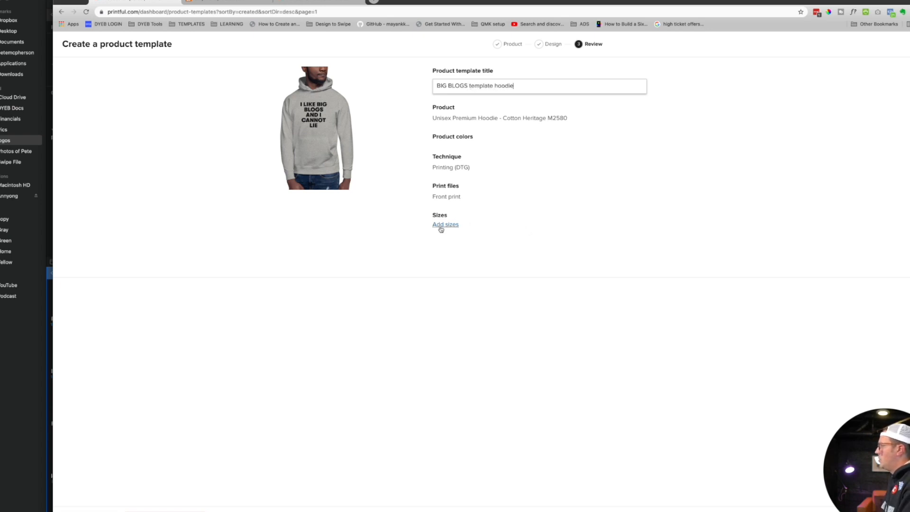
{"action": "left_click", "coordinate": [445, 224]}
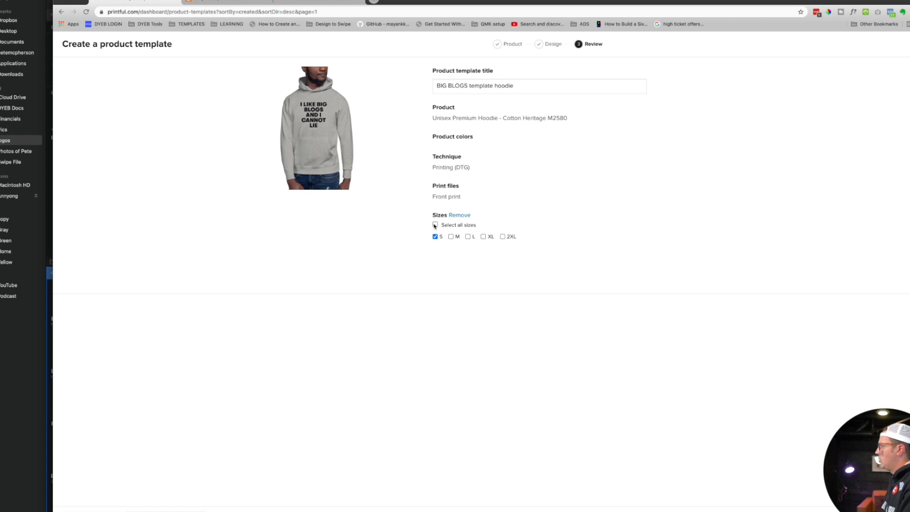
{"action": "left_click", "coordinate": [435, 224]}
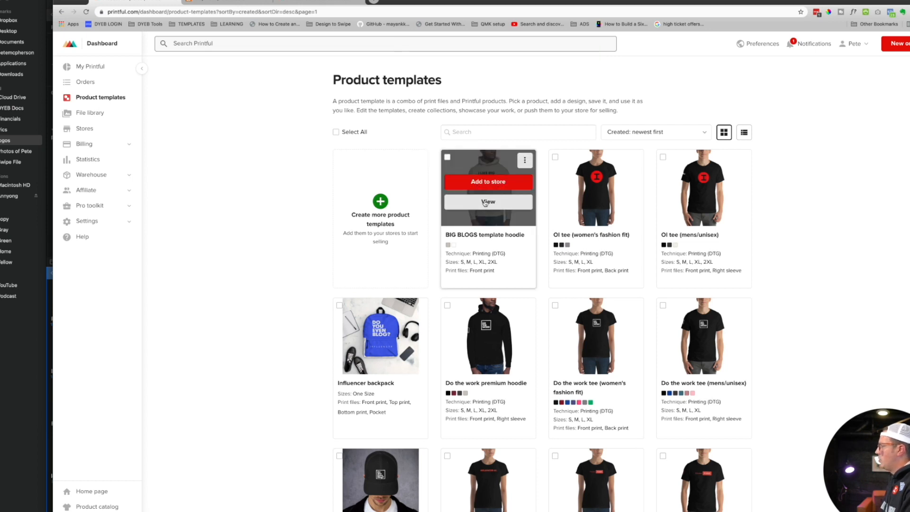
Step: View the BIG BLOGS hoodie template, return to Product templates, and choose Download mockups
{"action": "left_click", "coordinate": [487, 201]}
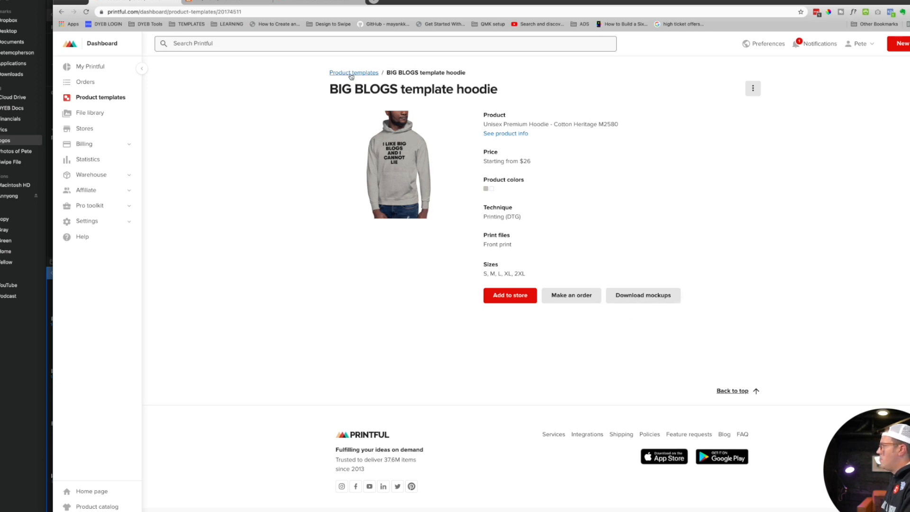
{"action": "left_click", "coordinate": [353, 72]}
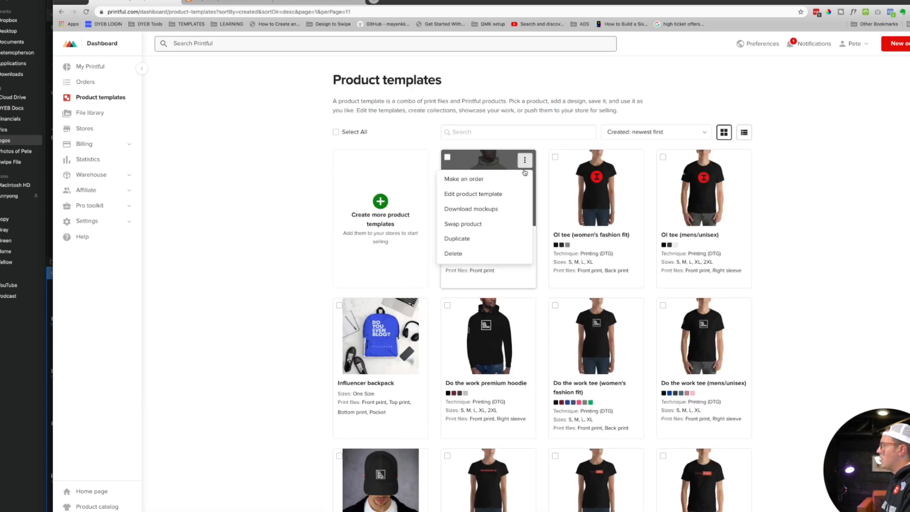
{"action": "left_click", "coordinate": [471, 209]}
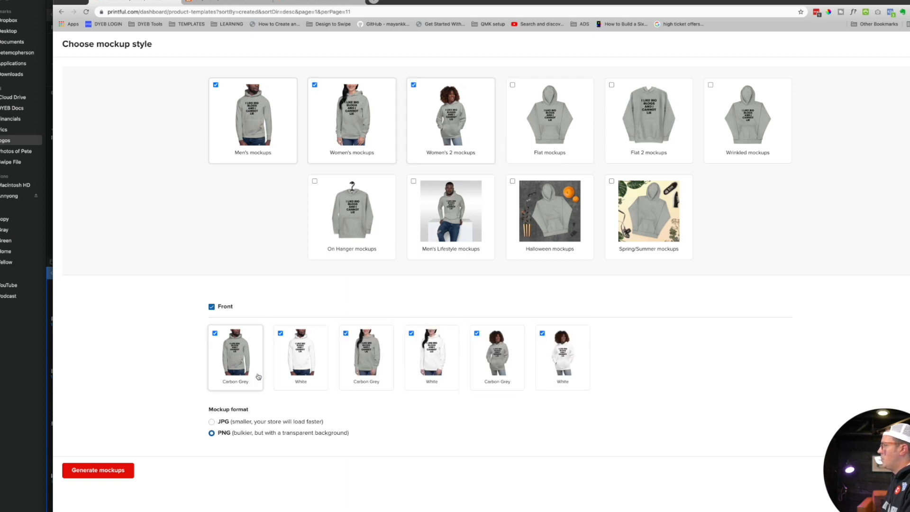
Step: Add Men's Lifestyle and Wrinkled styles as JPG, generate the mockups and download them
{"action": "left_click", "coordinate": [211, 421]}
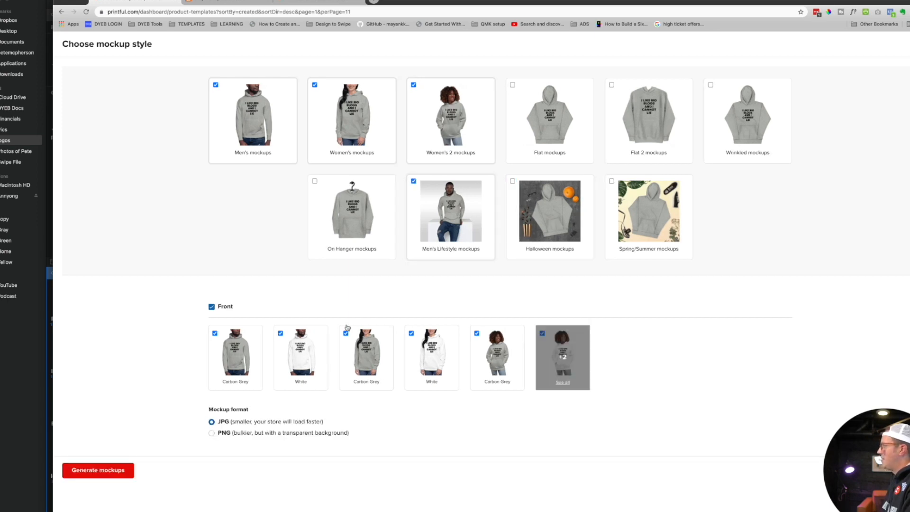
{"action": "left_click", "coordinate": [709, 85]}
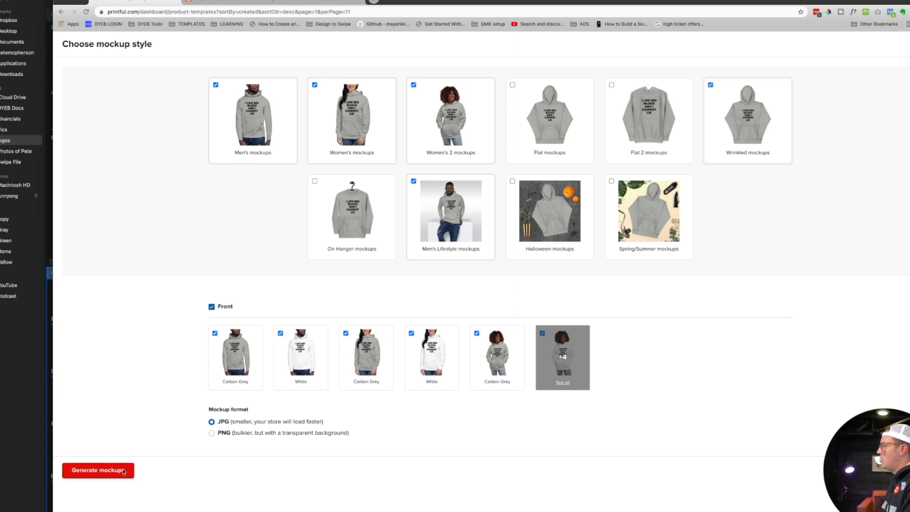
{"action": "left_click", "coordinate": [97, 470]}
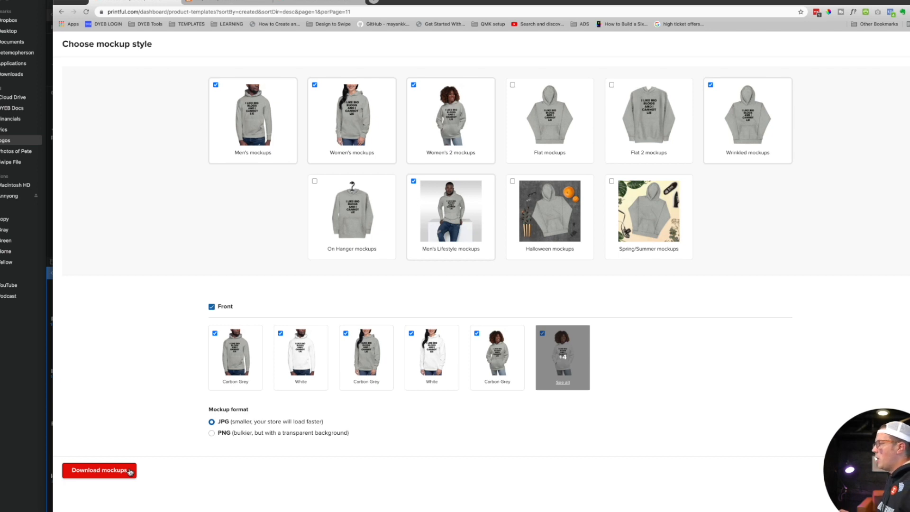
{"action": "mouse_move", "coordinate": [165, 380]}
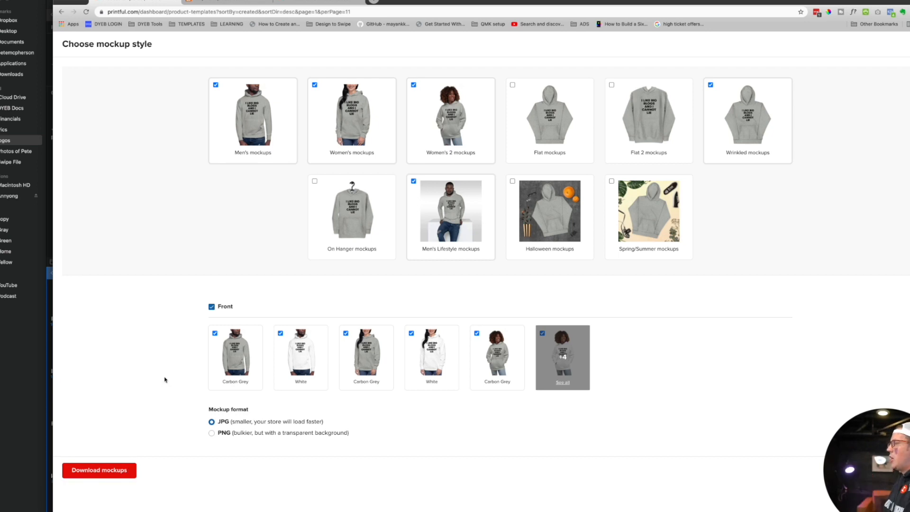
{"action": "left_click", "coordinate": [98, 470]}
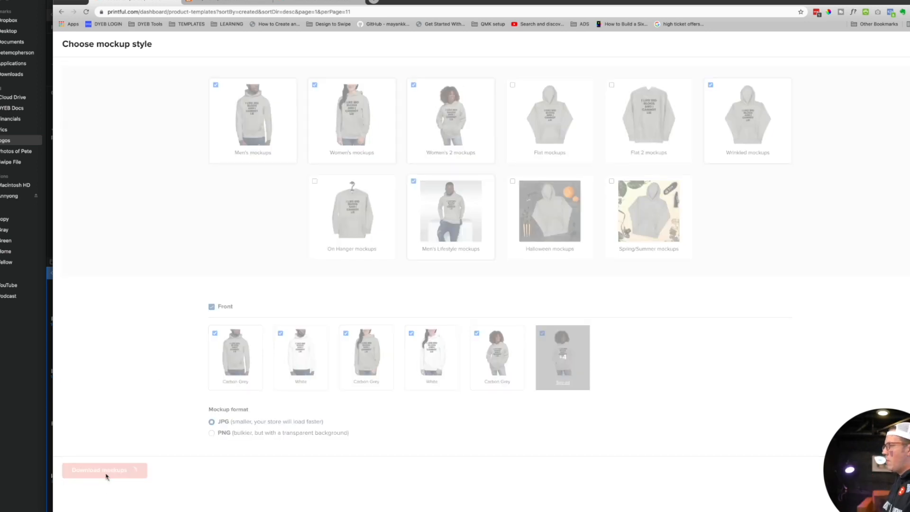
Step: Save the mockups as archive.zip in Downloads and unzip it in Finder
{"action": "left_click", "coordinate": [98, 470]}
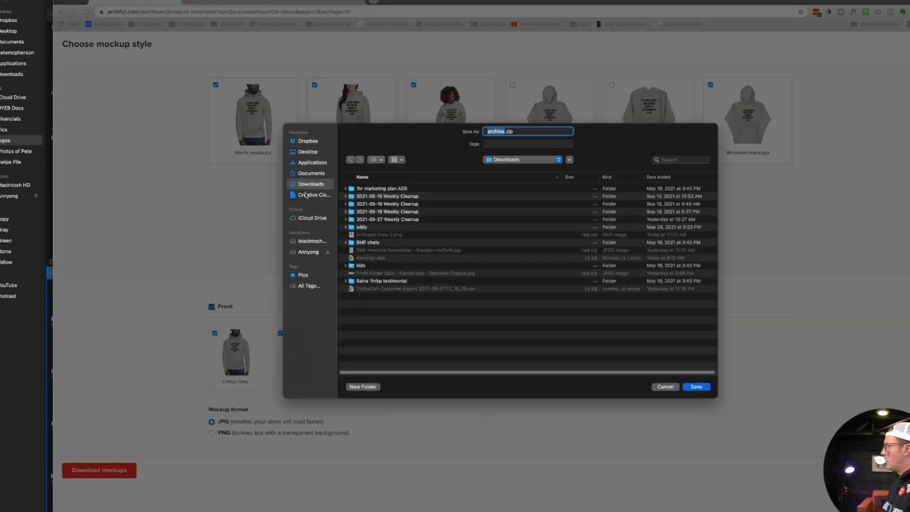
{"action": "left_click", "coordinate": [695, 387]}
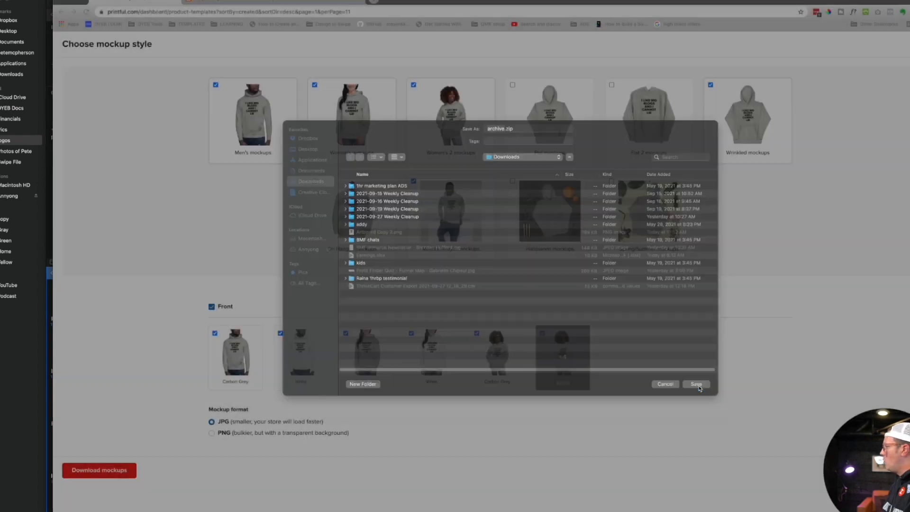
{"action": "left_click", "coordinate": [694, 384]}
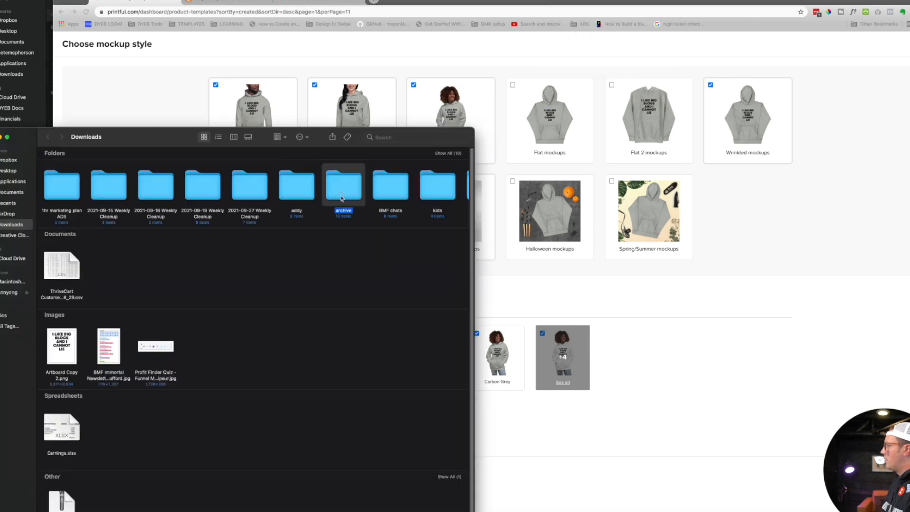
{"action": "double_click", "coordinate": [343, 185]}
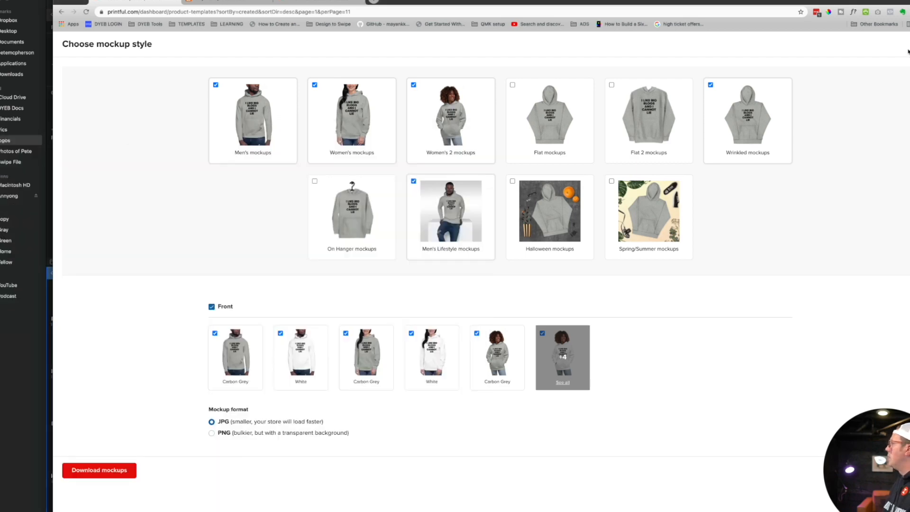
{"action": "left_click", "coordinate": [243, 18]}
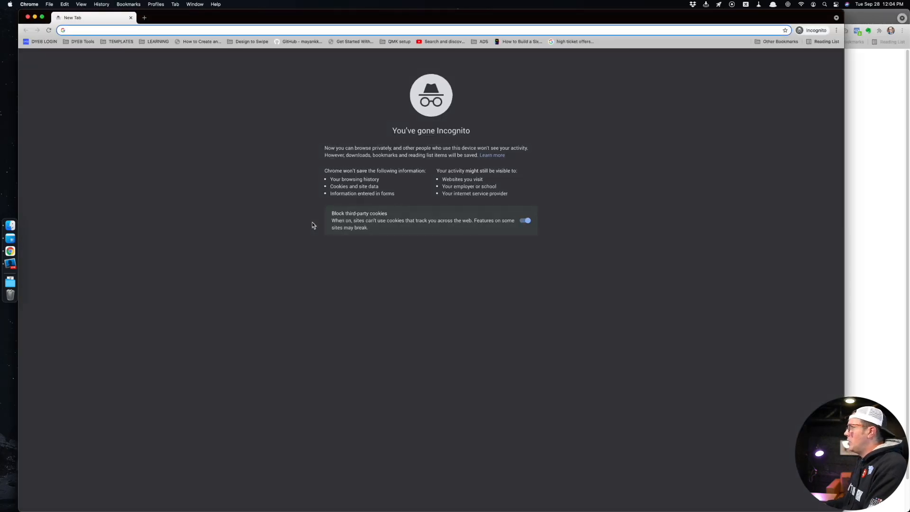
Step: Go to printful.com and browse the ecommerce platform comparison page
{"action": "type", "text": "printful.com"}
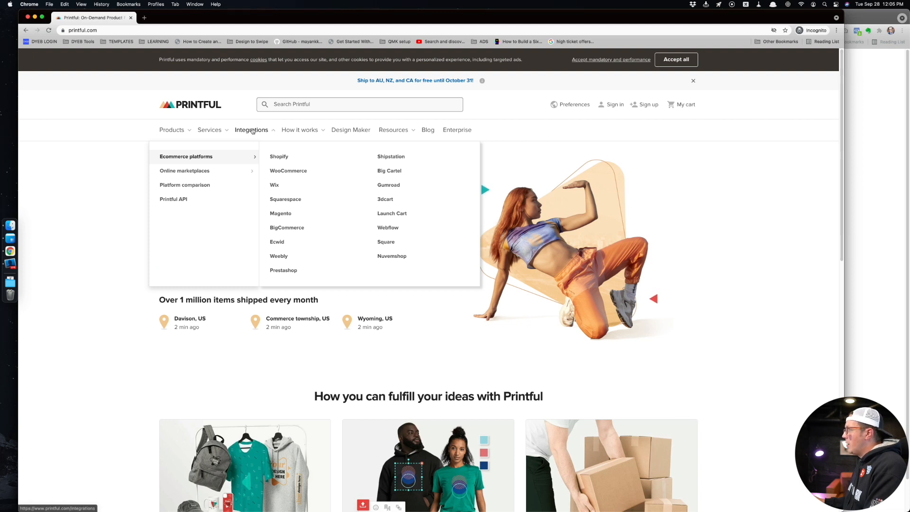
{"action": "mouse_move", "coordinate": [374, 210]}
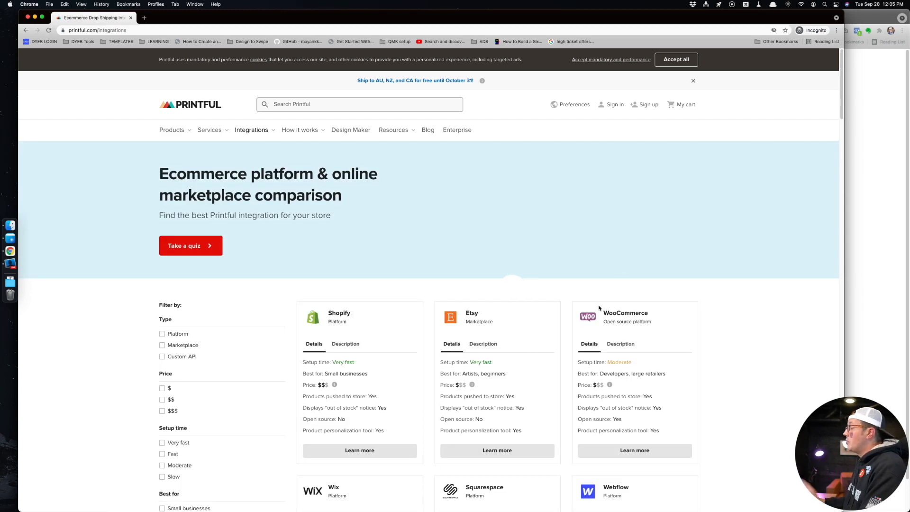
{"action": "scroll", "scroll_direction": "down", "scroll_amount": 3}
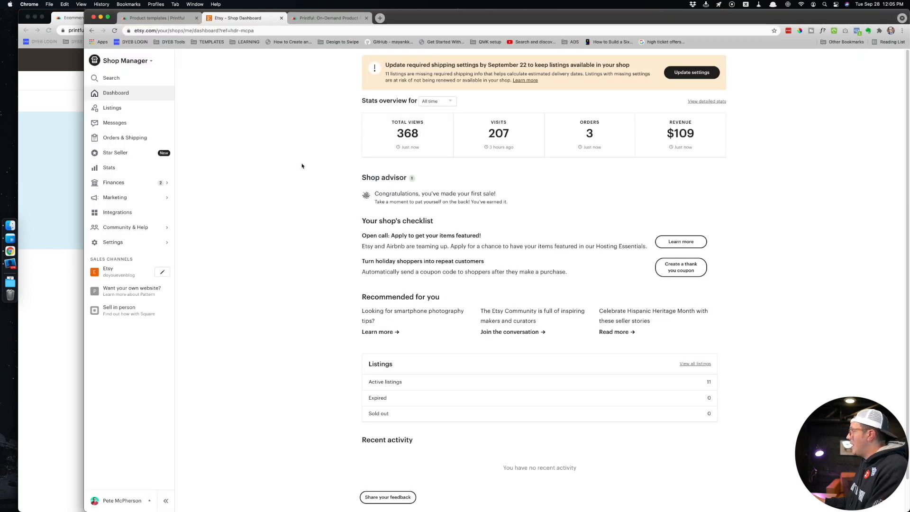
{"action": "mouse_move", "coordinate": [460, 159]}
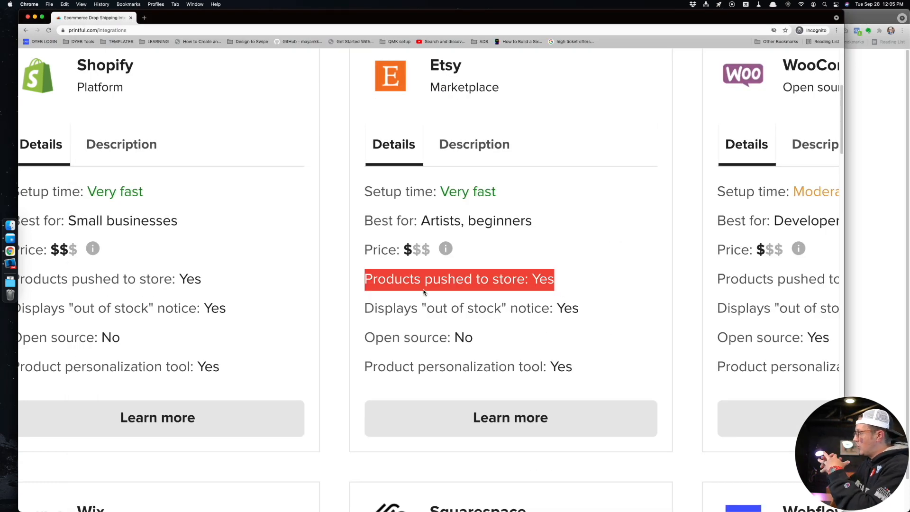
{"action": "mouse_move", "coordinate": [442, 301]}
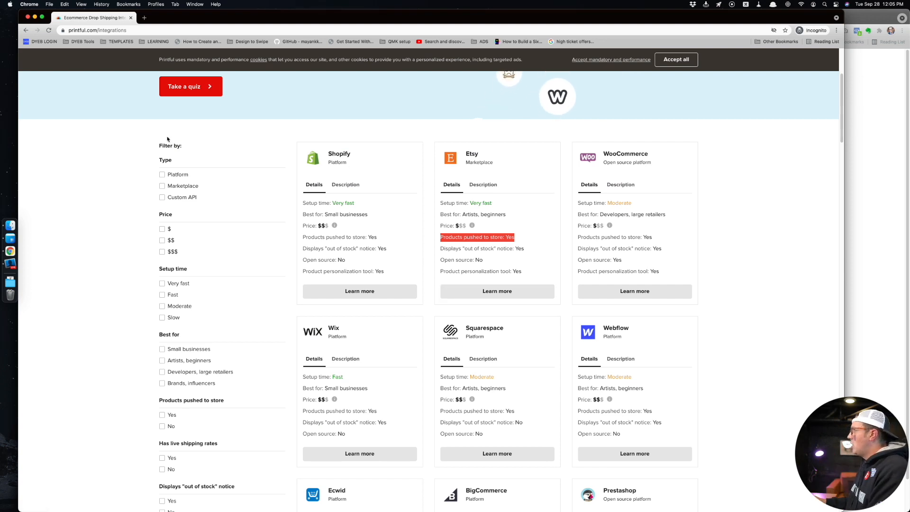
Step: Scroll through the Printful integration platform comparison cards
{"action": "scroll", "scroll_direction": "down", "scroll_amount": 3}
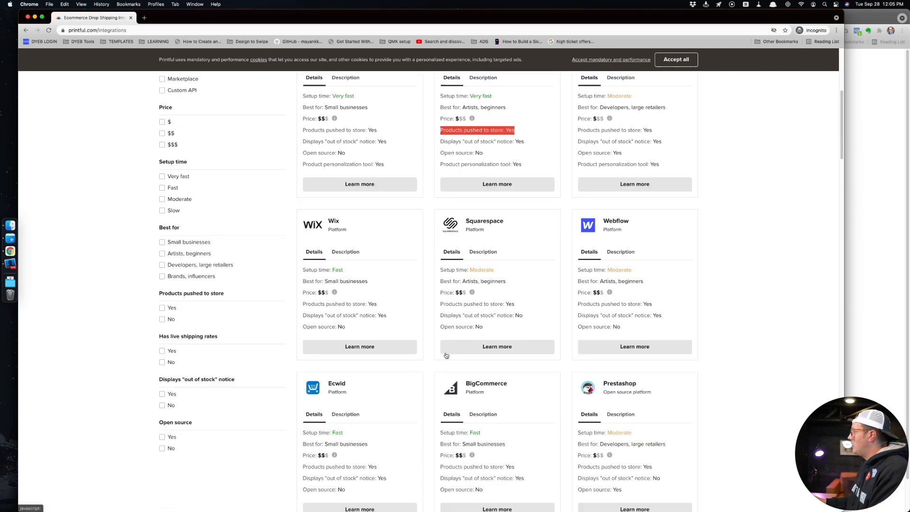
{"action": "scroll", "scroll_direction": "down", "scroll_amount": 3}
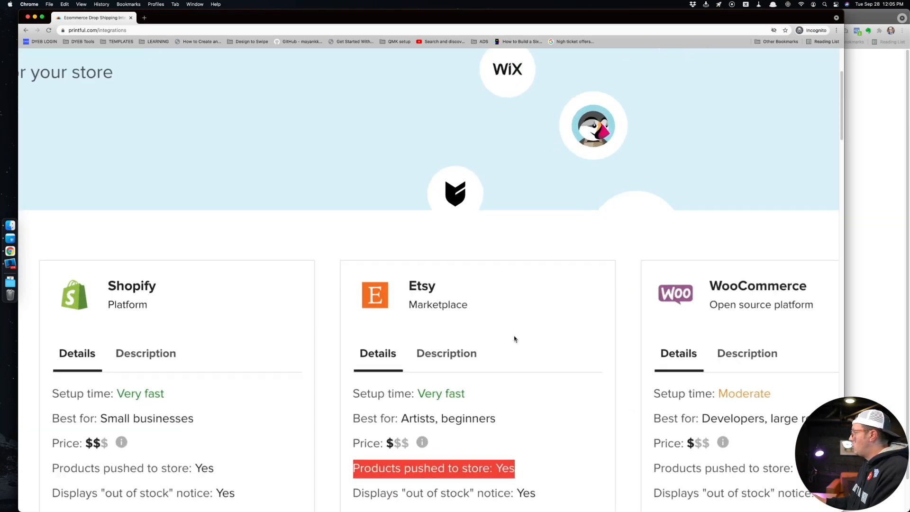
{"action": "scroll", "scroll_direction": "down", "scroll_amount": 3}
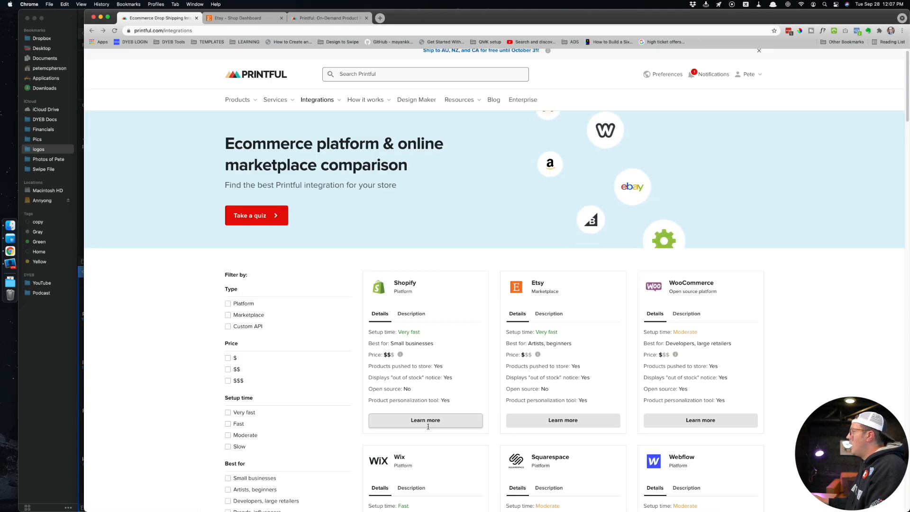
Step: Read the Shopify integration details page, then go to Dashboard > Stores
{"action": "left_click", "coordinate": [425, 420]}
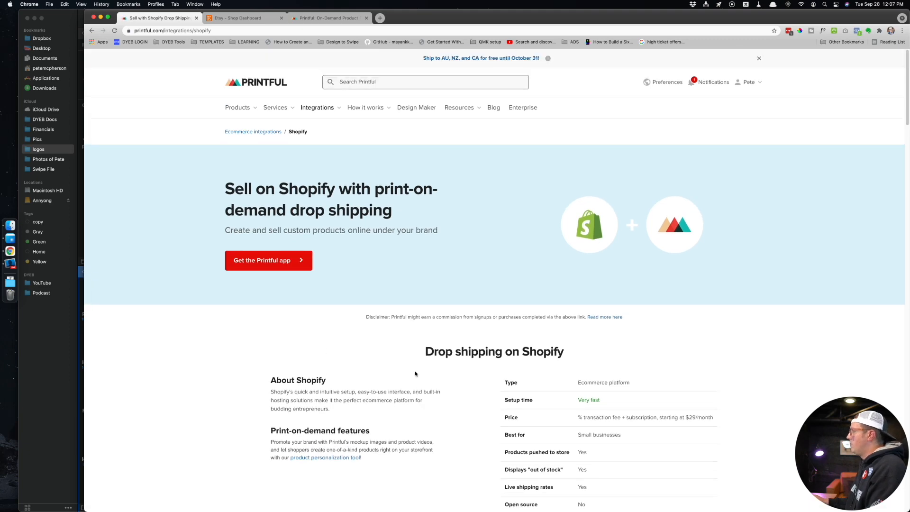
{"action": "scroll", "scroll_direction": "down", "scroll_amount": 3}
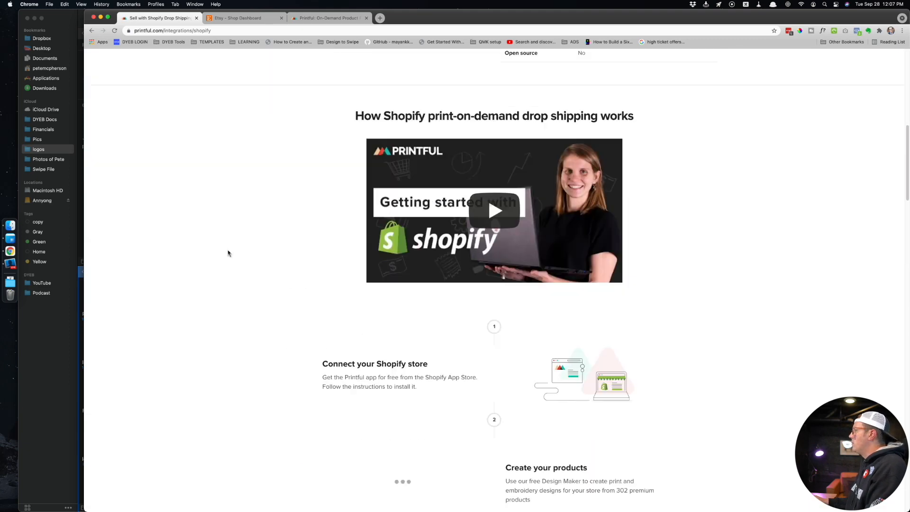
{"action": "scroll", "scroll_direction": "up", "scroll_amount": 3}
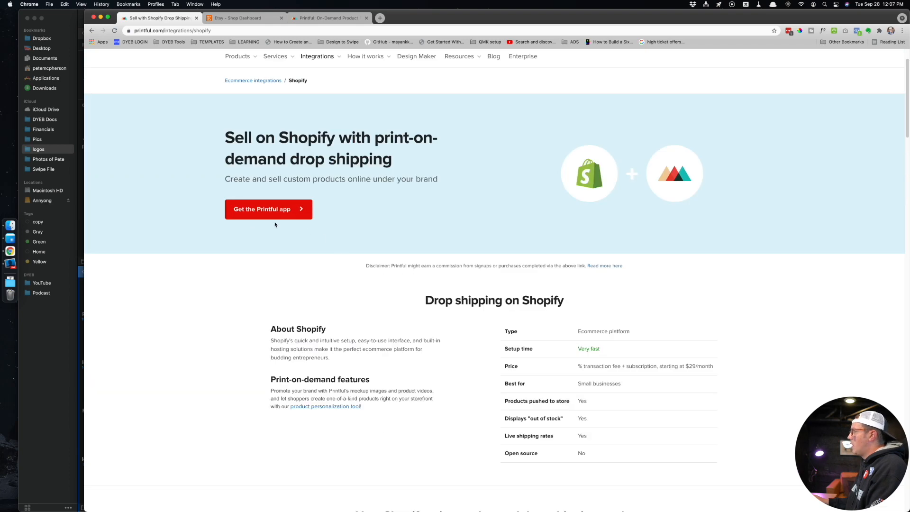
{"action": "left_click", "coordinate": [268, 209]}
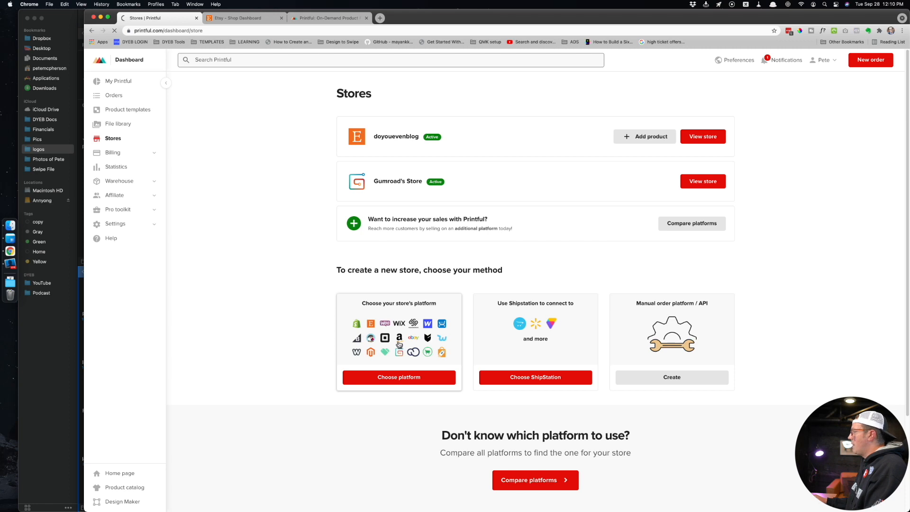
Step: Start connecting a new store and pick Etsy as the platform
{"action": "left_click", "coordinate": [398, 377]}
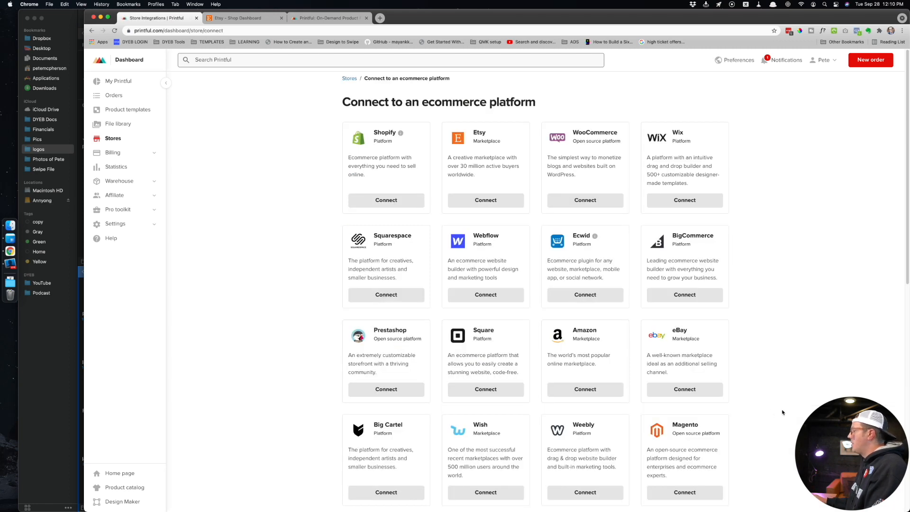
{"action": "mouse_move", "coordinate": [295, 351]}
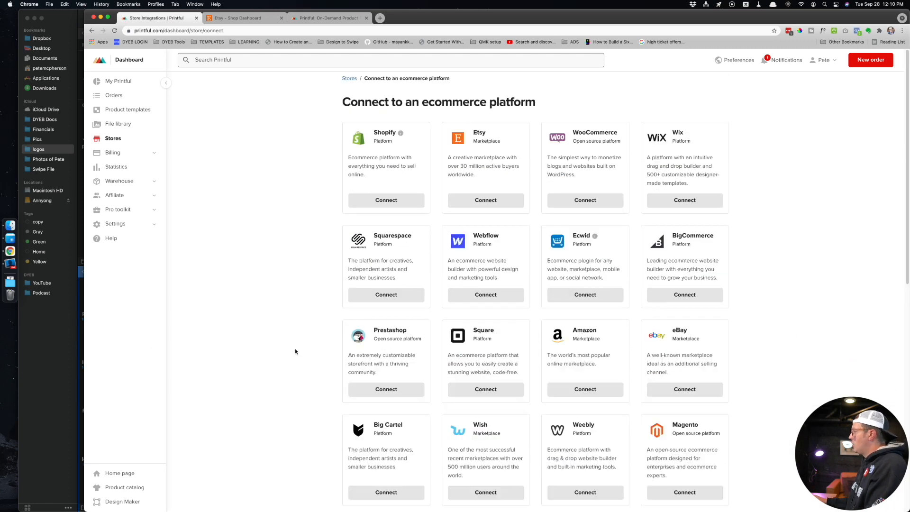
{"action": "mouse_move", "coordinate": [541, 201]}
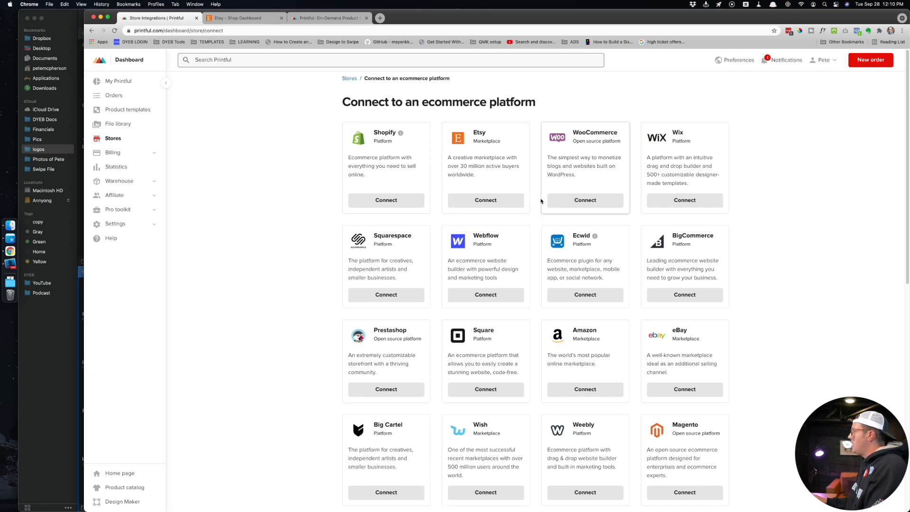
{"action": "left_click", "coordinate": [485, 200]}
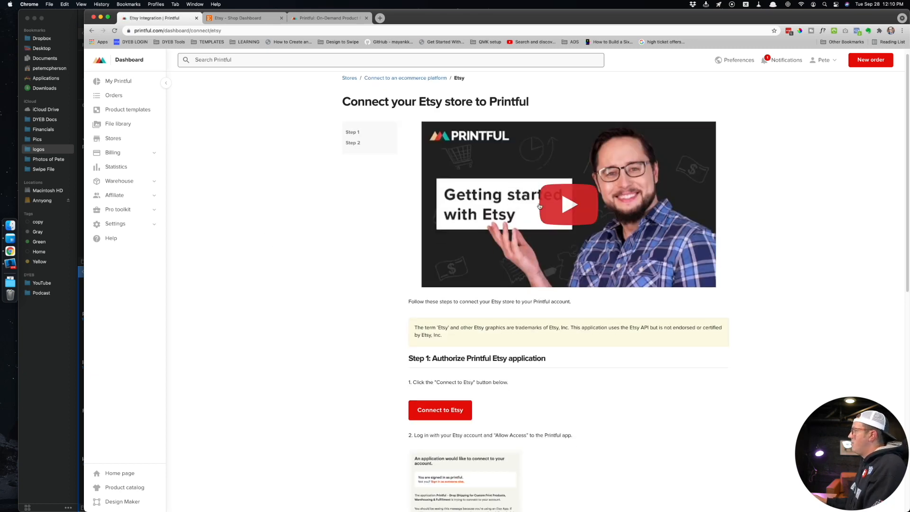
{"action": "scroll", "scroll_direction": "down", "scroll_amount": 3}
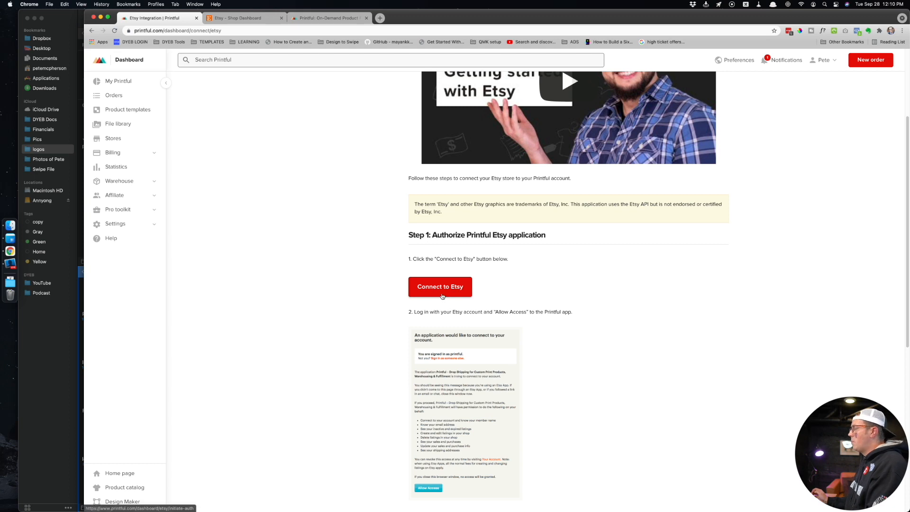
Step: Briefly begin Etsy authorization, review the Step 2 instructions, then go to Stores
{"action": "left_click", "coordinate": [440, 286]}
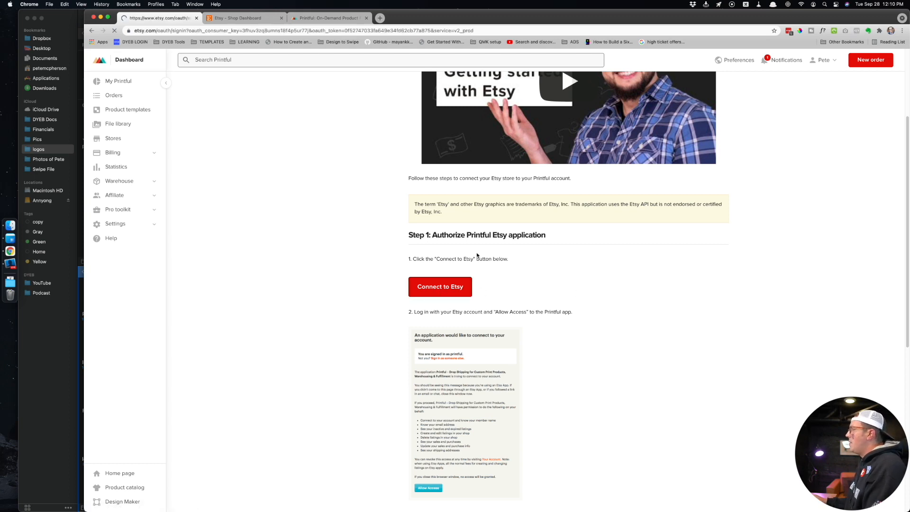
{"action": "left_click", "coordinate": [440, 287]}
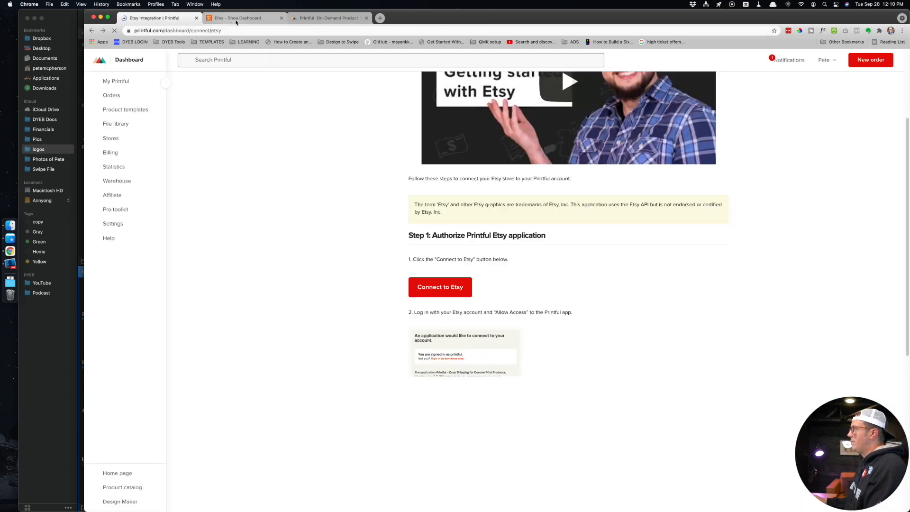
{"action": "scroll", "scroll_direction": "down", "scroll_amount": 3}
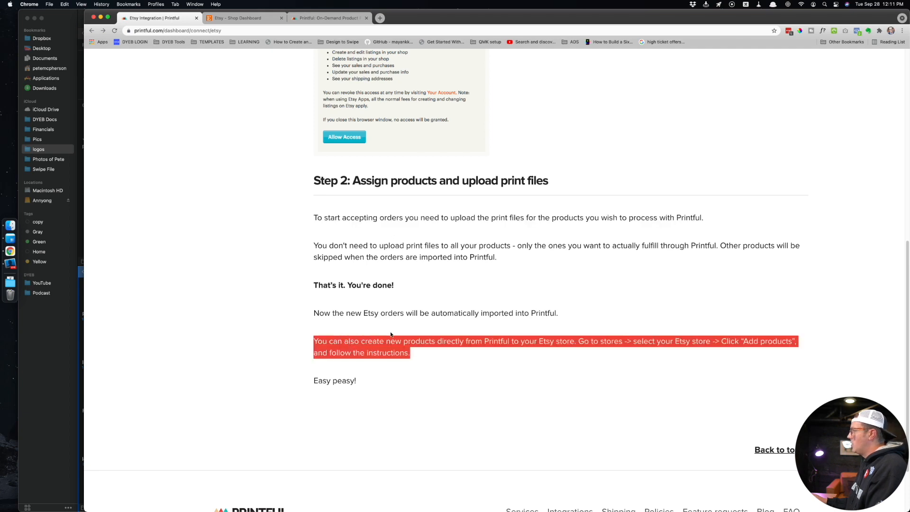
{"action": "scroll", "scroll_direction": "down", "scroll_amount": 3}
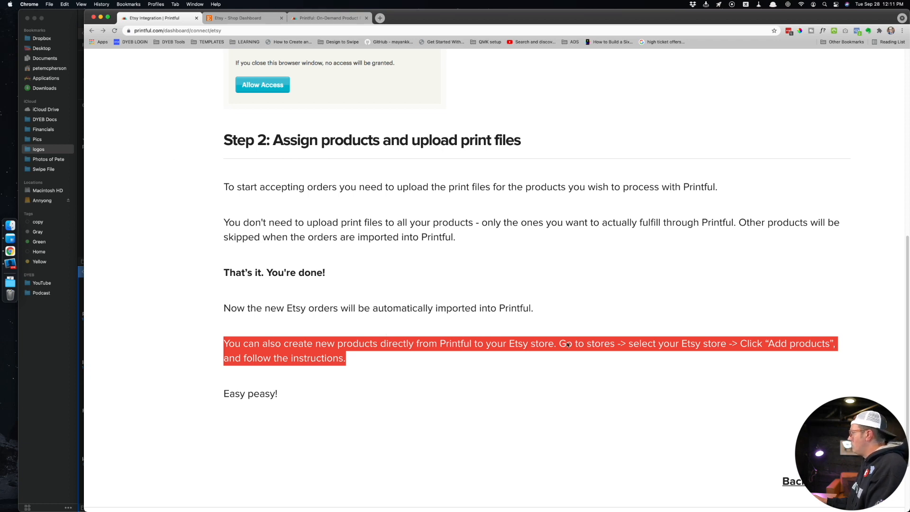
{"action": "left_click", "coordinate": [406, 354]}
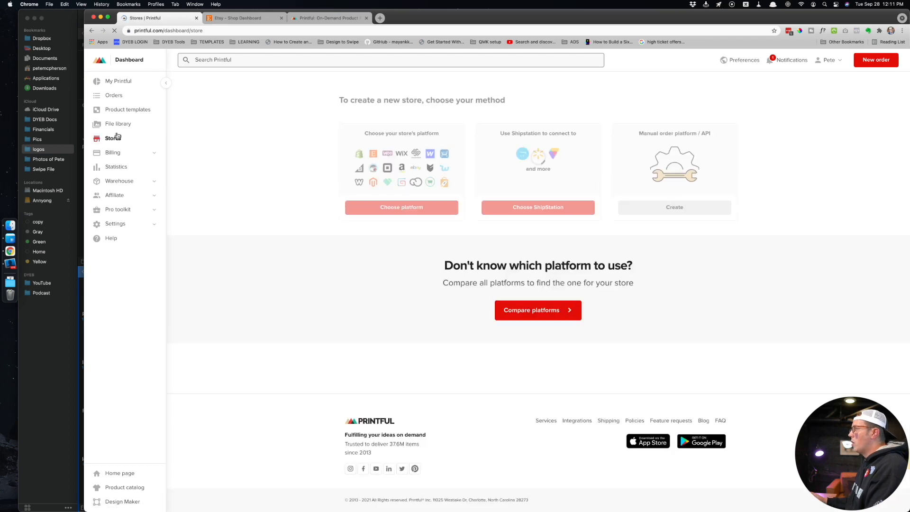
Step: Look over Printful's list of saved product templates
{"action": "left_click", "coordinate": [112, 138]}
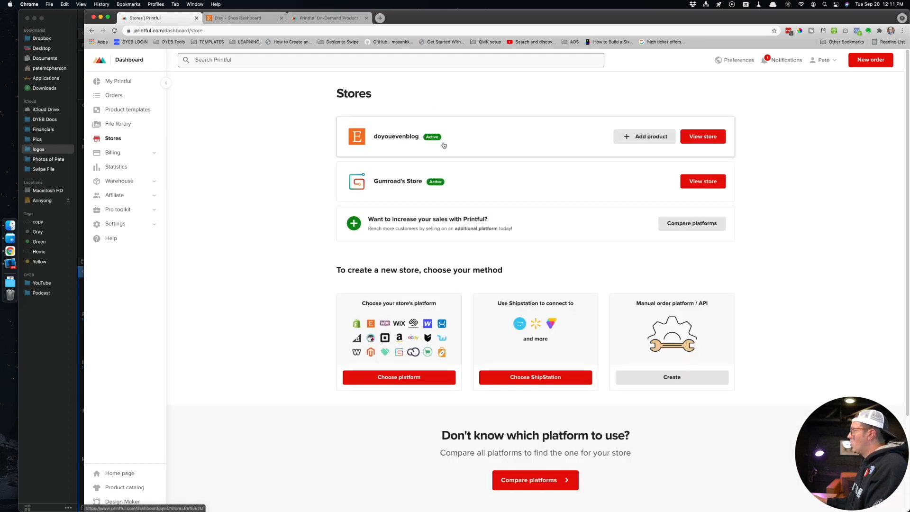
{"action": "mouse_move", "coordinate": [644, 136]}
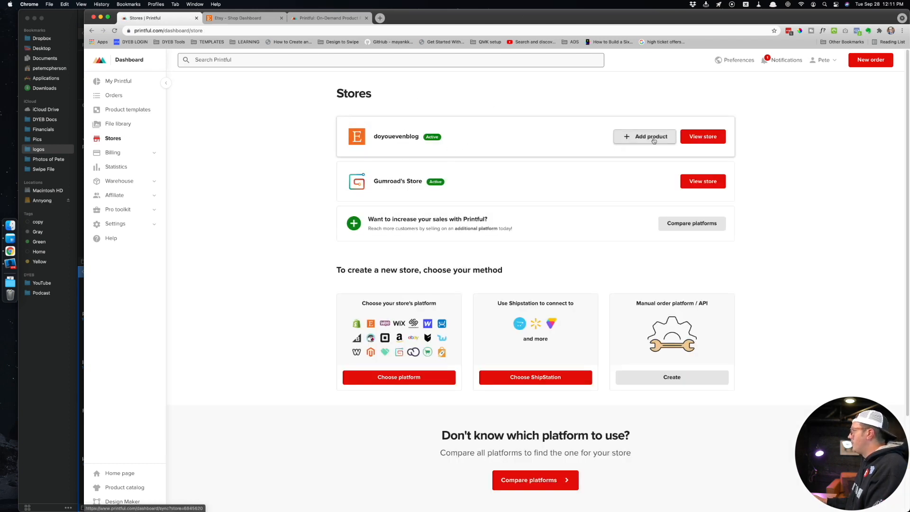
{"action": "left_click", "coordinate": [127, 110]}
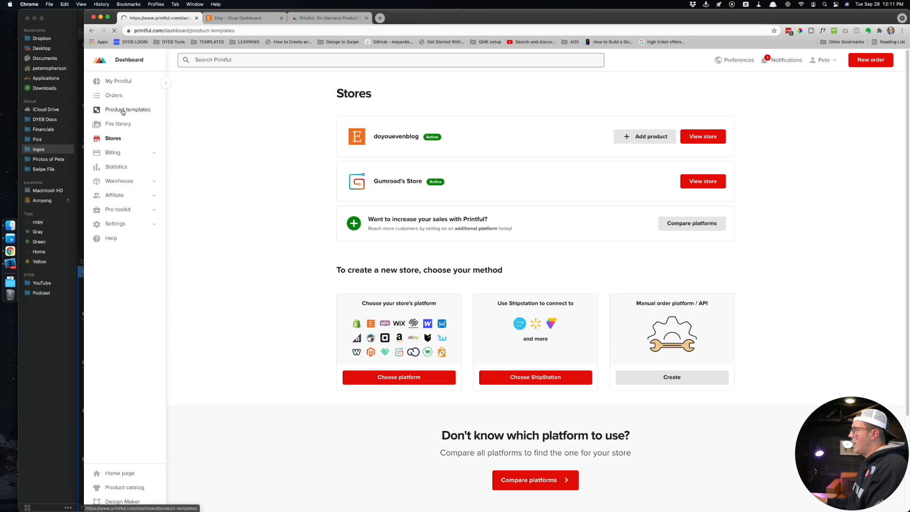
{"action": "left_click", "coordinate": [127, 109]}
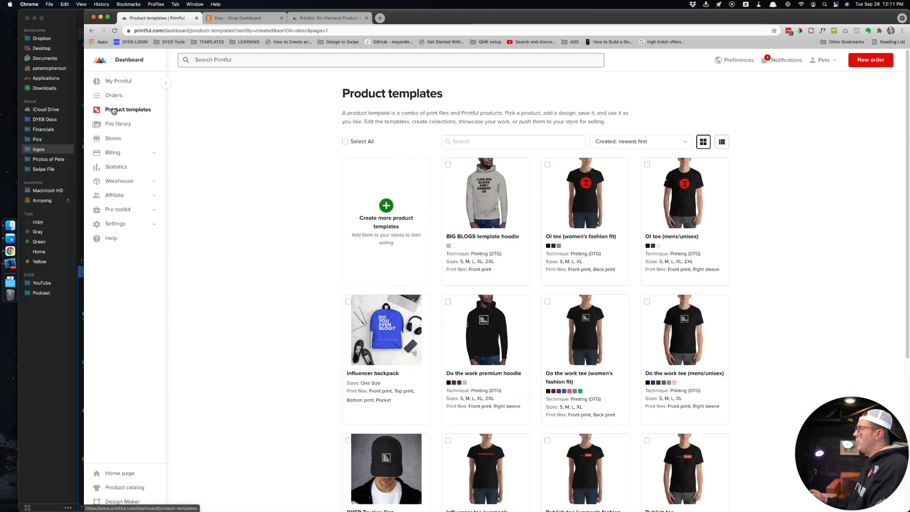
{"action": "mouse_move", "coordinate": [133, 114]}
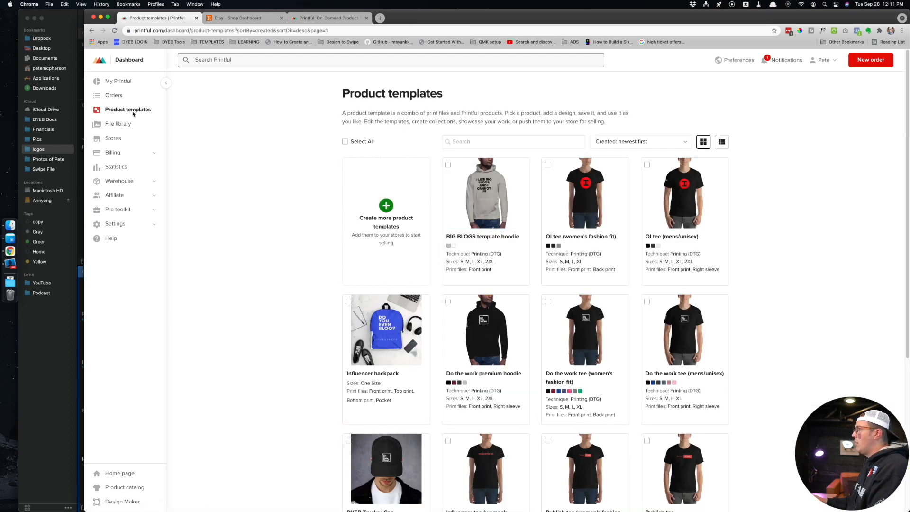
Step: Go back to Stores and open doyouevenblog's page of 11 synced Etsy products
{"action": "left_click", "coordinate": [118, 123]}
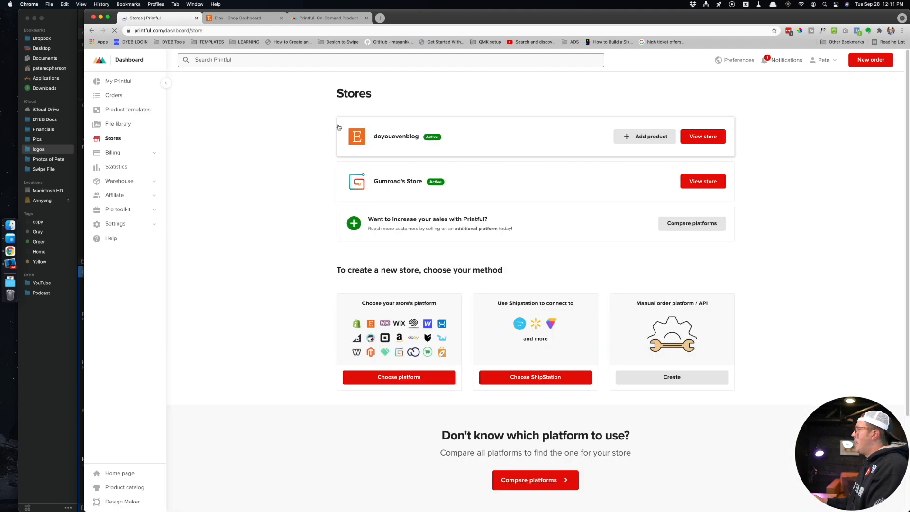
{"action": "left_click", "coordinate": [644, 136]}
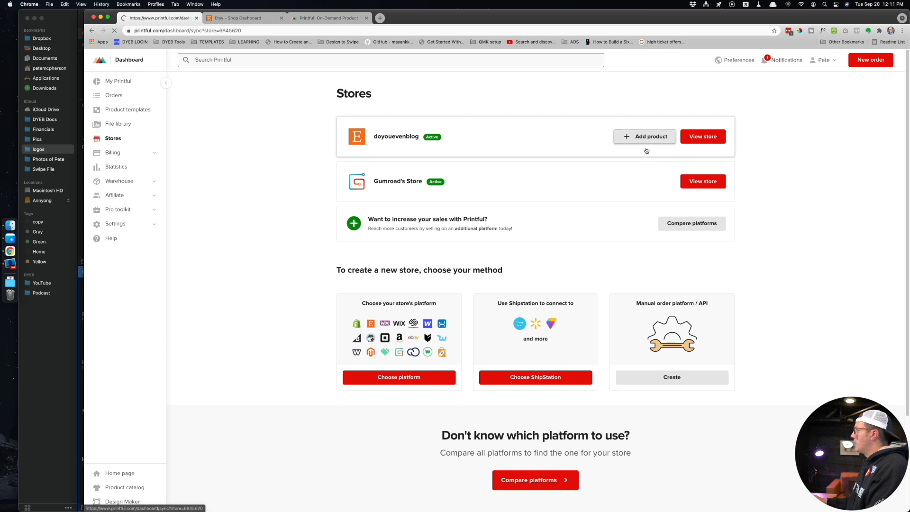
{"action": "left_click", "coordinate": [702, 136]}
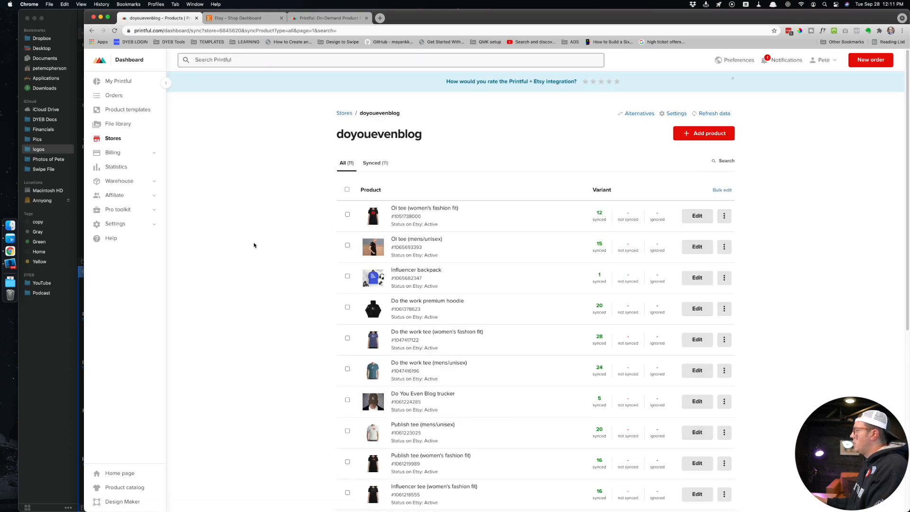
Step: Start adding a product to doyouevenblog and show the My product templates tab
{"action": "left_click", "coordinate": [733, 78]}
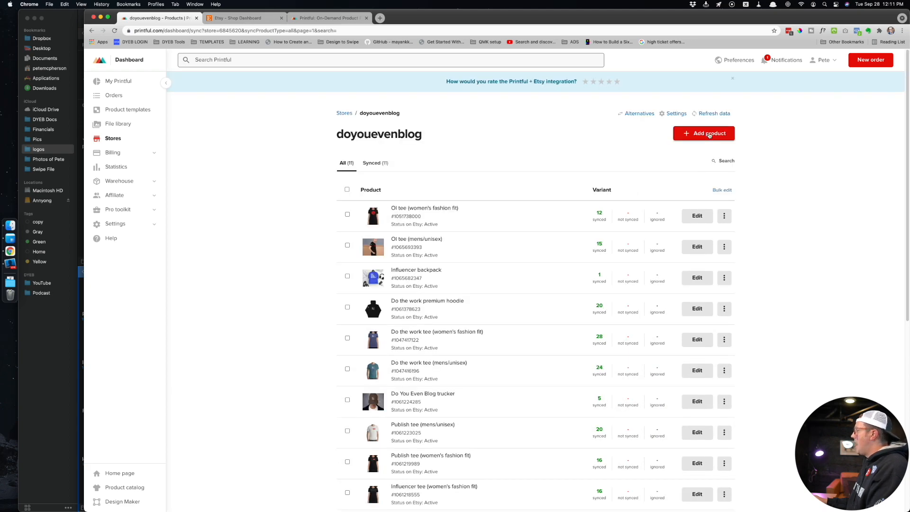
{"action": "left_click", "coordinate": [704, 134]}
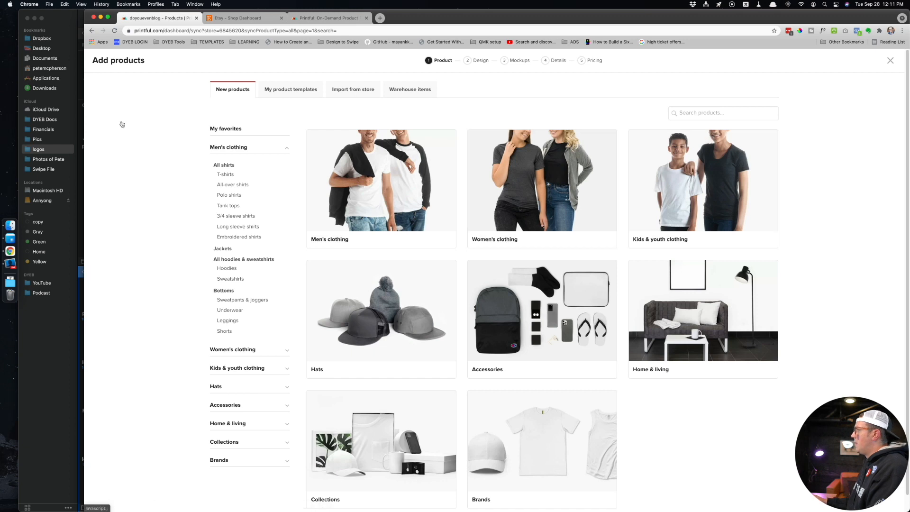
{"action": "mouse_move", "coordinate": [417, 326]}
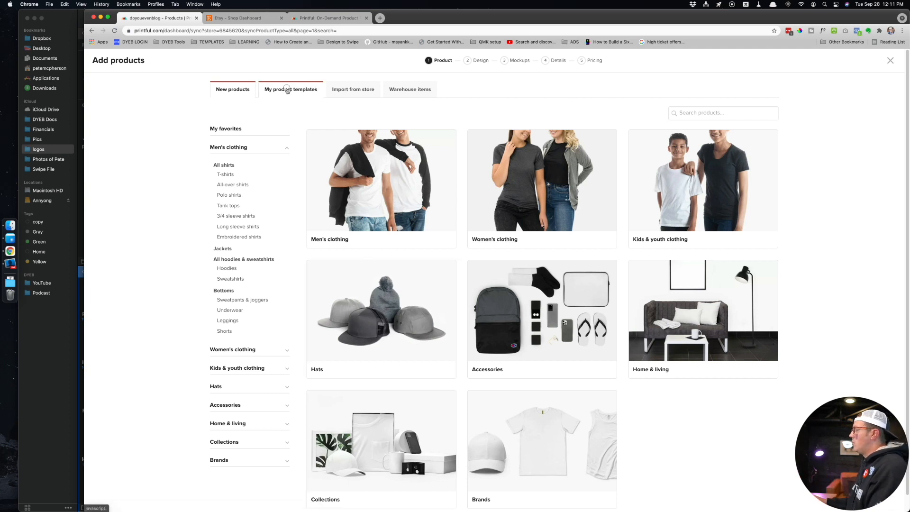
{"action": "left_click", "coordinate": [290, 88]}
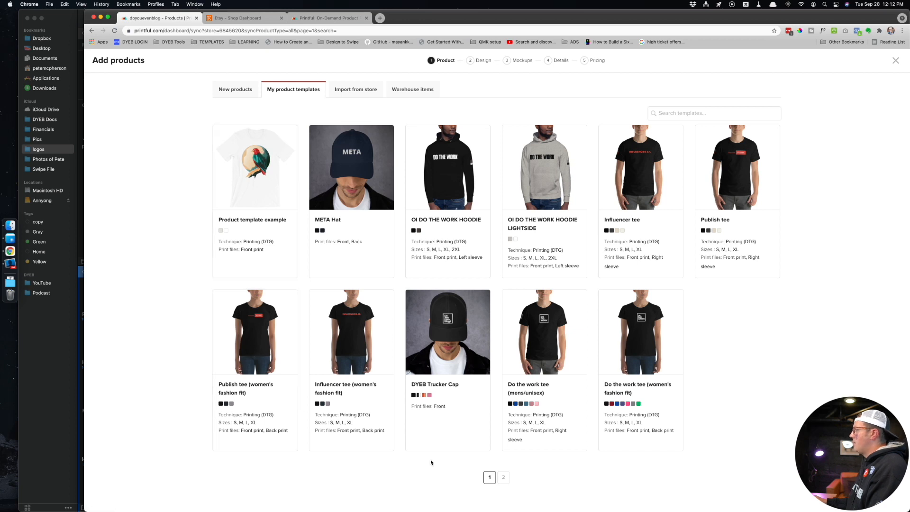
Step: Pick the BIG BLOGS grey hoodie template, keep sizes S–2XL, and proceed to mockups
{"action": "left_click", "coordinate": [504, 477]}
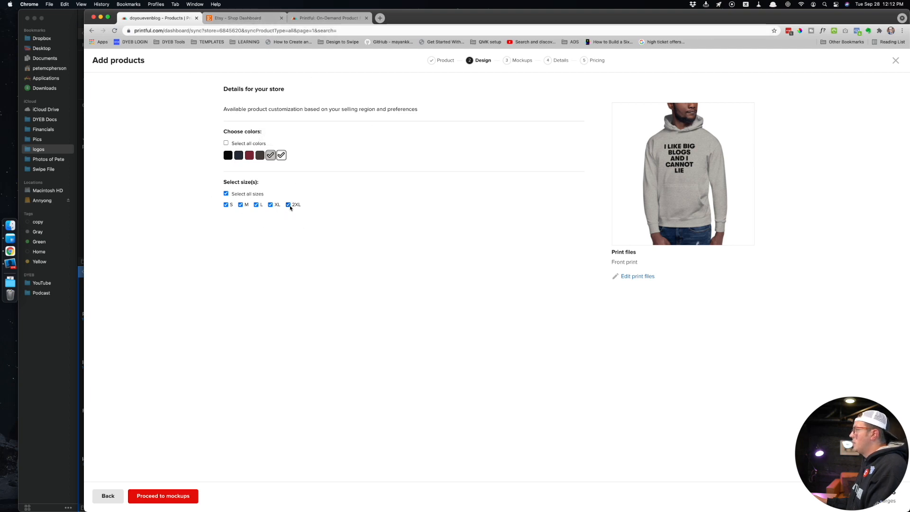
{"action": "left_click", "coordinate": [289, 204]}
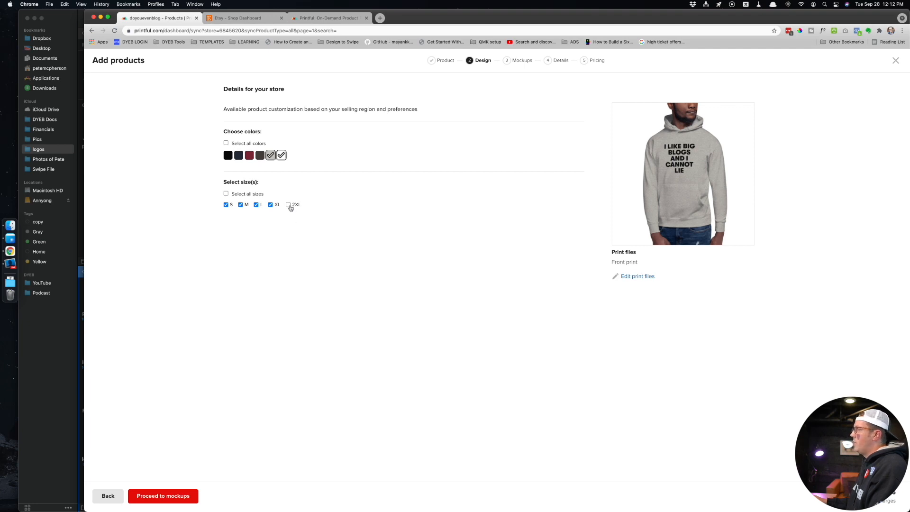
{"action": "left_click", "coordinate": [287, 205]}
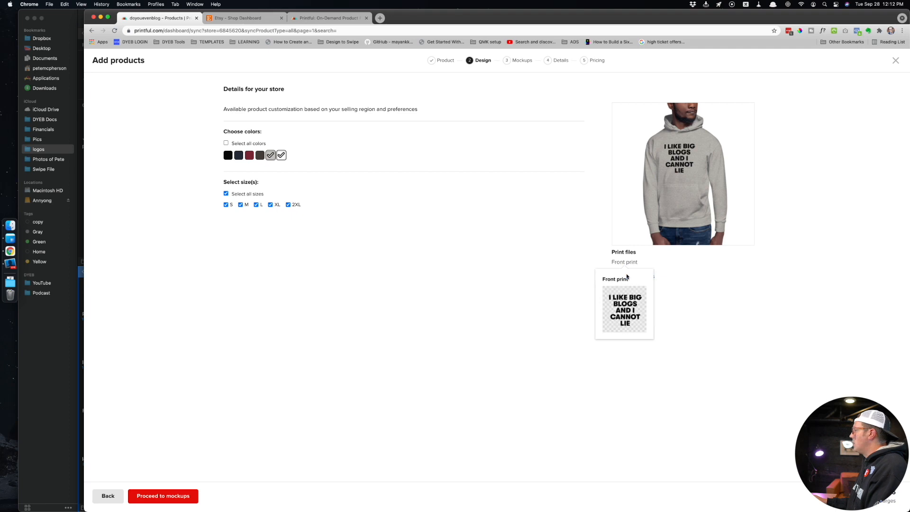
{"action": "mouse_move", "coordinate": [630, 284]}
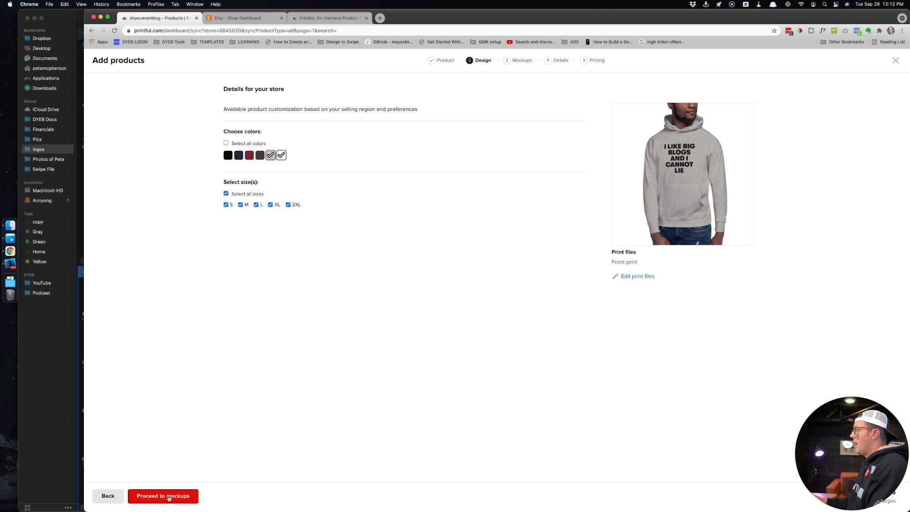
{"action": "left_click", "coordinate": [163, 496]}
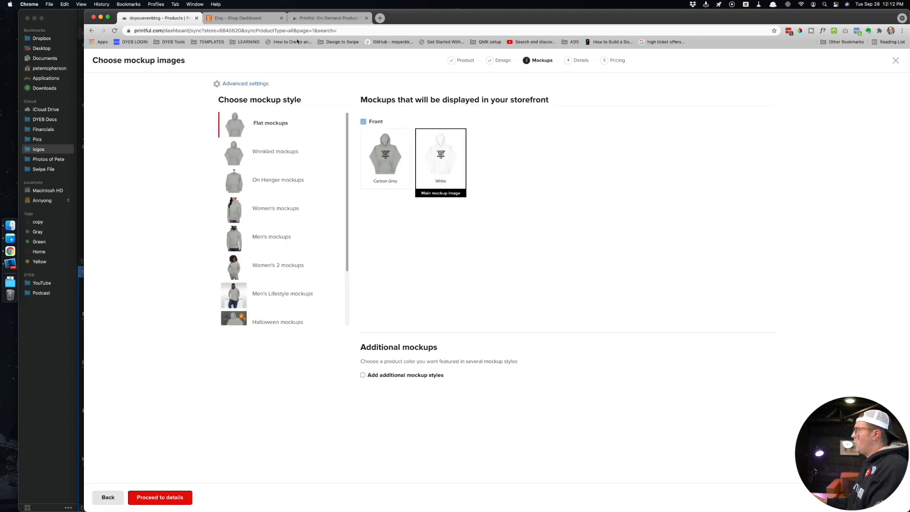
{"action": "mouse_move", "coordinate": [538, 262]}
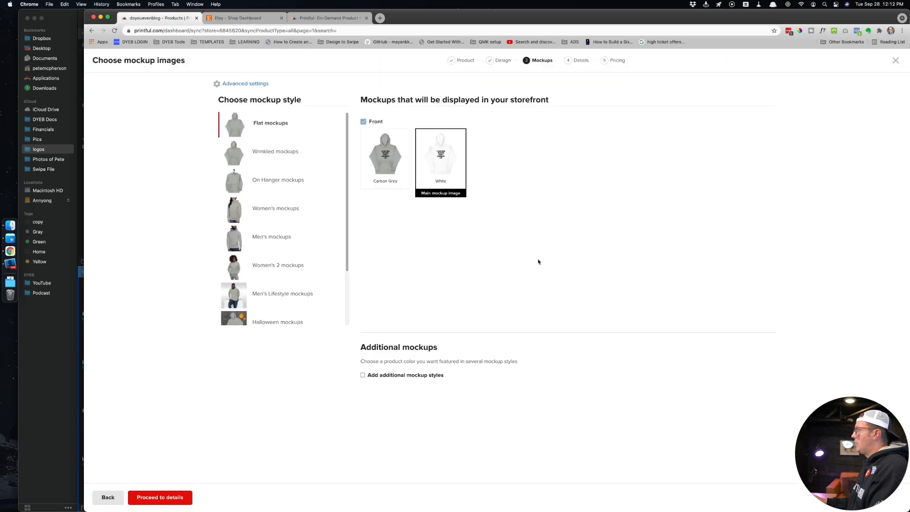
{"action": "mouse_move", "coordinate": [278, 243]}
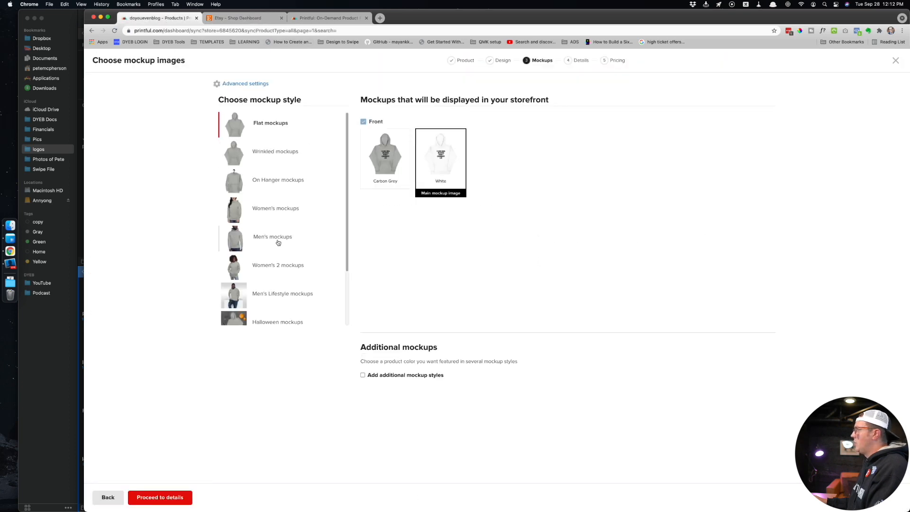
Step: Use the Women's 2 mockup style with a white main image and enable additional mockups
{"action": "scroll", "scroll_direction": "down", "scroll_amount": 3}
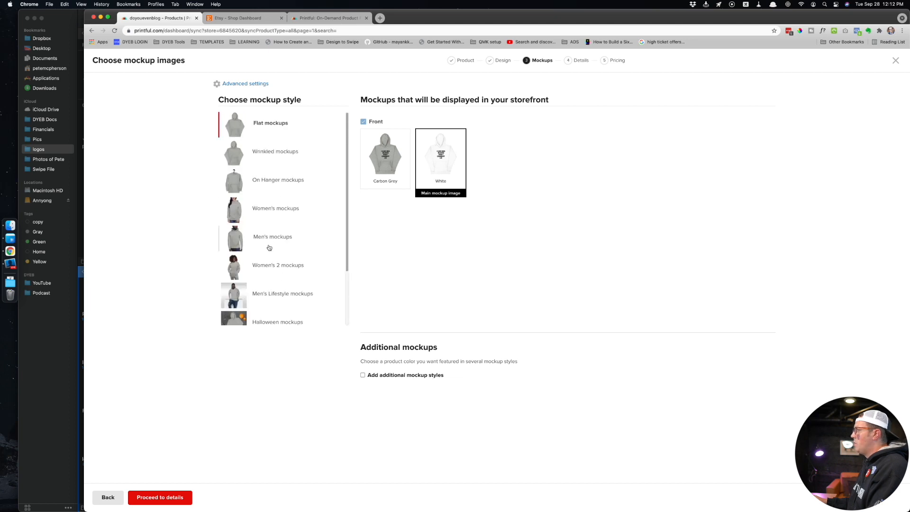
{"action": "left_click", "coordinate": [279, 265]}
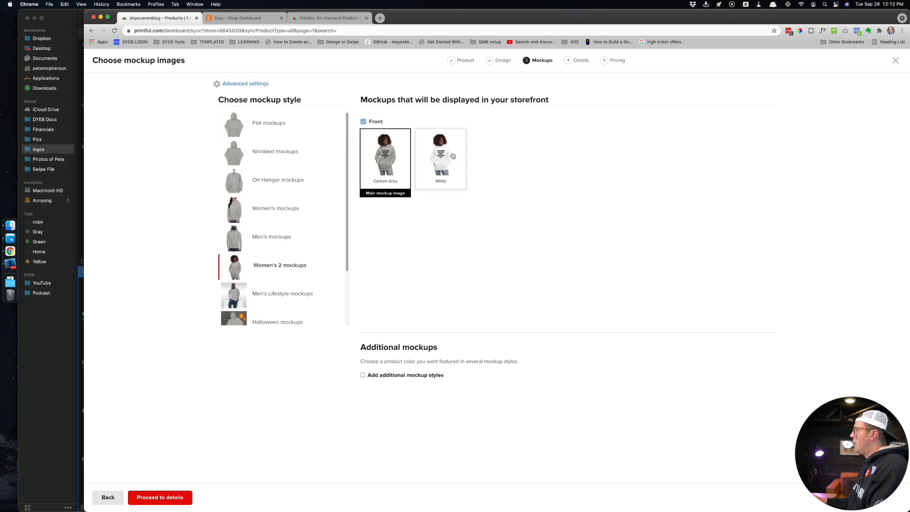
{"action": "left_click", "coordinate": [440, 157]}
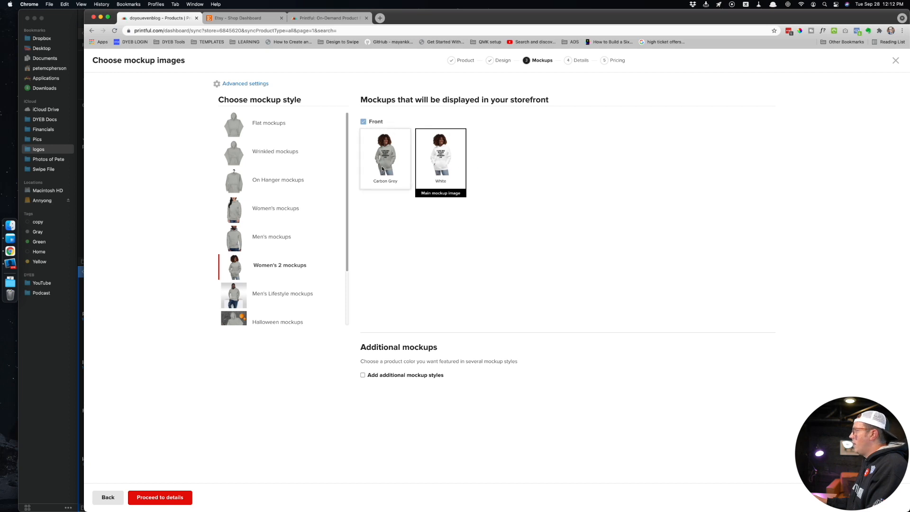
{"action": "left_click", "coordinate": [360, 374]}
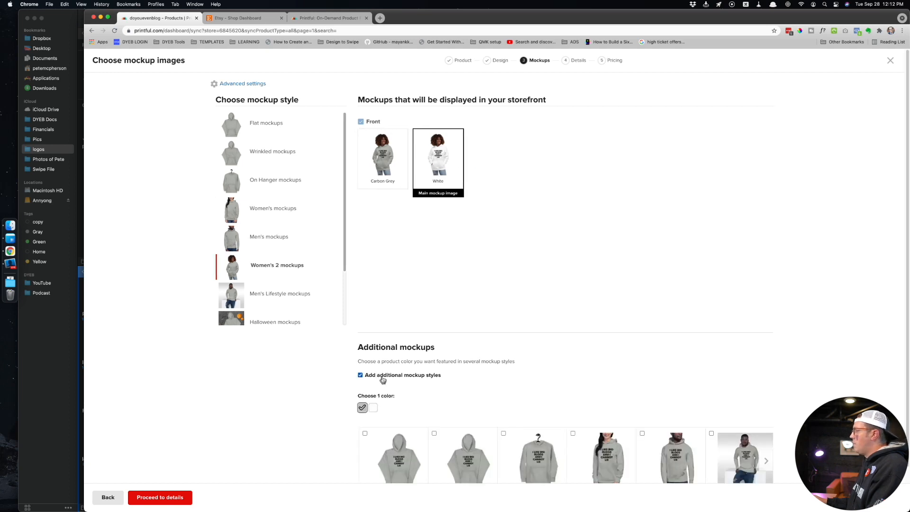
{"action": "mouse_move", "coordinate": [395, 285]}
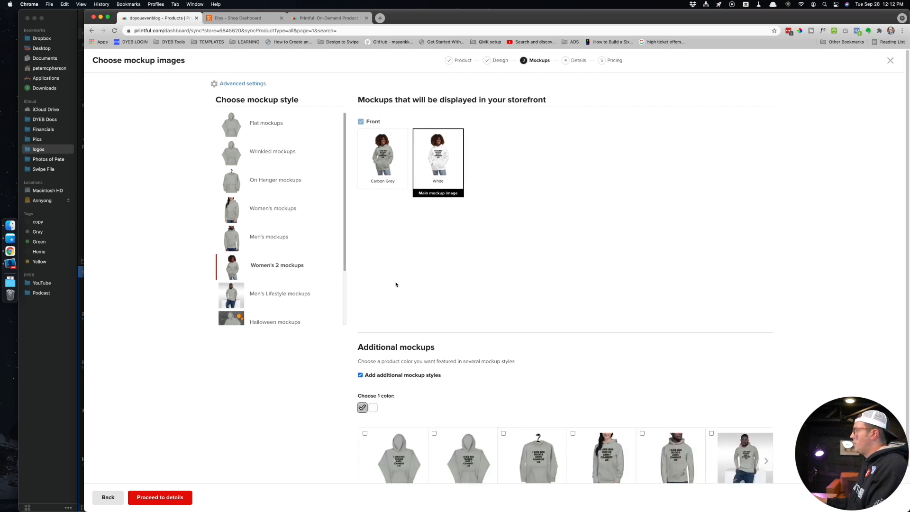
Step: Add grey Wrinkled and Men's Lifestyle mockups, then proceed to details
{"action": "scroll", "scroll_direction": "down", "scroll_amount": 3}
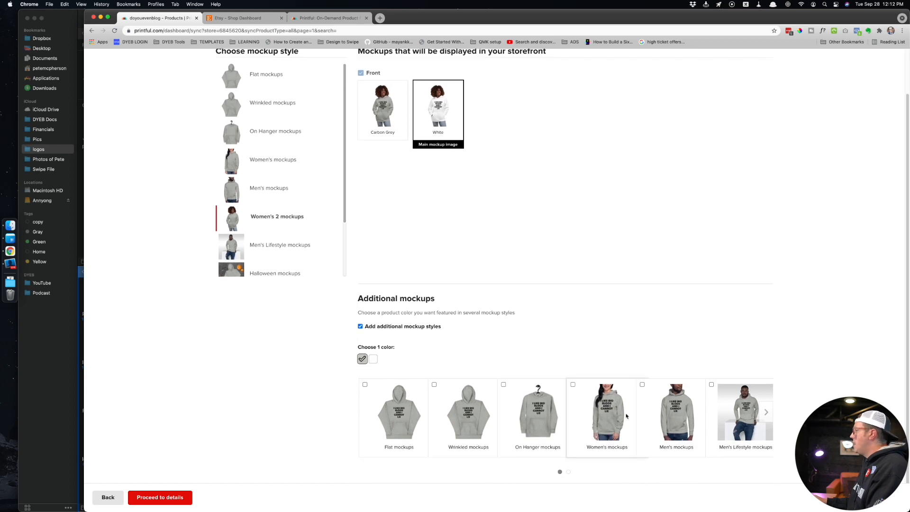
{"action": "left_click", "coordinate": [642, 384]}
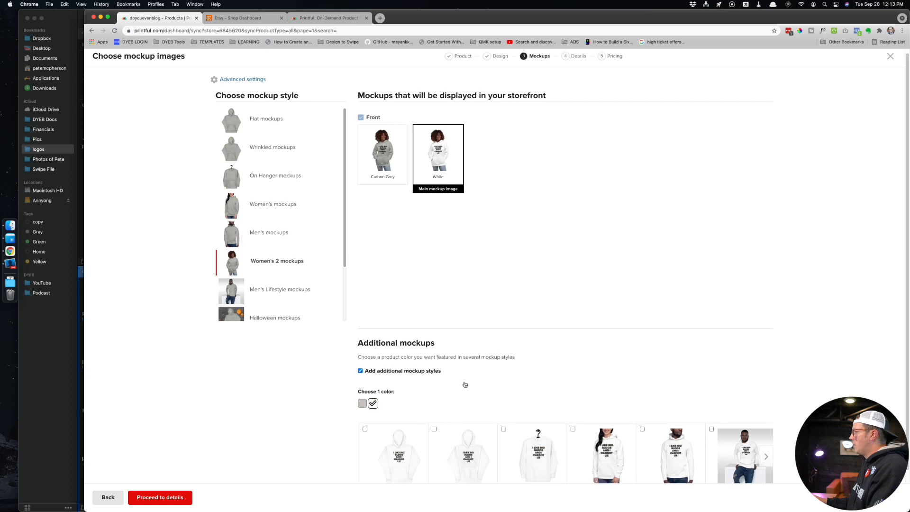
{"action": "scroll", "scroll_direction": "down", "scroll_amount": 3}
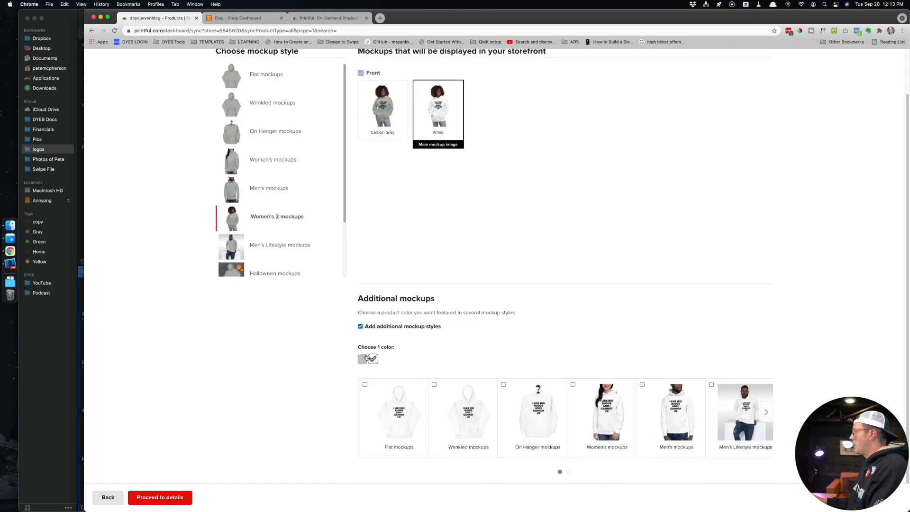
{"action": "left_click", "coordinate": [362, 358]}
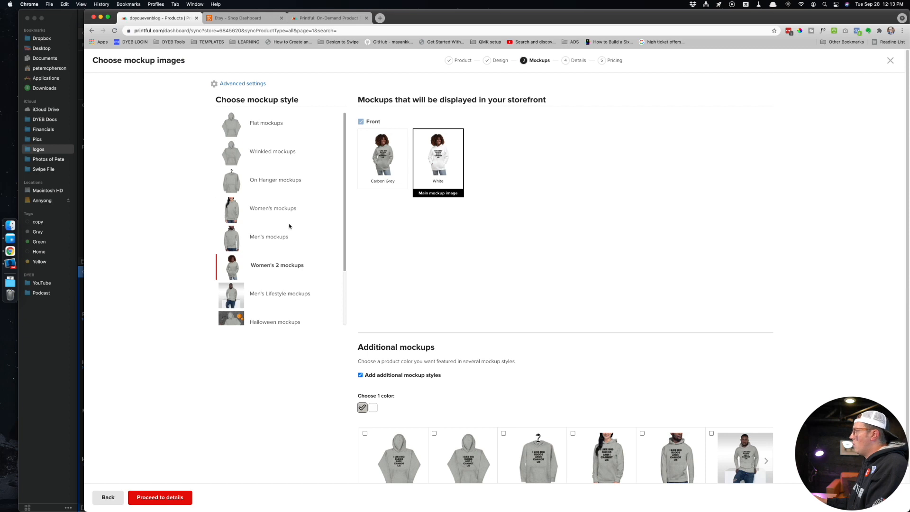
{"action": "scroll", "scroll_direction": "down", "scroll_amount": 3}
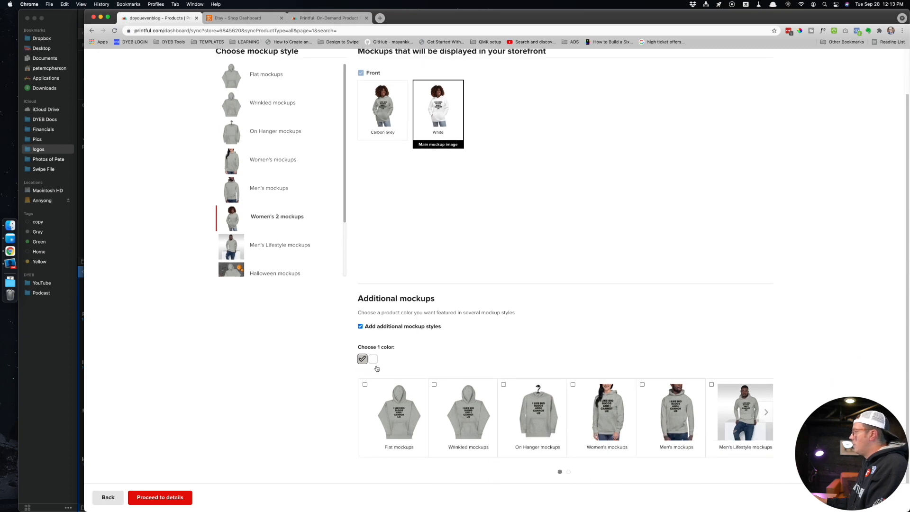
{"action": "left_click", "coordinate": [766, 412]}
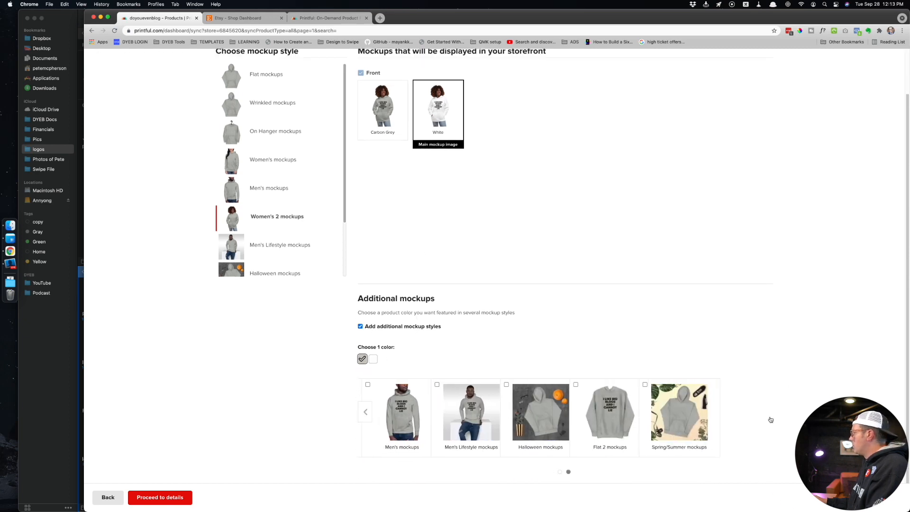
{"action": "left_click", "coordinate": [468, 411]}
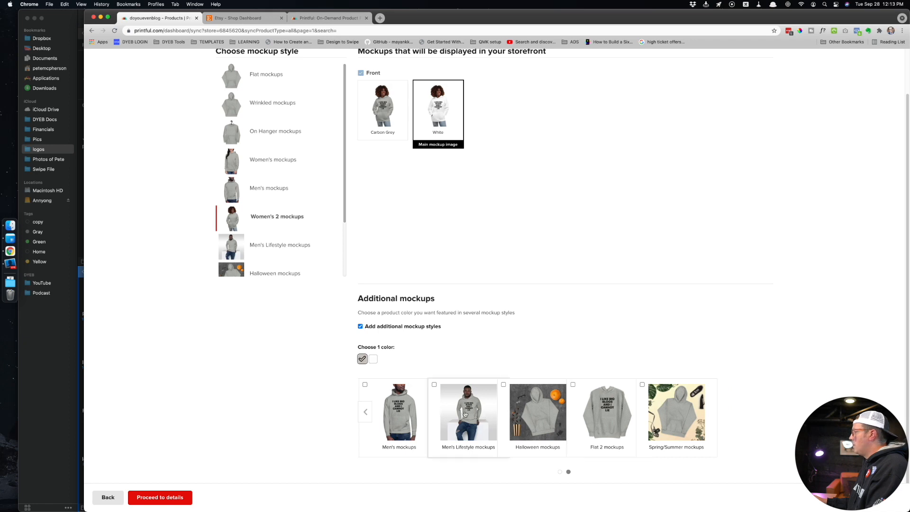
{"action": "left_click", "coordinate": [365, 412]}
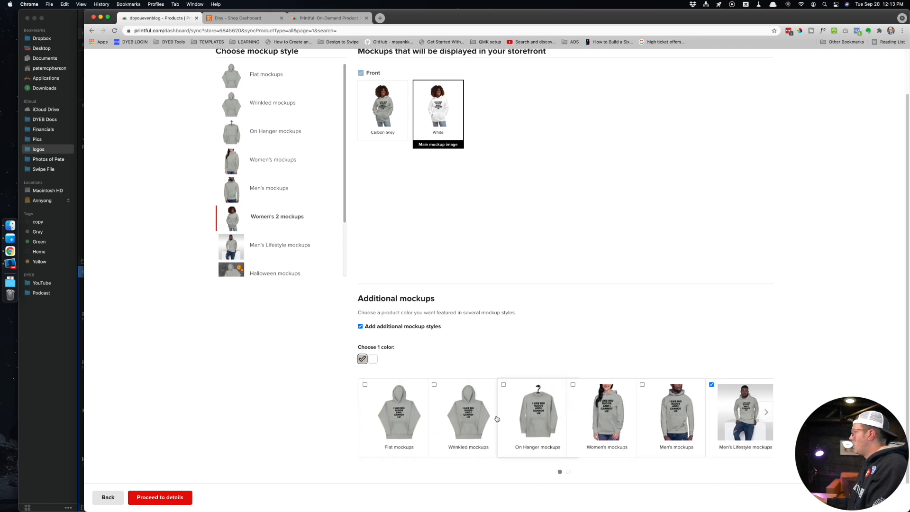
{"action": "left_click", "coordinate": [434, 384]}
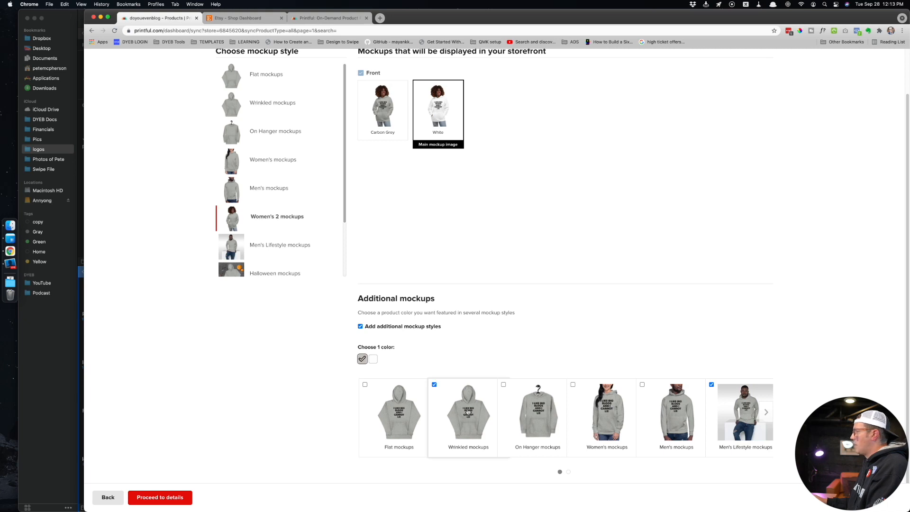
{"action": "left_click", "coordinate": [160, 497]}
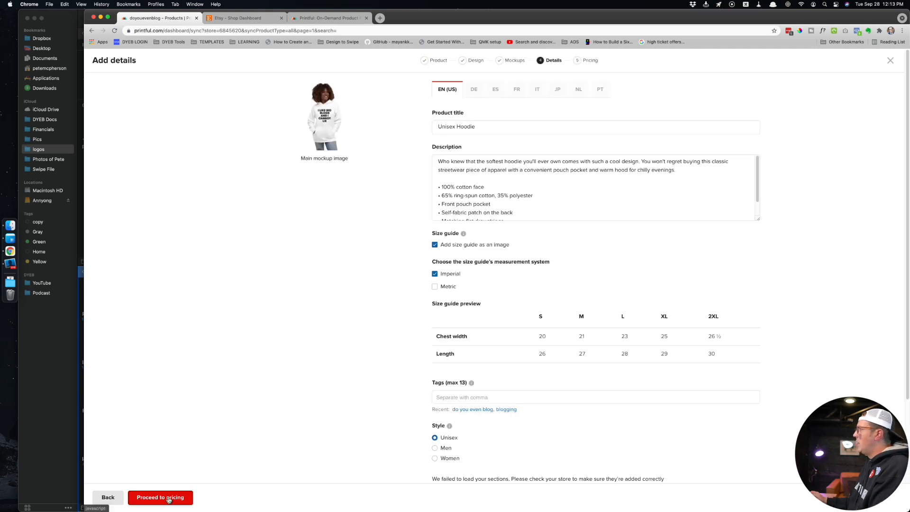
{"action": "mouse_move", "coordinate": [395, 216]}
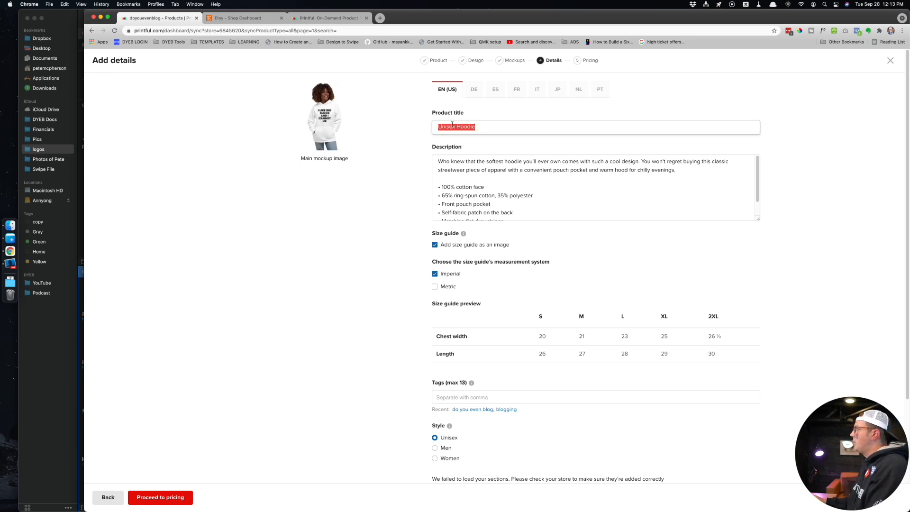
Step: Glance at the Etsy shop listings, then return to Printful's product details
{"action": "left_click", "coordinate": [238, 18]}
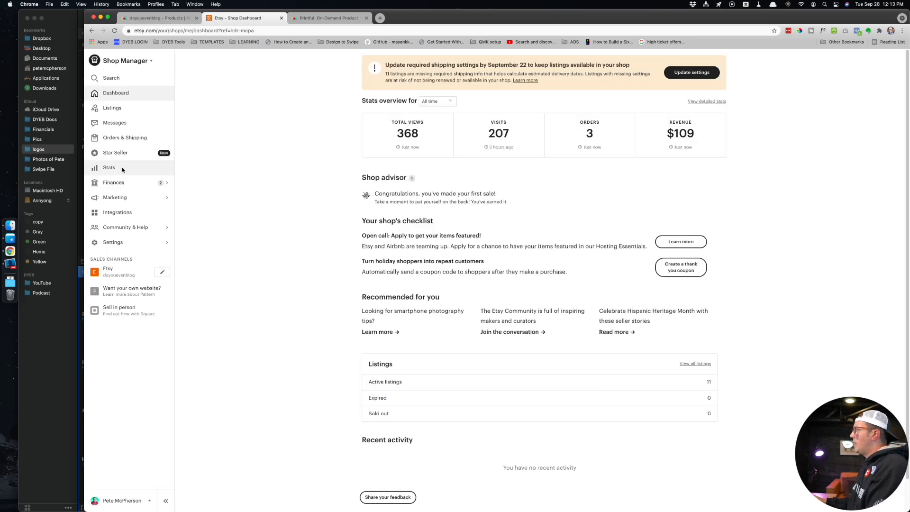
{"action": "left_click", "coordinate": [112, 108]}
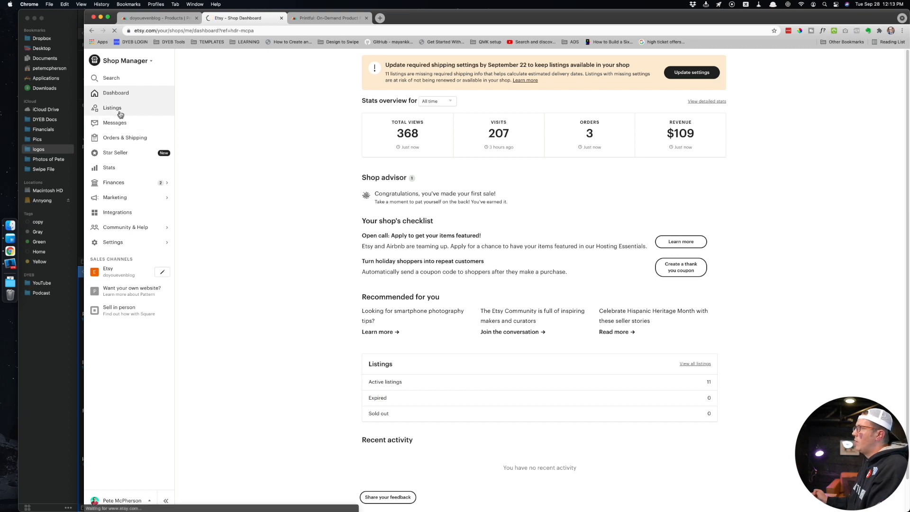
{"action": "left_click", "coordinate": [111, 108]}
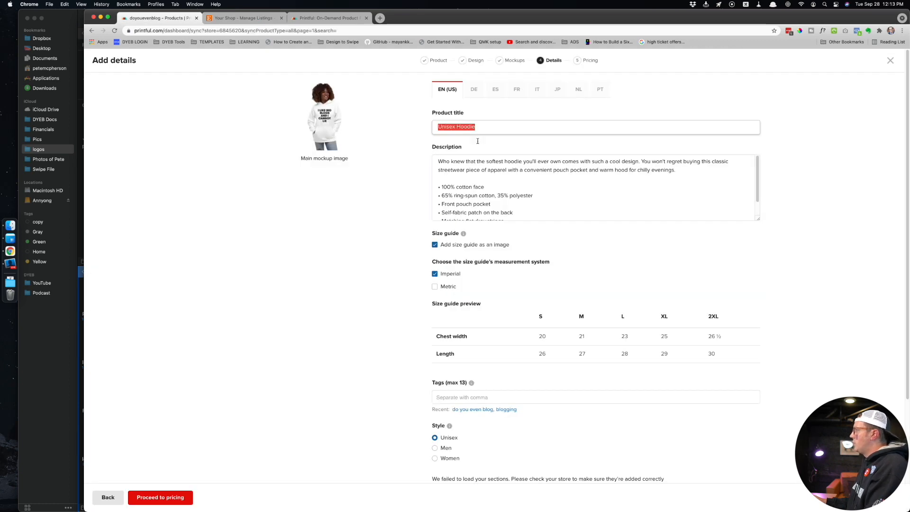
{"action": "mouse_move", "coordinate": [761, 236]}
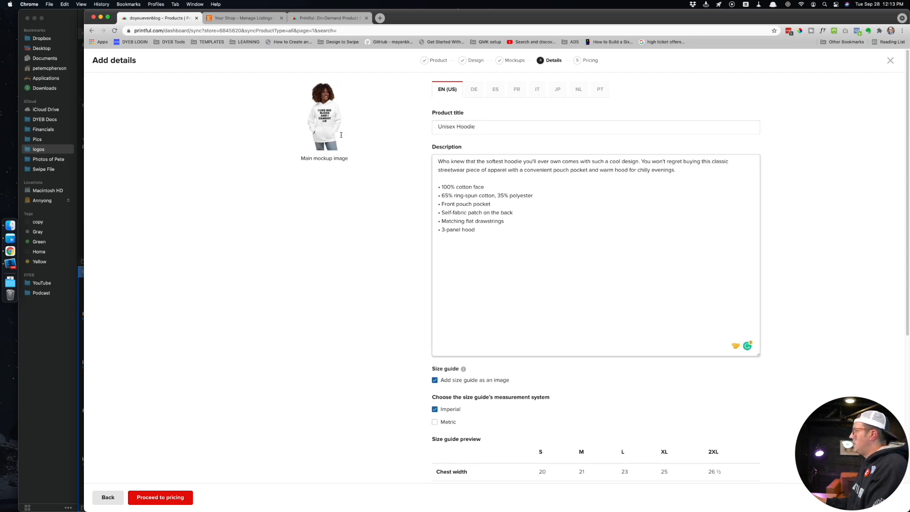
{"action": "mouse_move", "coordinate": [308, 129]}
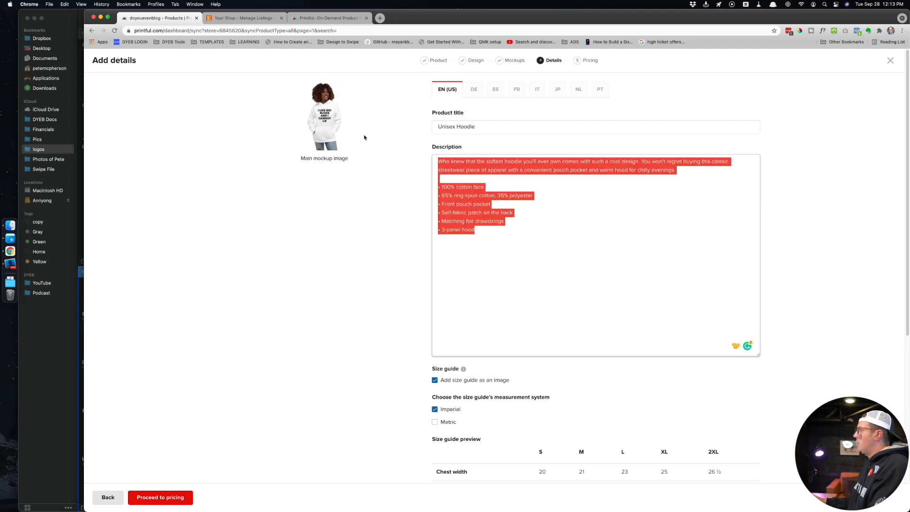
Step: Tag the hoodie with blogging, blog, entrepreneurship and online business
{"action": "scroll", "scroll_direction": "down", "scroll_amount": 3}
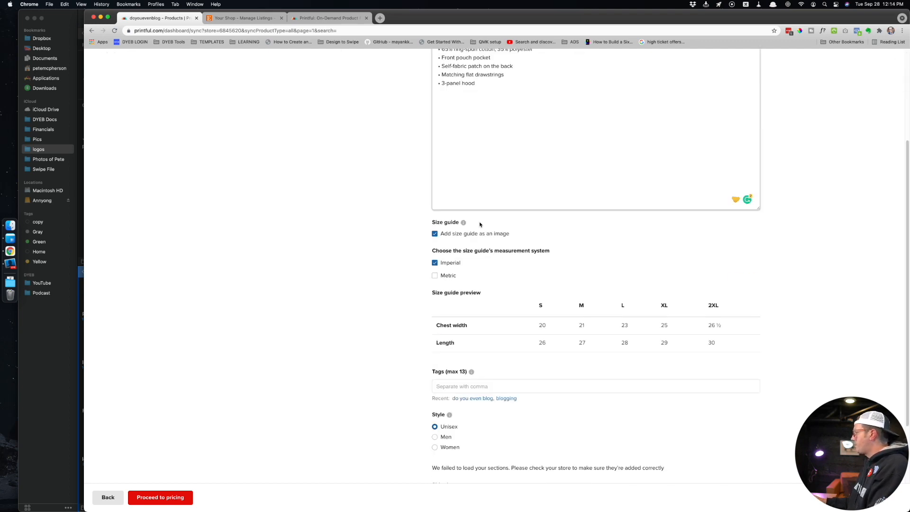
{"action": "scroll", "scroll_direction": "down", "scroll_amount": 3}
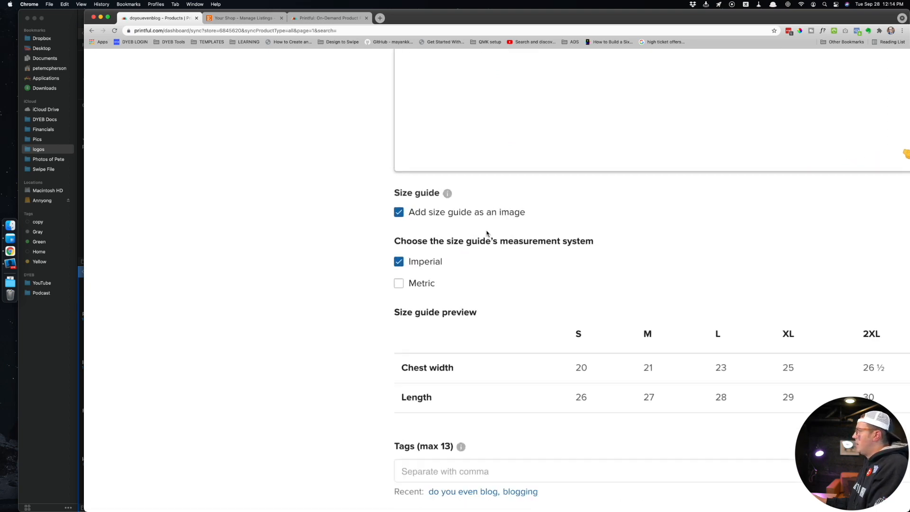
{"action": "scroll", "scroll_direction": "down", "scroll_amount": 3}
{"action": "type", "text": "blogging b"}
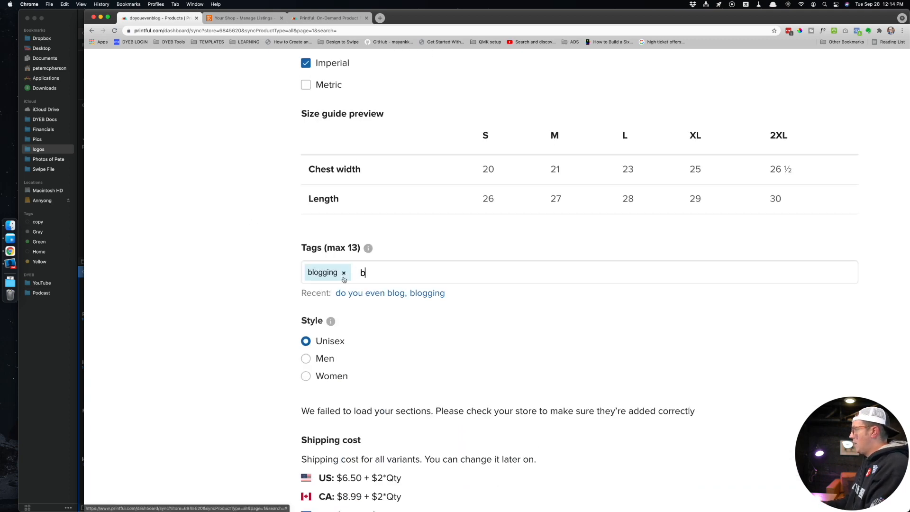
{"action": "type", "text": "entrepreneurship"}
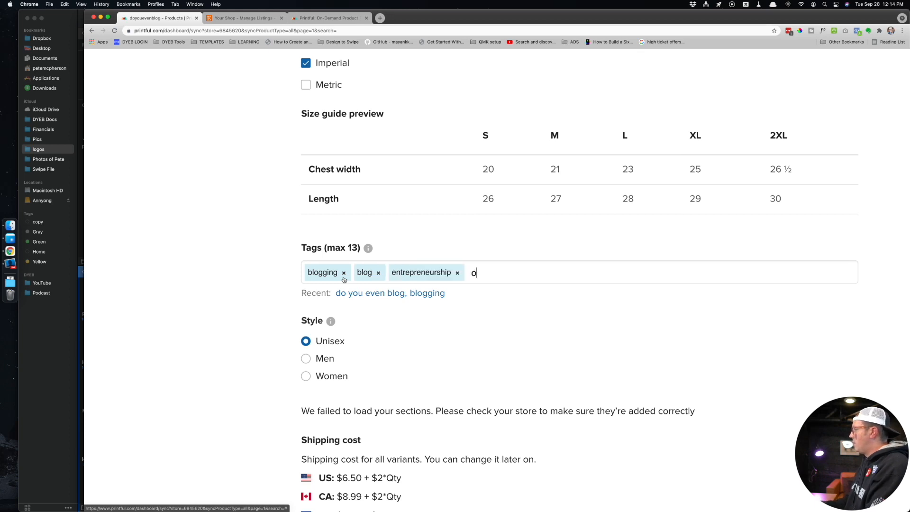
{"action": "type", "text": "online business"}
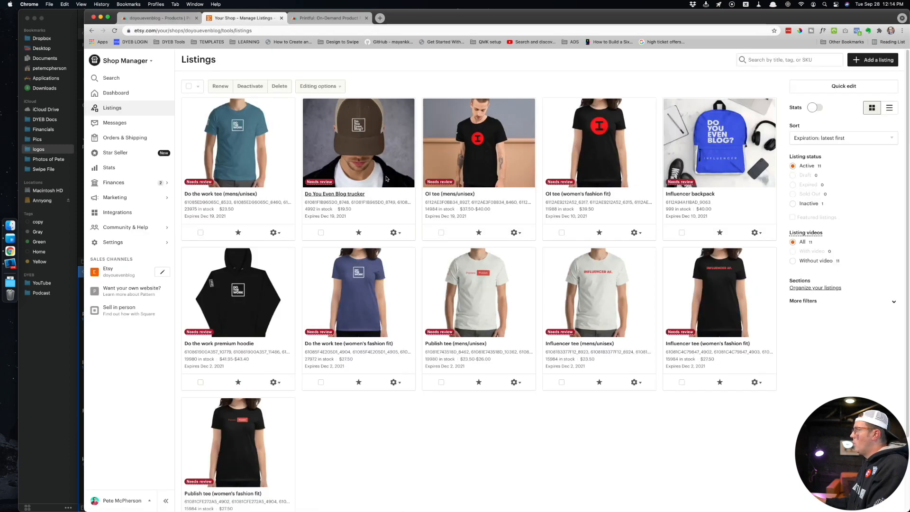
Step: Scroll through the Printful details form, then bring up the Etsy listings page
{"action": "left_click", "coordinate": [328, 18]}
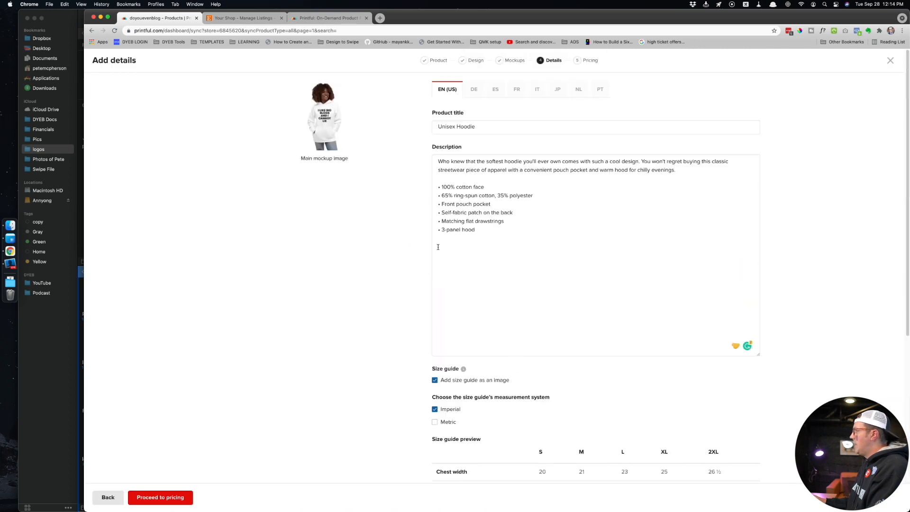
{"action": "mouse_move", "coordinate": [474, 88]}
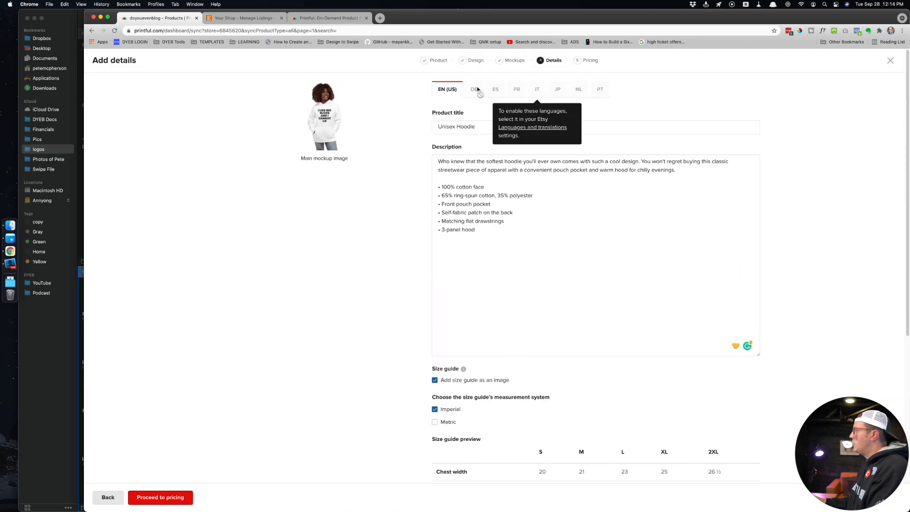
{"action": "scroll", "scroll_direction": "down", "scroll_amount": 3}
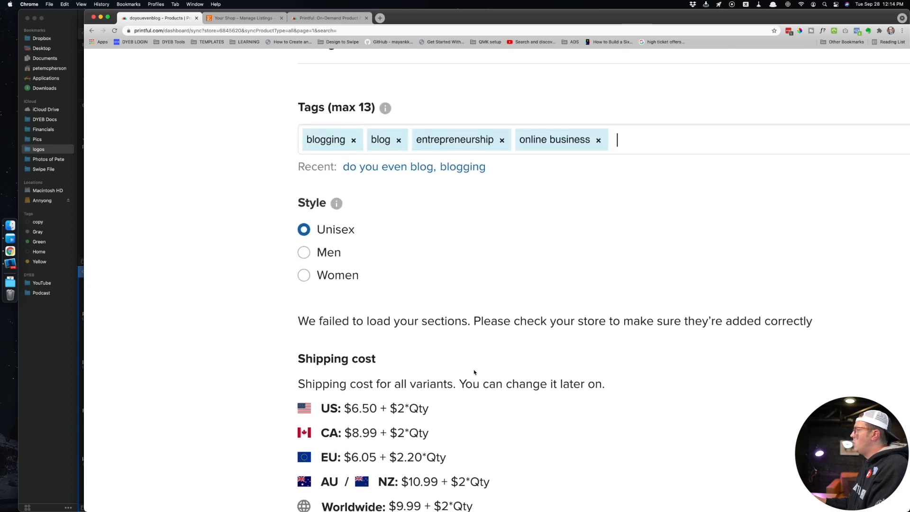
{"action": "scroll", "scroll_direction": "down", "scroll_amount": 3}
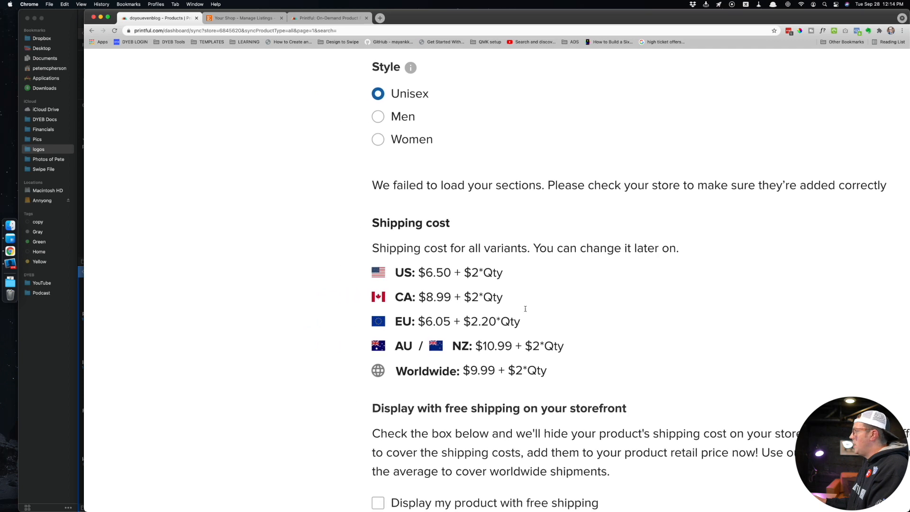
{"action": "left_click", "coordinate": [240, 18]}
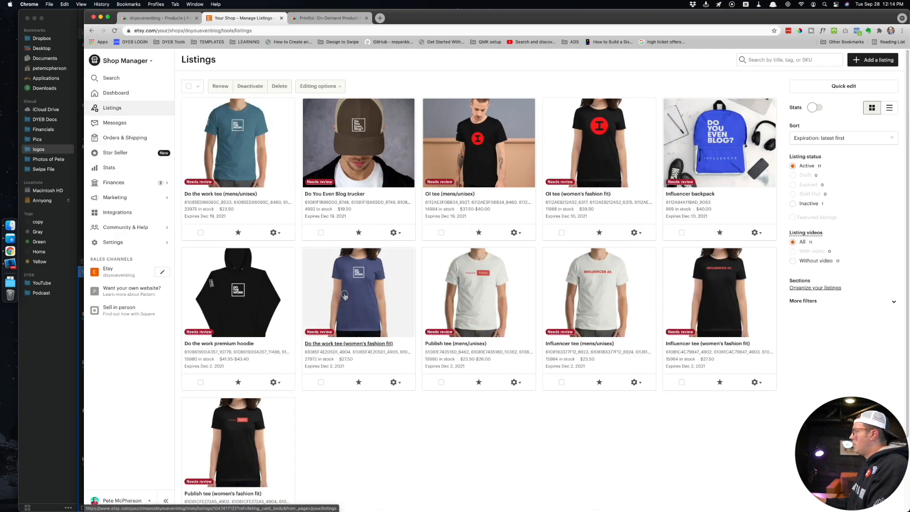
Step: Review the Do the work tee listing's $27.50 variation prices and shipping settings
{"action": "left_click", "coordinate": [349, 343]}
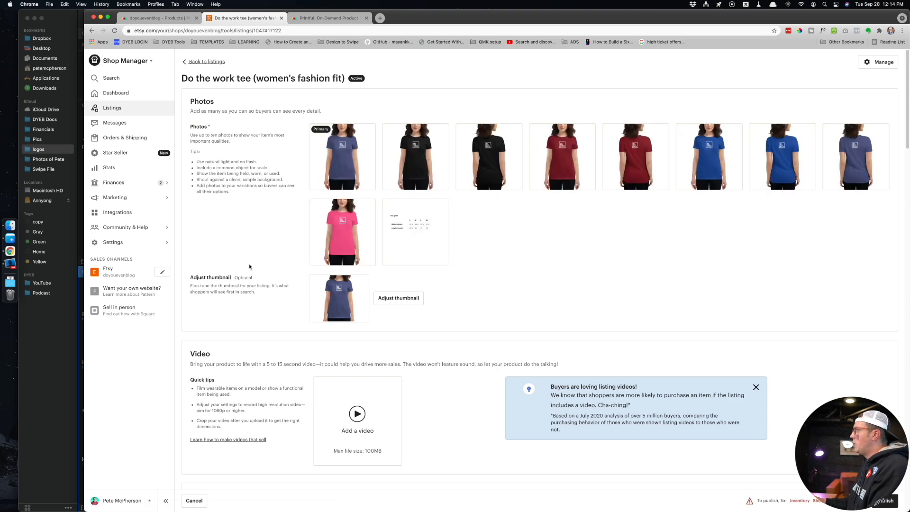
{"action": "scroll", "scroll_direction": "down", "scroll_amount": 3}
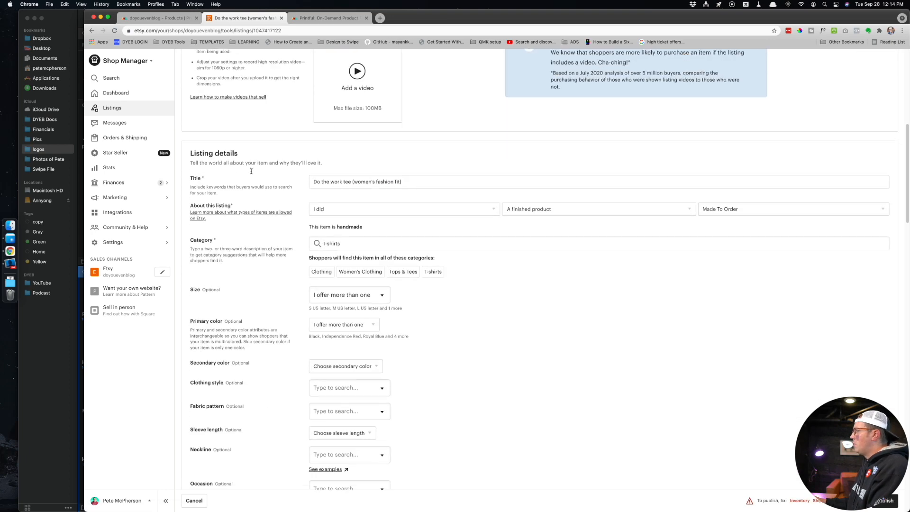
{"action": "scroll", "scroll_direction": "down", "scroll_amount": 3}
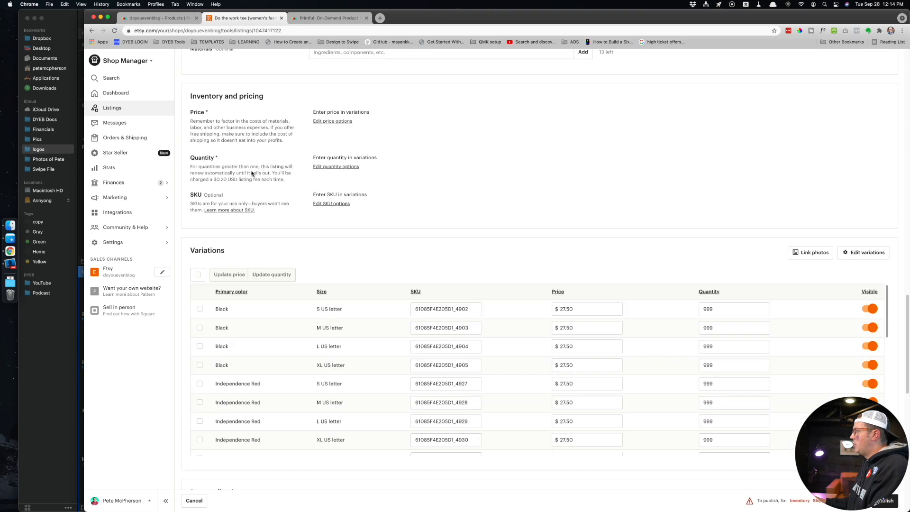
{"action": "scroll", "scroll_direction": "down", "scroll_amount": 3}
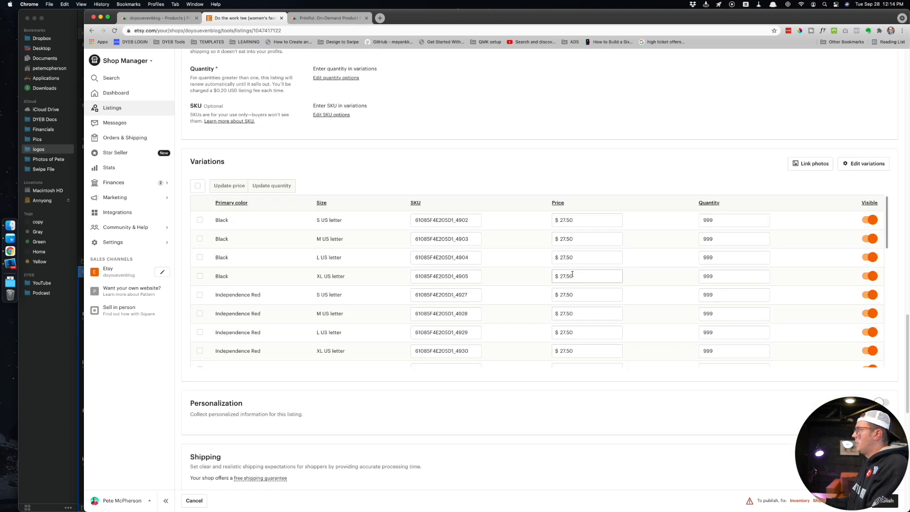
{"action": "scroll", "scroll_direction": "down", "scroll_amount": 3}
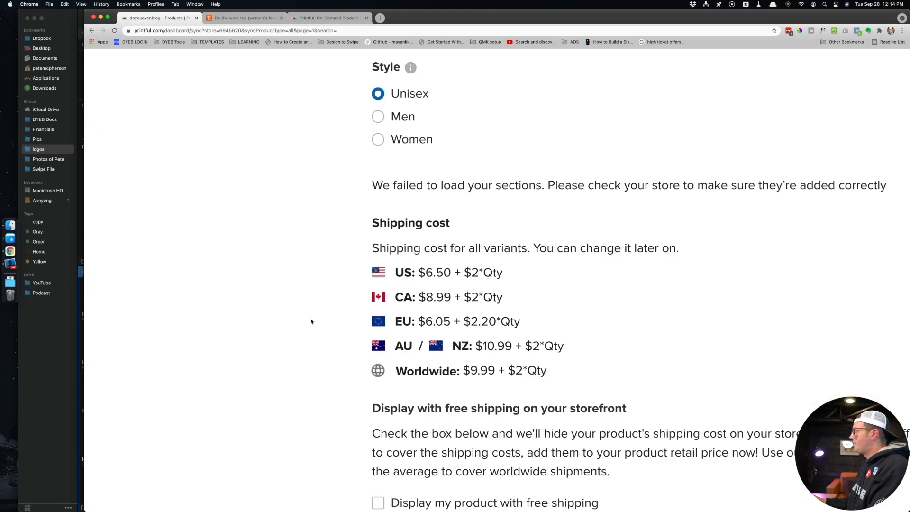
Step: Toggle 'Display my product with free shipping' on, then back off
{"action": "scroll", "scroll_direction": "down", "scroll_amount": 3}
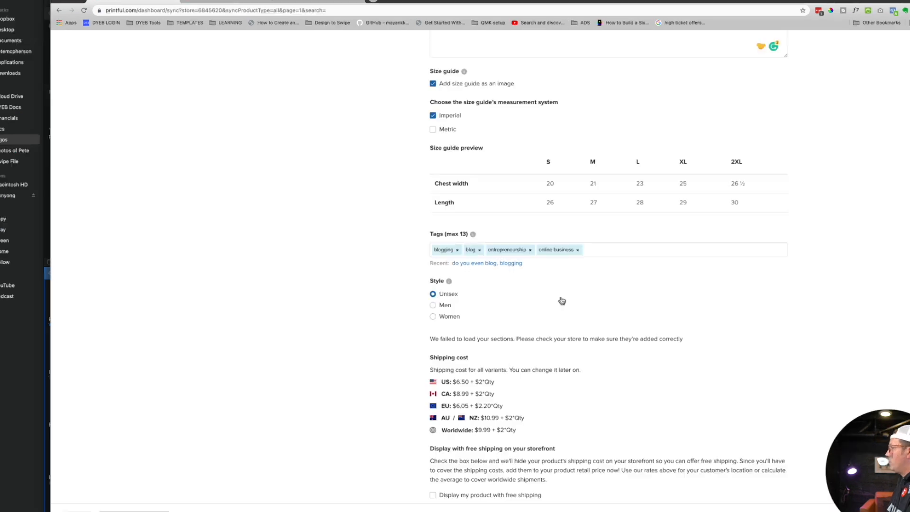
{"action": "left_click", "coordinate": [432, 494]}
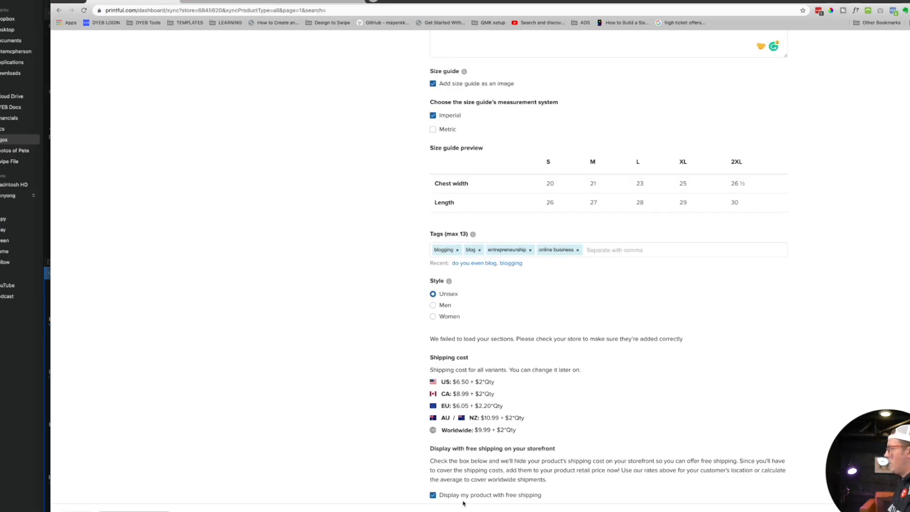
{"action": "left_click", "coordinate": [432, 494]}
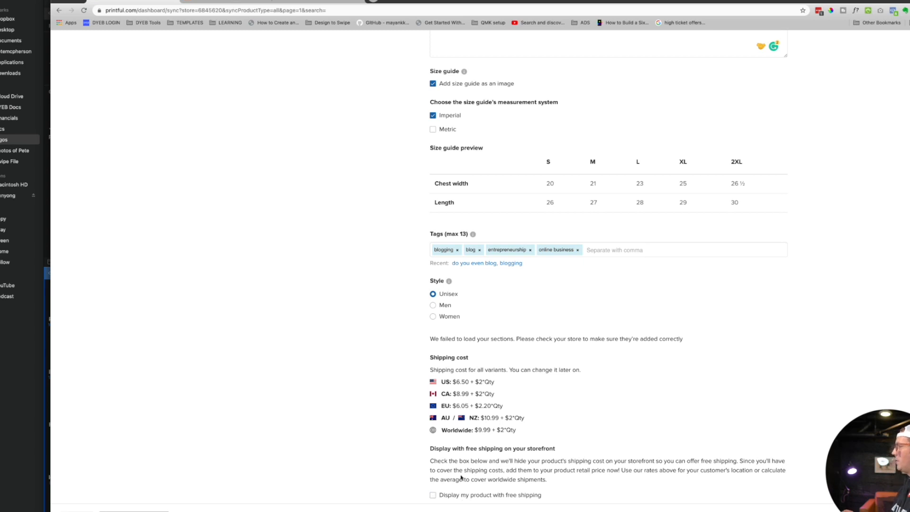
{"action": "mouse_move", "coordinate": [106, 495]}
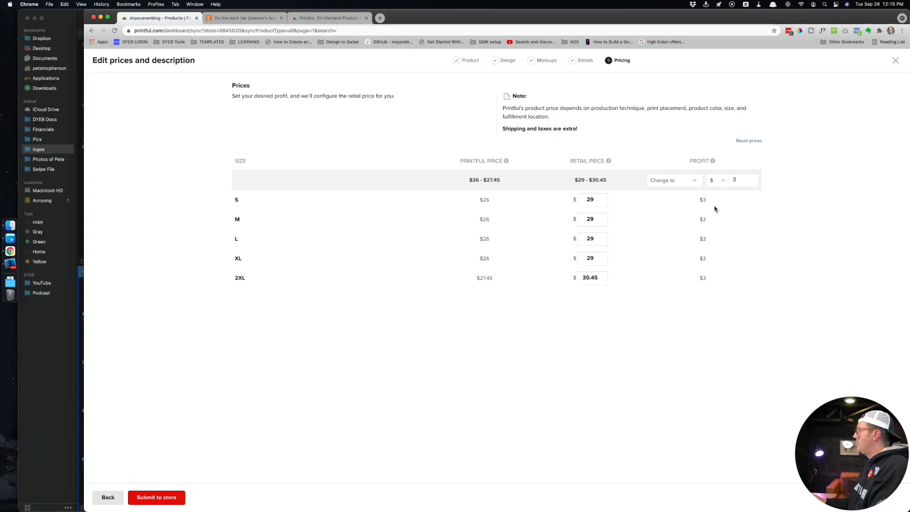
Step: Restore the small size's retail price and switch profit to 'Increase by'
{"action": "scroll", "scroll_direction": "down", "scroll_amount": 3}
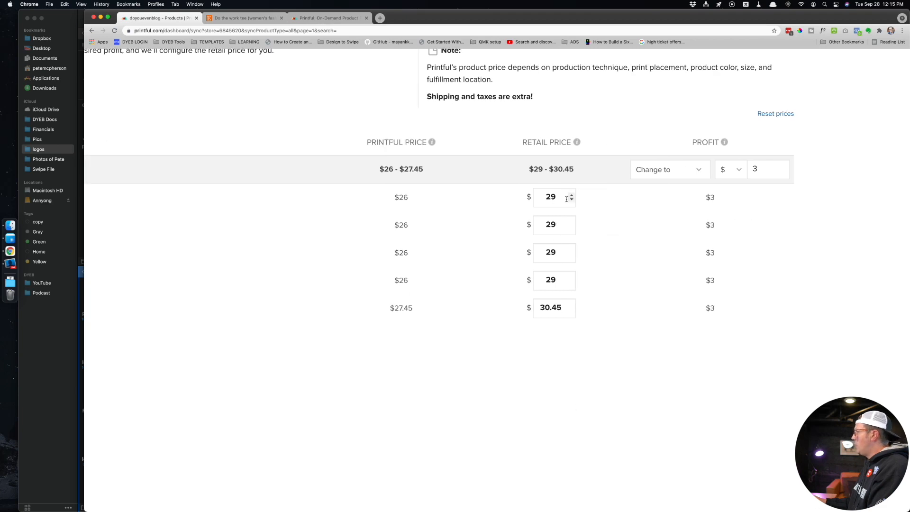
{"action": "type", "text": "32"}
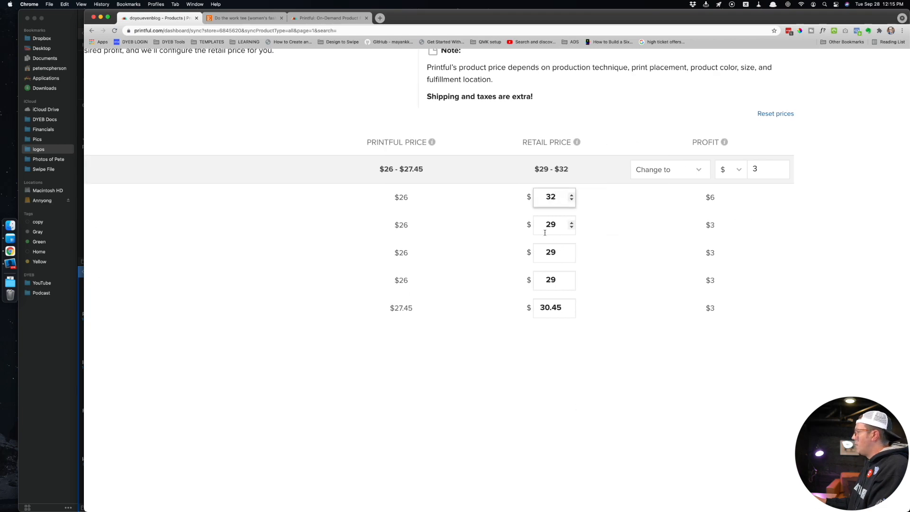
{"action": "left_click", "coordinate": [571, 199]}
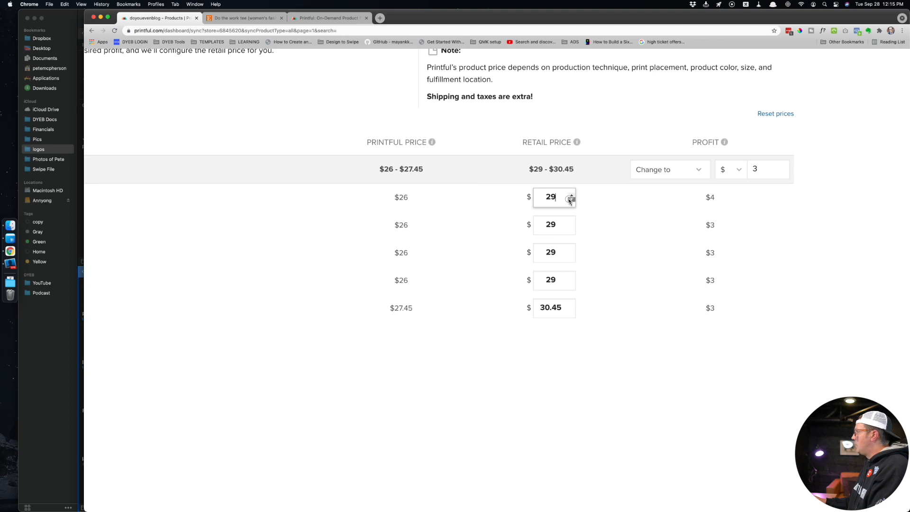
{"action": "left_click", "coordinate": [668, 169]}
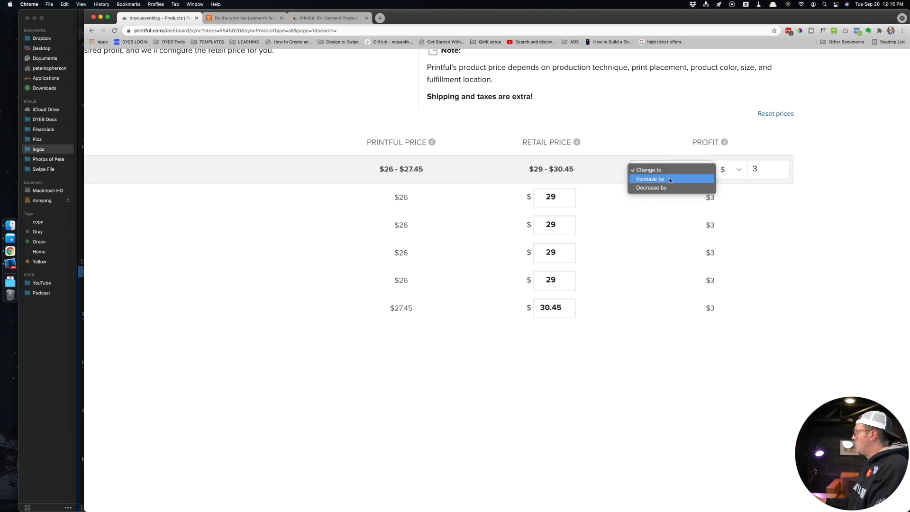
{"action": "left_click", "coordinate": [649, 178]}
{"action": "type", "text": "15"}
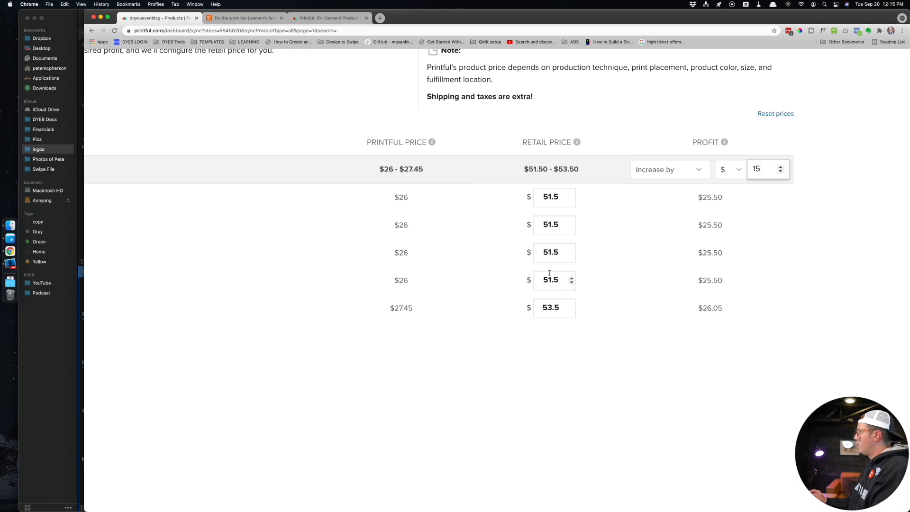
{"action": "mouse_move", "coordinate": [785, 186]}
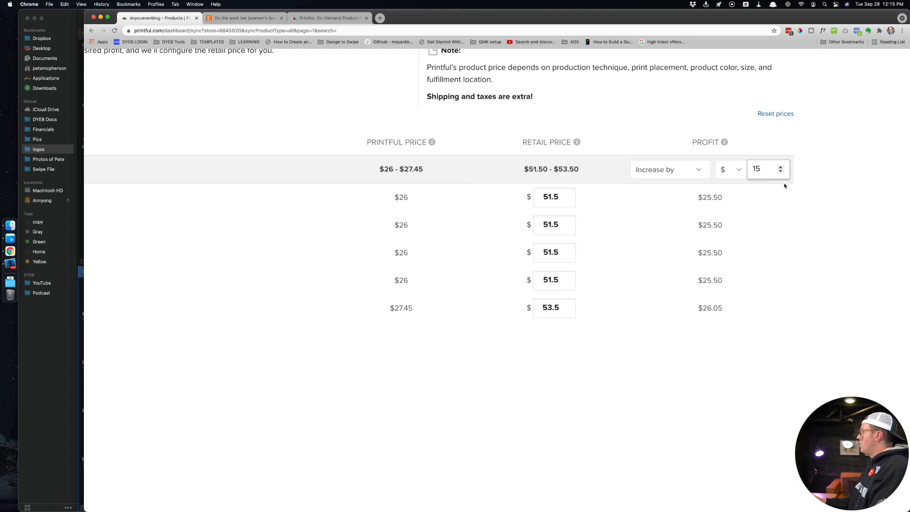
Step: Enter a $2 increase for $38.50–$40.50 prices and submit to the Etsy store
{"action": "type", "text": "5"}
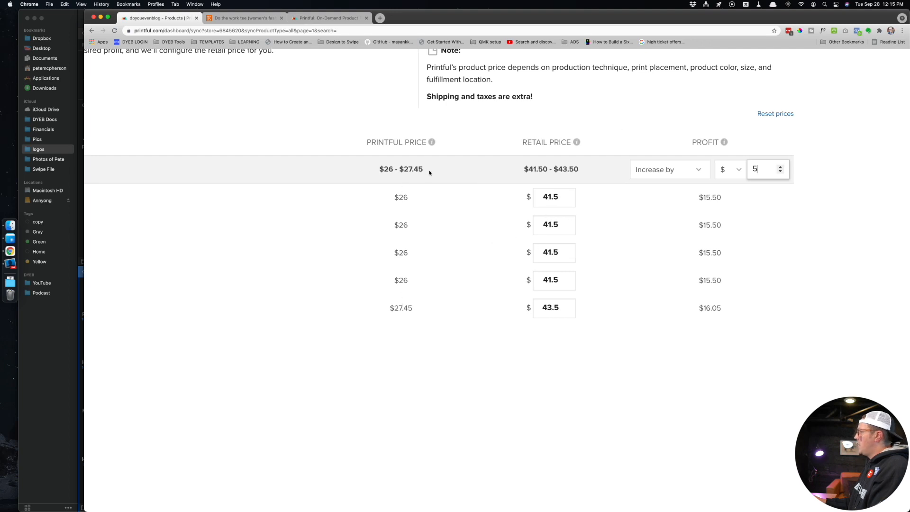
{"action": "mouse_move", "coordinate": [699, 231]}
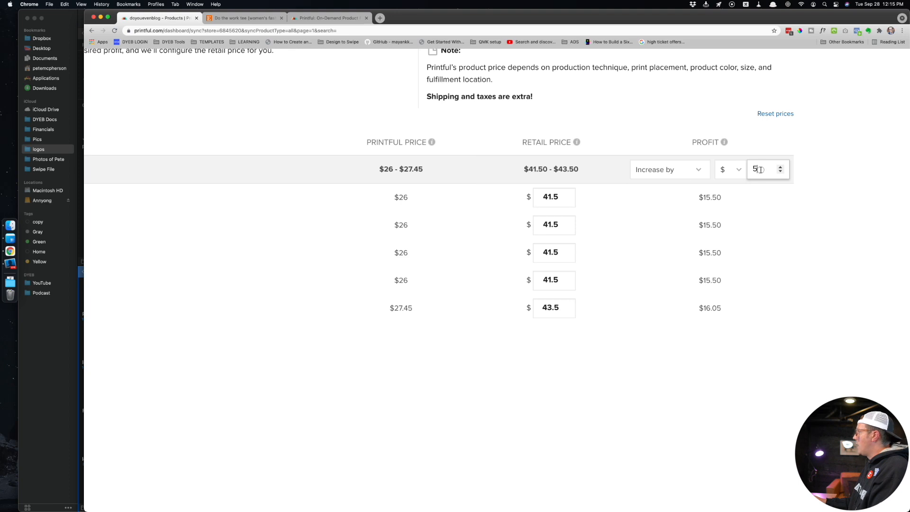
{"action": "type", "text": "2"}
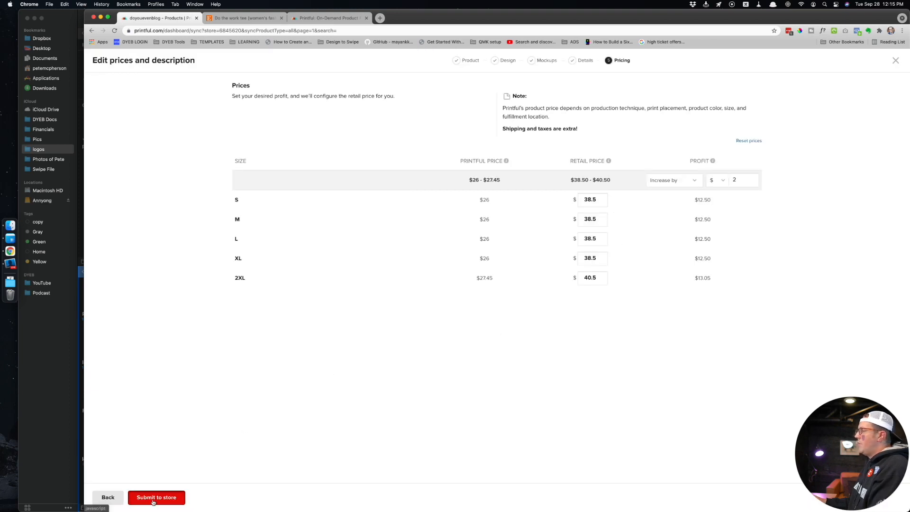
{"action": "left_click", "coordinate": [156, 497]}
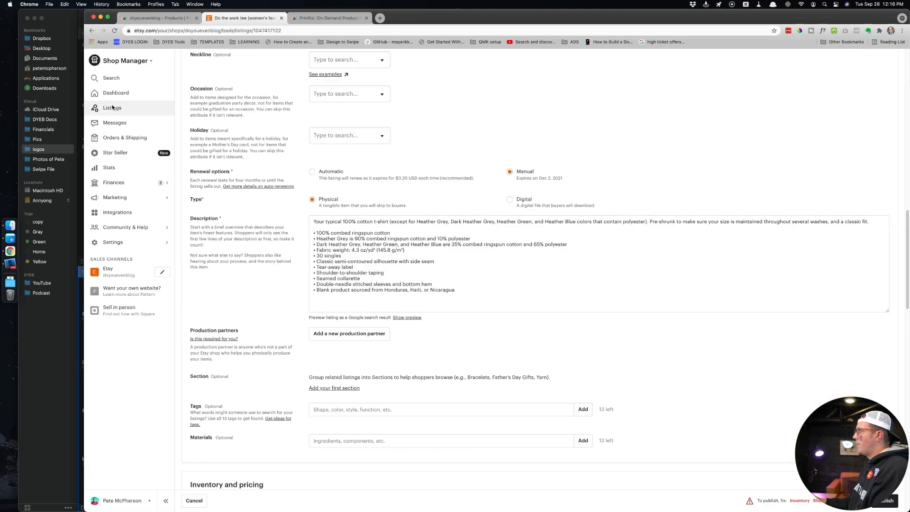
Step: Check Etsy's shop listings and status filters, then return to Printful's store page
{"action": "left_click", "coordinate": [112, 108]}
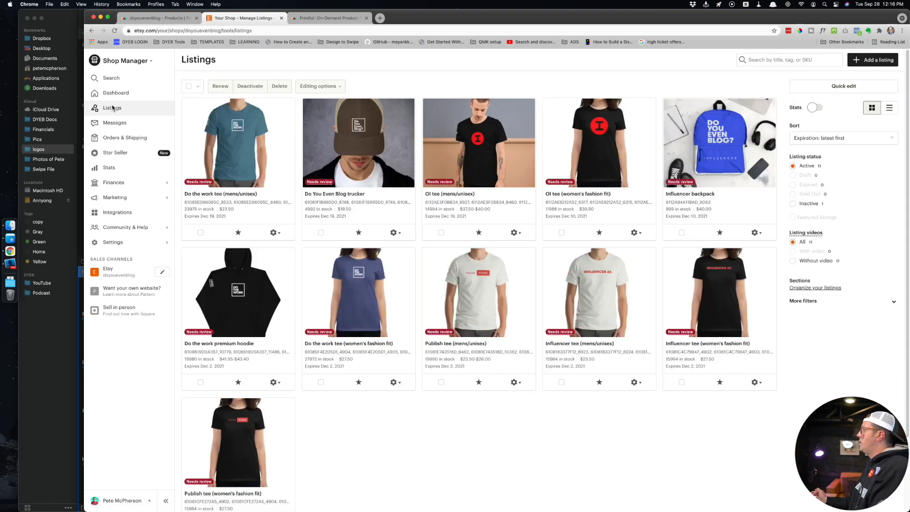
{"action": "mouse_move", "coordinate": [139, 110]}
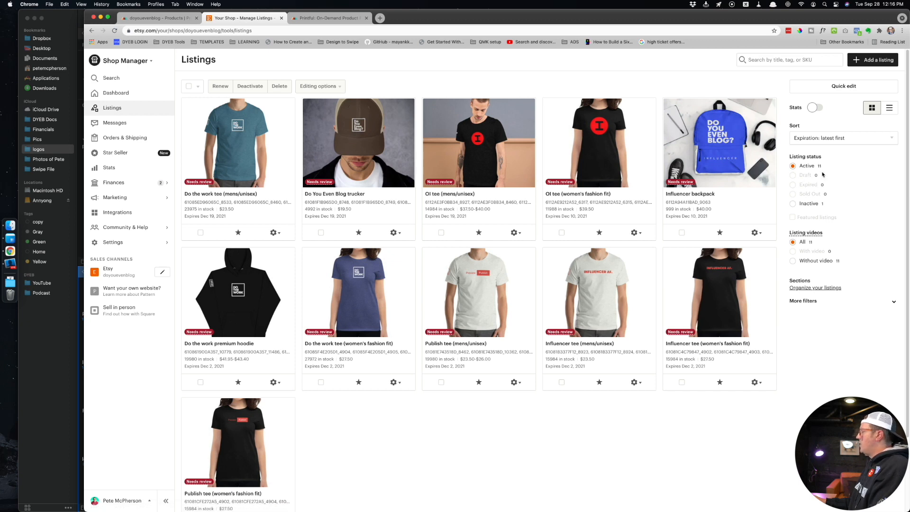
{"action": "scroll", "scroll_direction": "down", "scroll_amount": 3}
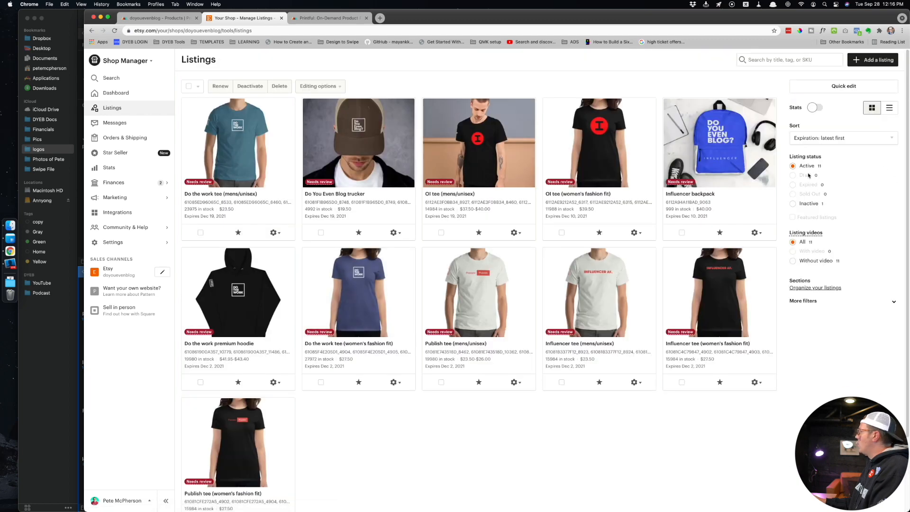
{"action": "left_click", "coordinate": [328, 18]}
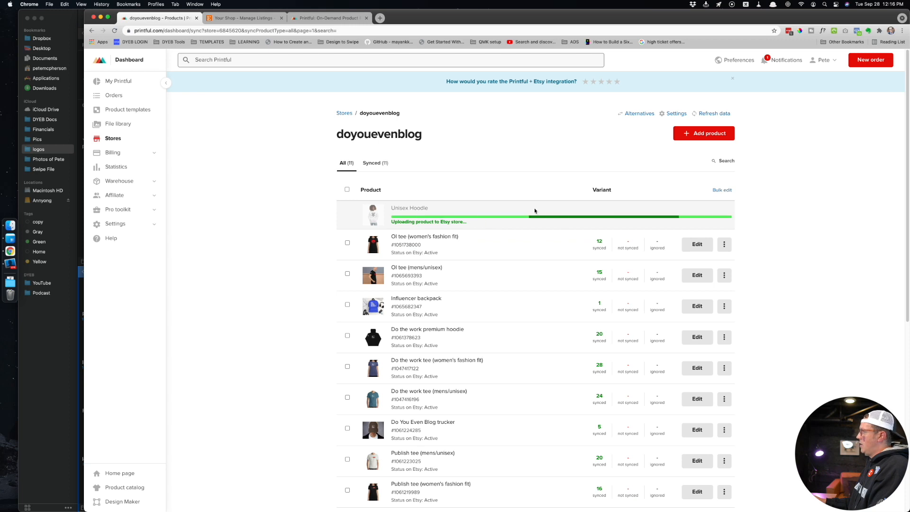
{"action": "mouse_move", "coordinate": [450, 208]}
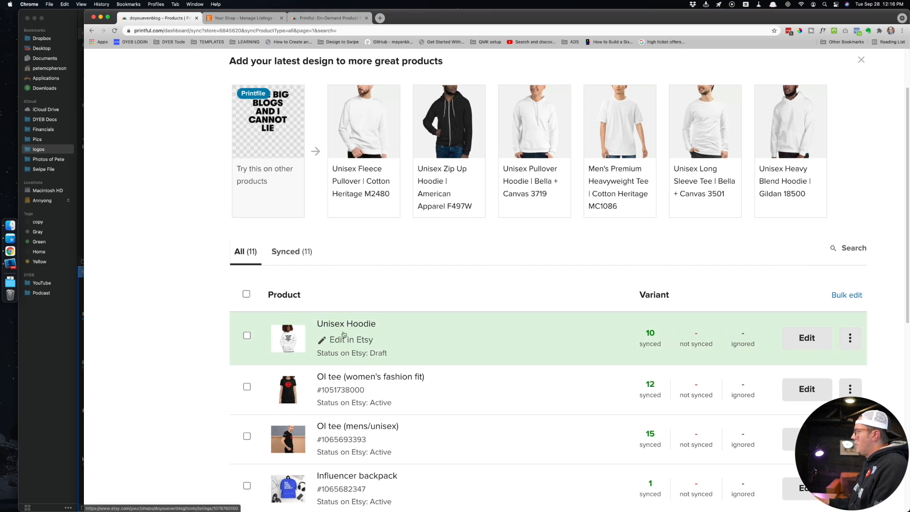
Step: Open the three-dot menu for the synced Unisex Hoodie, now an Etsy draft with 10 variants
{"action": "left_click", "coordinate": [850, 338]}
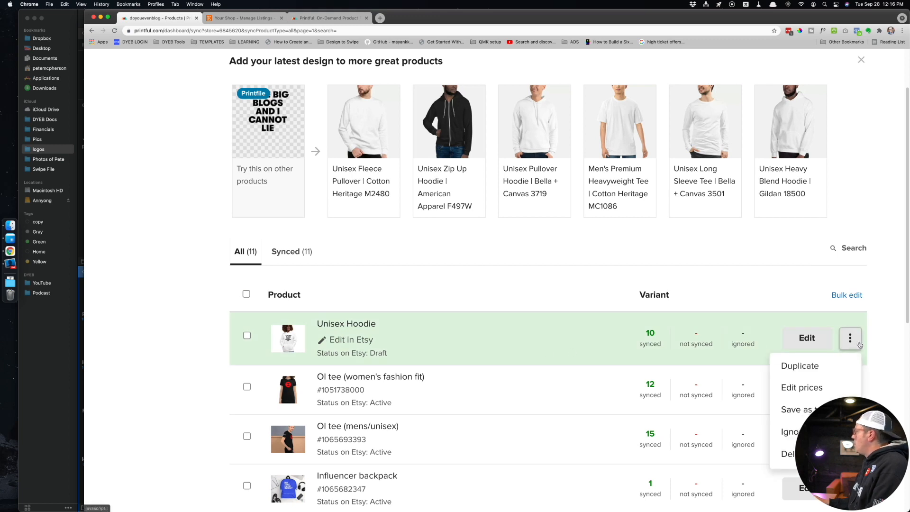
{"action": "mouse_move", "coordinate": [802, 387]}
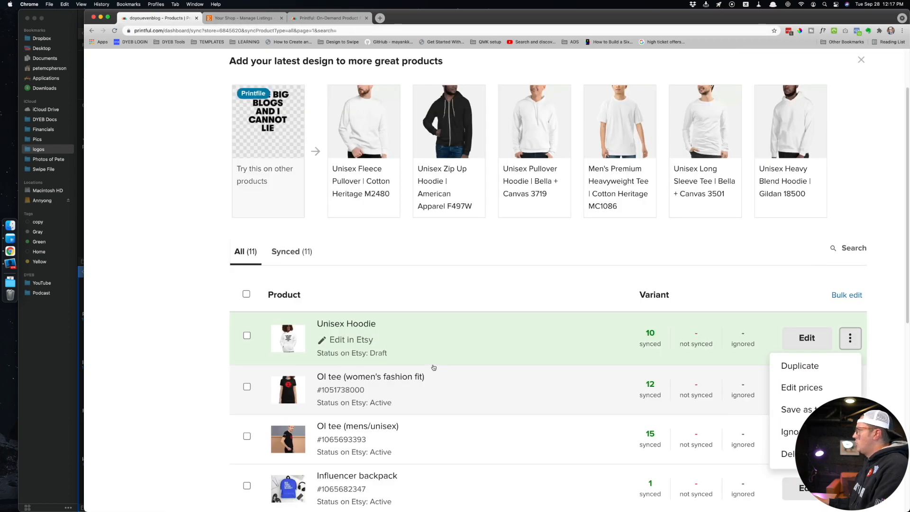
{"action": "mouse_move", "coordinate": [801, 387]}
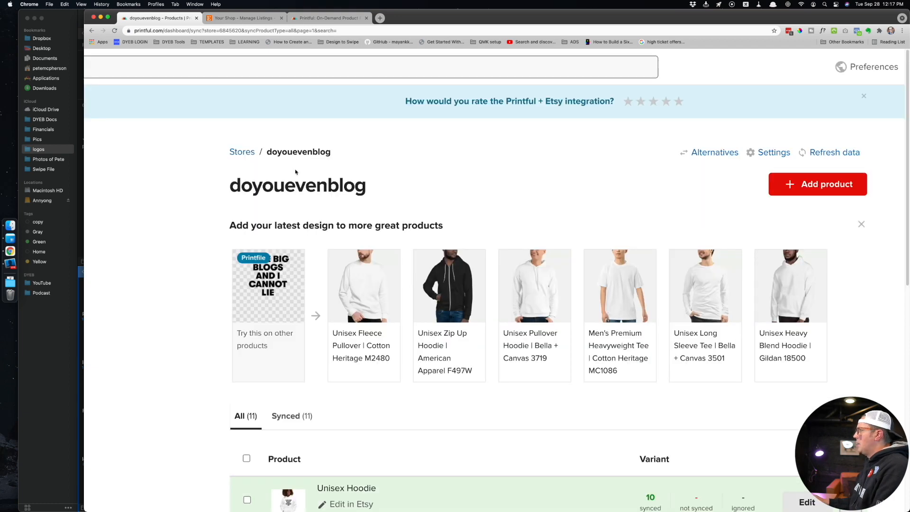
{"action": "left_click", "coordinate": [724, 331]}
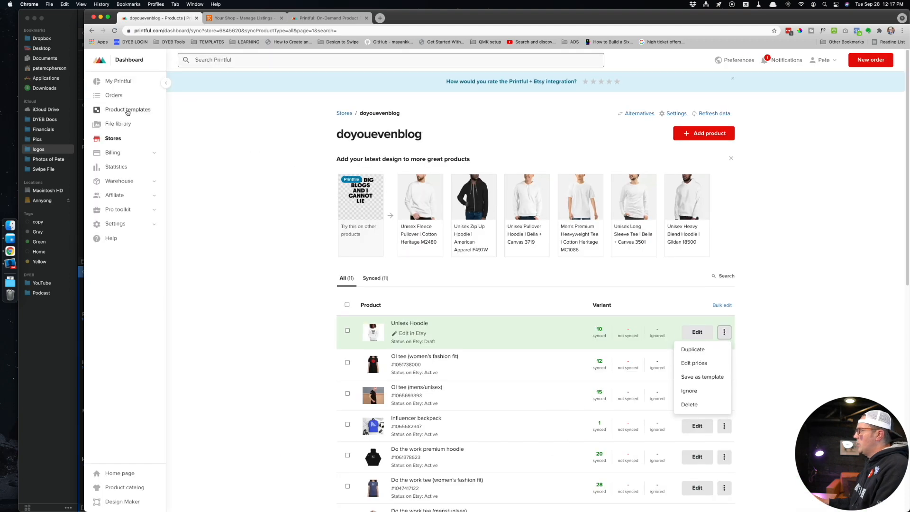
{"action": "mouse_move", "coordinate": [702, 377]}
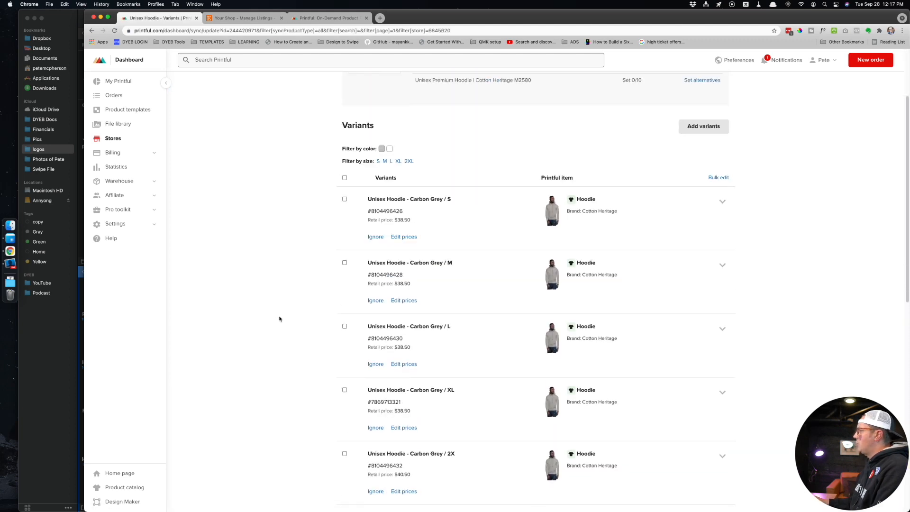
Step: Scroll the Unisex Hoodie's variant list and tick the White / 2X variant
{"action": "scroll", "scroll_direction": "down", "scroll_amount": 3}
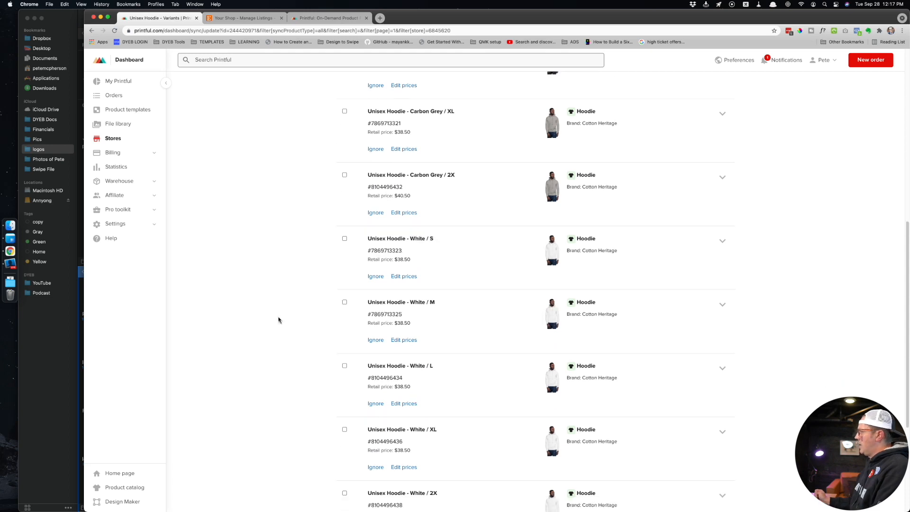
{"action": "scroll", "scroll_direction": "down", "scroll_amount": 3}
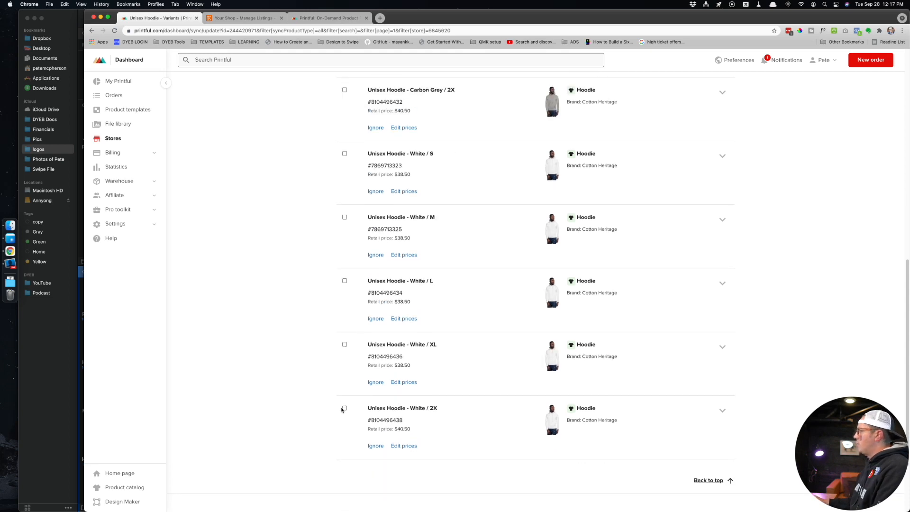
{"action": "left_click", "coordinate": [344, 408]}
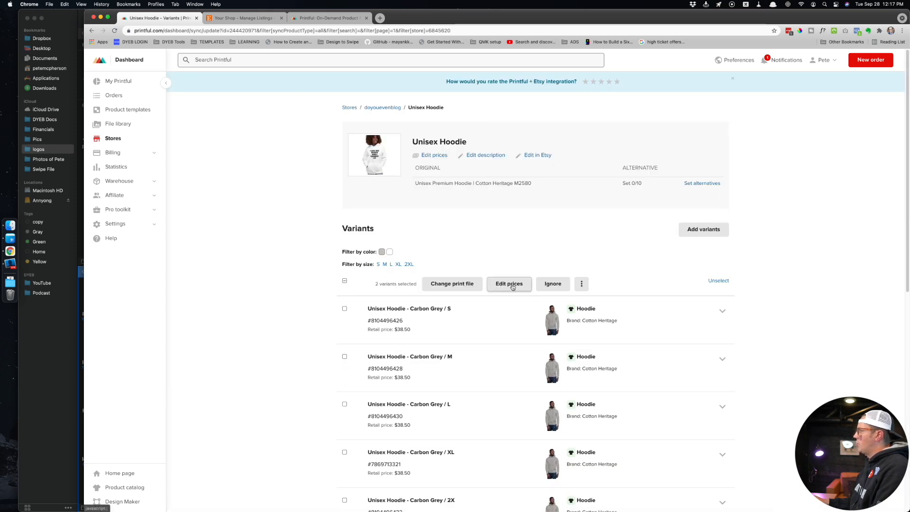
{"action": "scroll", "scroll_direction": "down", "scroll_amount": 3}
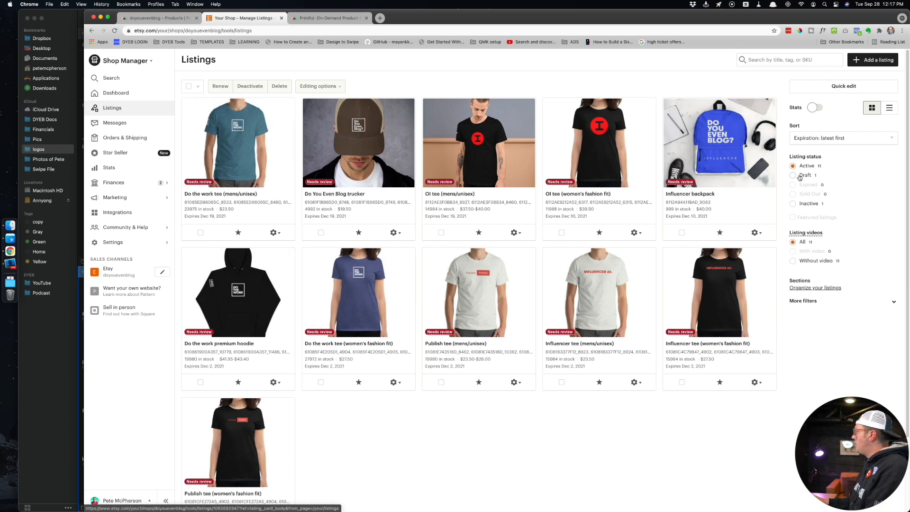
Step: Filter Etsy listings to Draft, select the Unisex Hoodie draft and open it for editing
{"action": "left_click", "coordinate": [793, 175]}
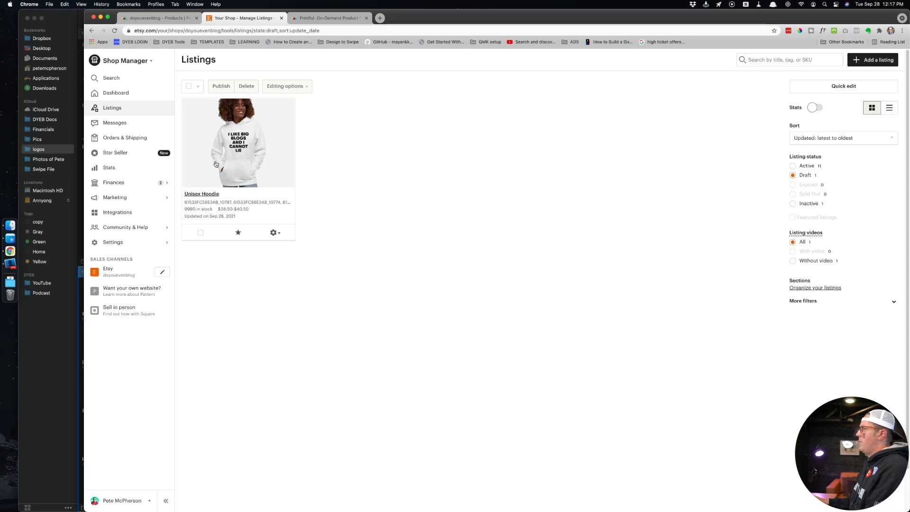
{"action": "left_click", "coordinate": [200, 233]}
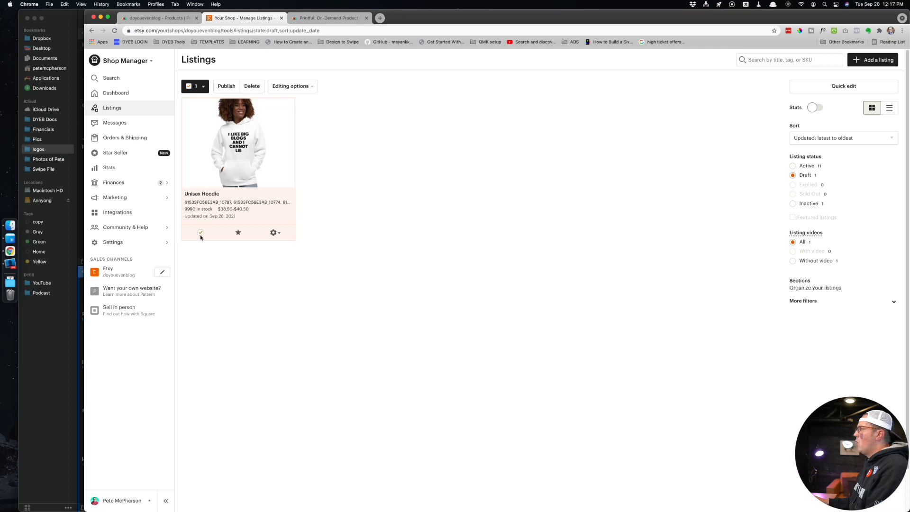
{"action": "left_click", "coordinate": [237, 142]}
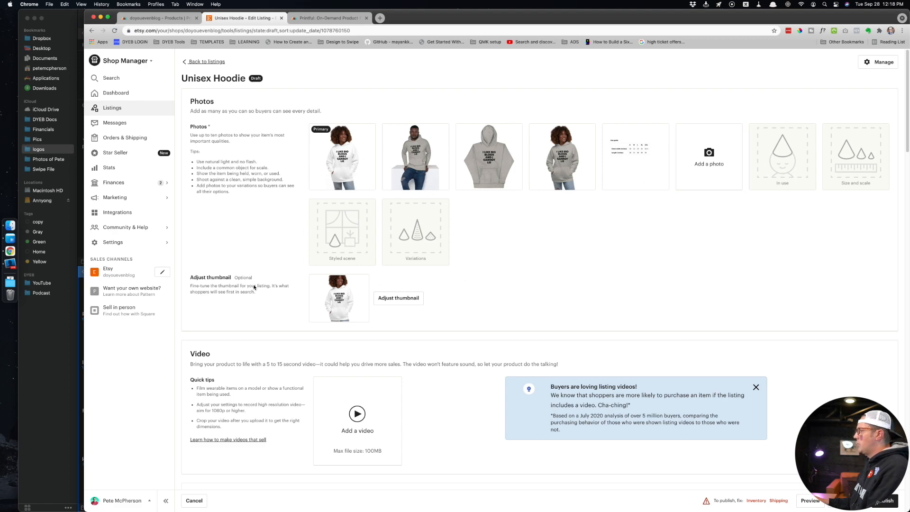
Step: Retitle the hoodie listing to 'BIG BLOGS Hoodie'
{"action": "scroll", "scroll_direction": "down", "scroll_amount": 3}
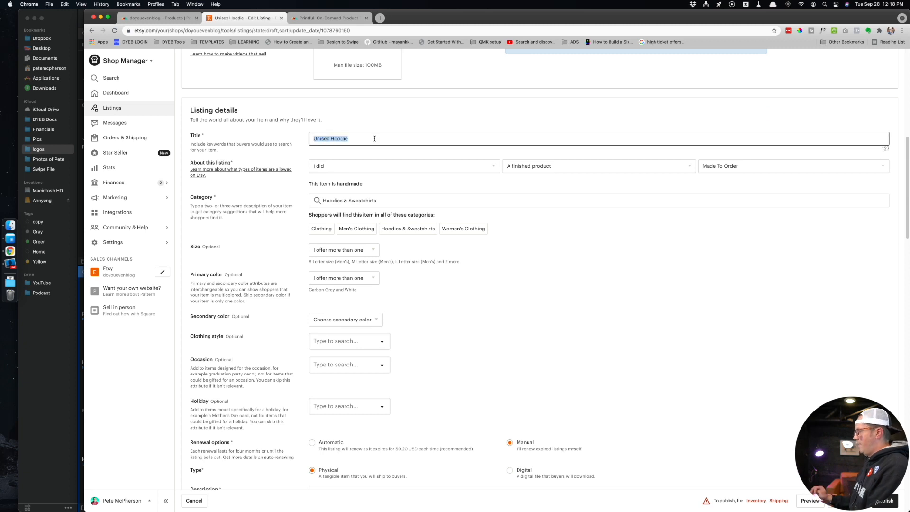
{"action": "type", "text": "Bl"}
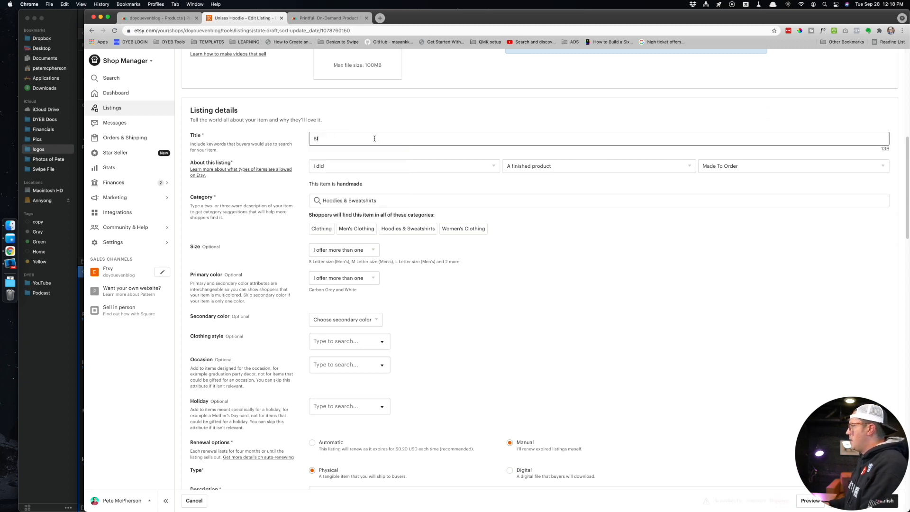
{"action": "type", "text": "BIG BLOGS H"}
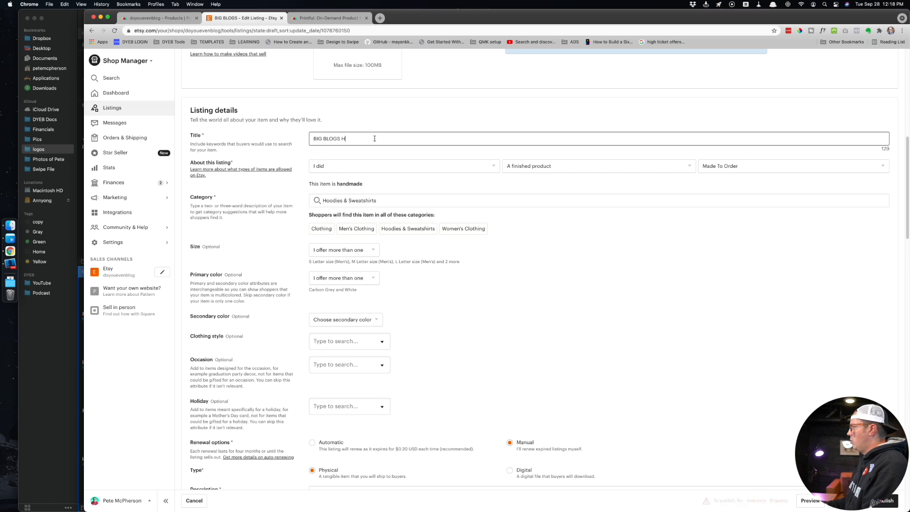
{"action": "type", "text": "oodie"}
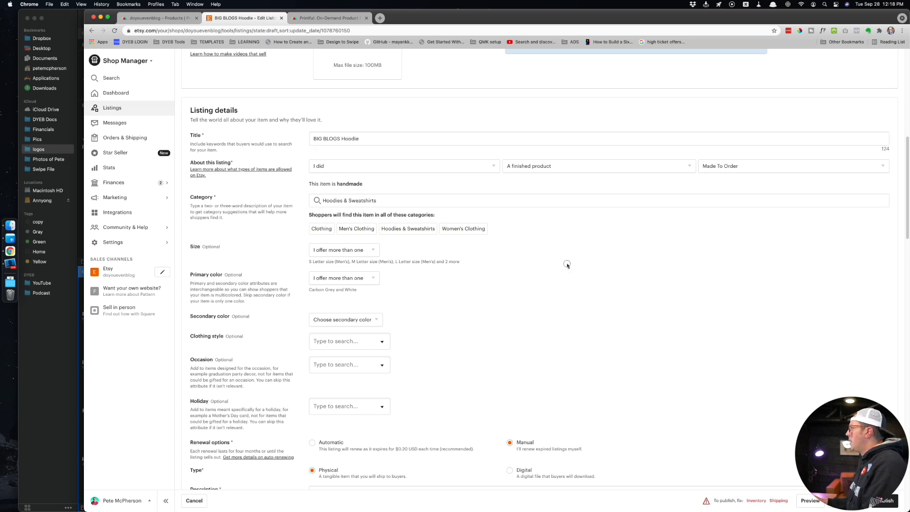
Step: Review the listing details, description and four tags down to inventory and pricing
{"action": "scroll", "scroll_direction": "down", "scroll_amount": 3}
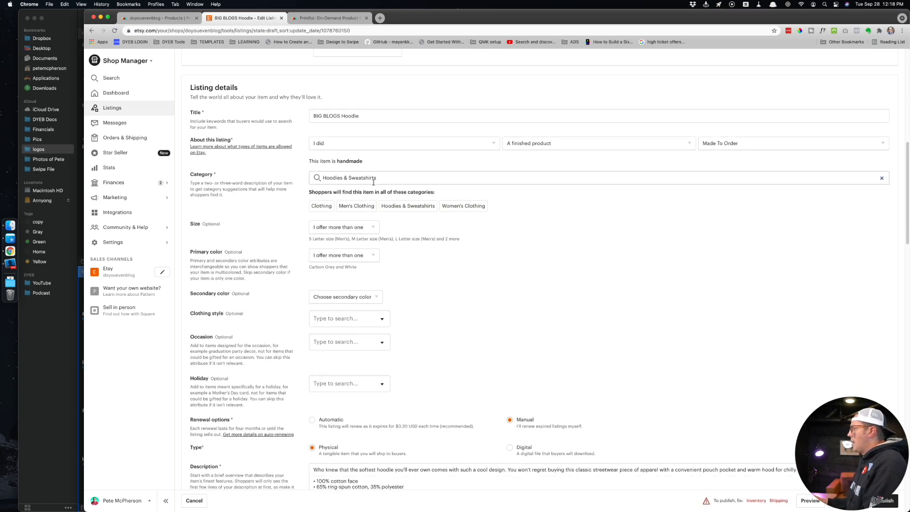
{"action": "scroll", "scroll_direction": "down", "scroll_amount": 3}
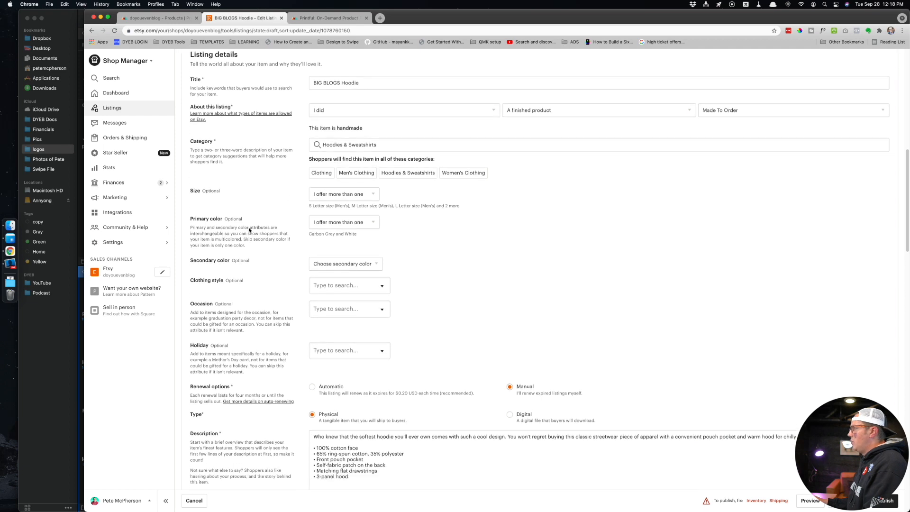
{"action": "scroll", "scroll_direction": "down", "scroll_amount": 3}
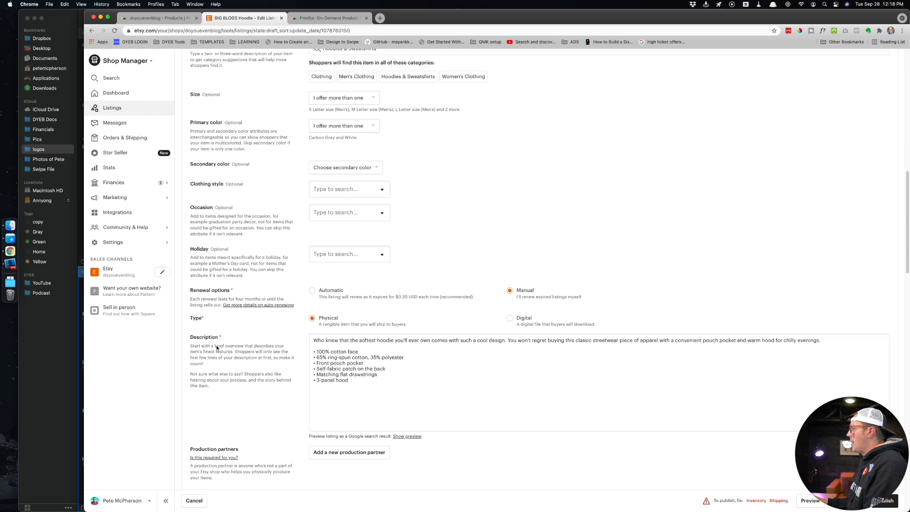
{"action": "scroll", "scroll_direction": "down", "scroll_amount": 3}
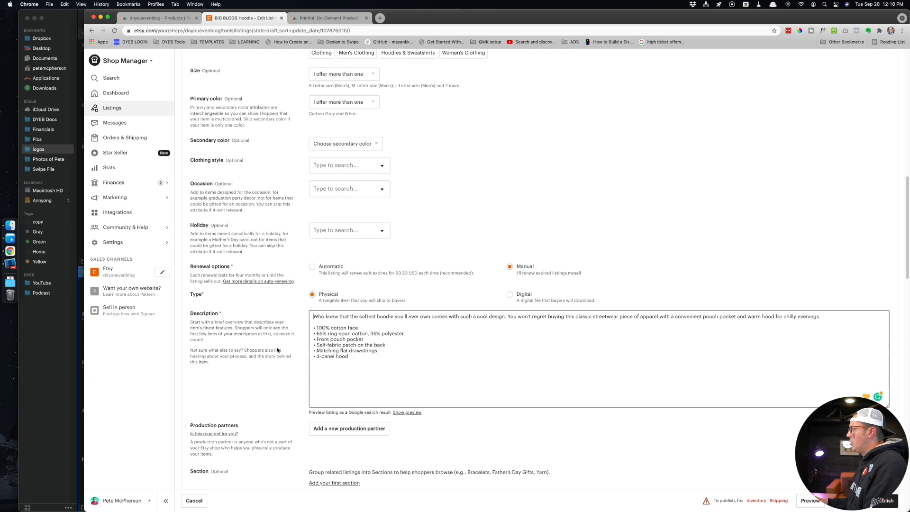
{"action": "scroll", "scroll_direction": "down", "scroll_amount": 3}
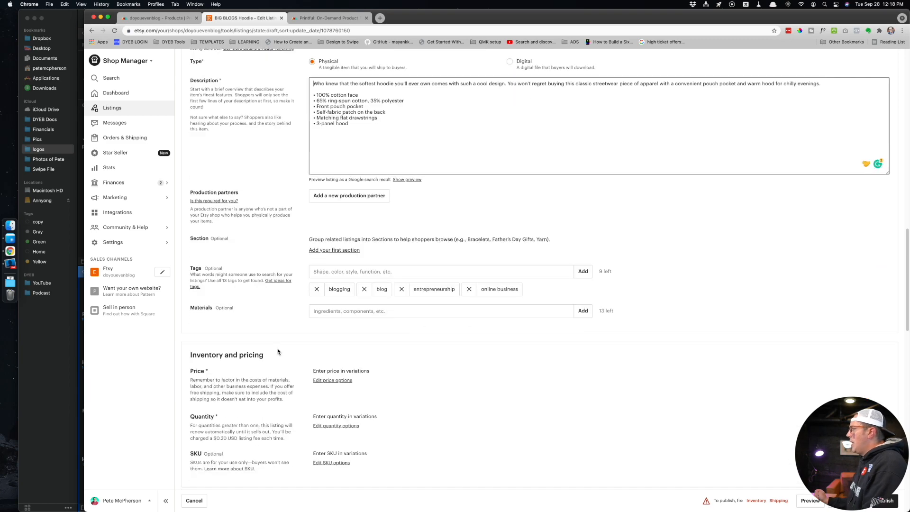
{"action": "mouse_move", "coordinate": [354, 204]}
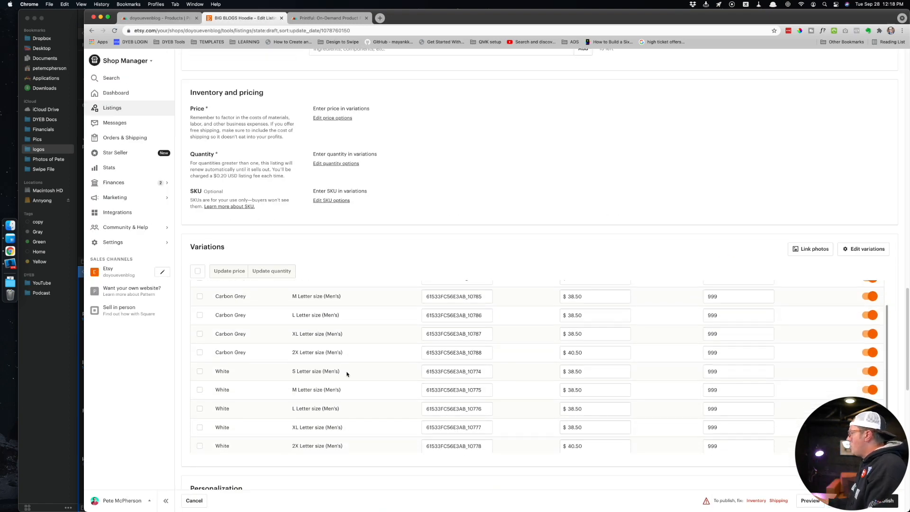
Step: Review variation prices and the Shipping section, then return to the hoodie listing editor
{"action": "scroll", "scroll_direction": "down", "scroll_amount": 3}
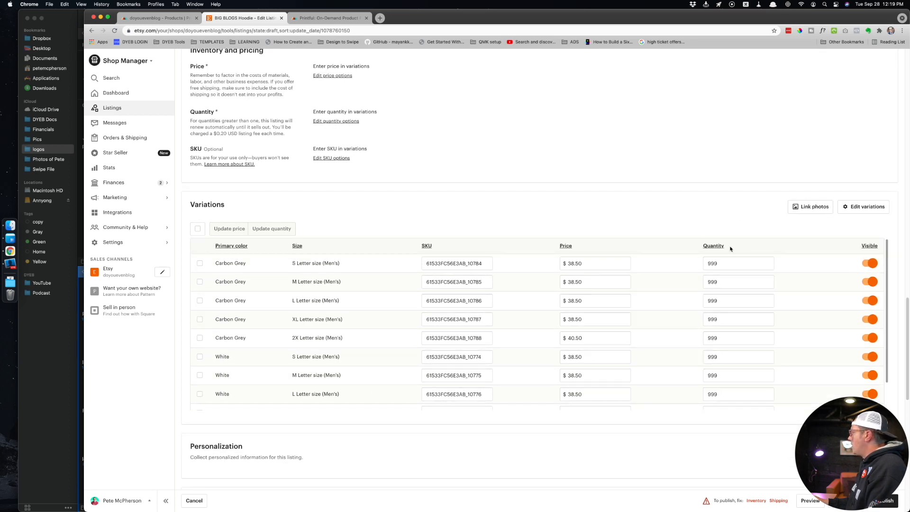
{"action": "scroll", "scroll_direction": "down", "scroll_amount": 3}
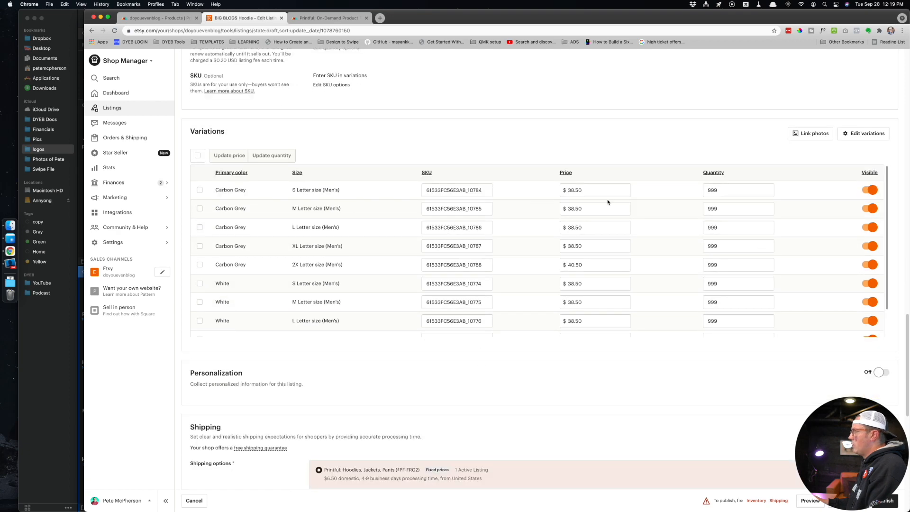
{"action": "scroll", "scroll_direction": "down", "scroll_amount": 3}
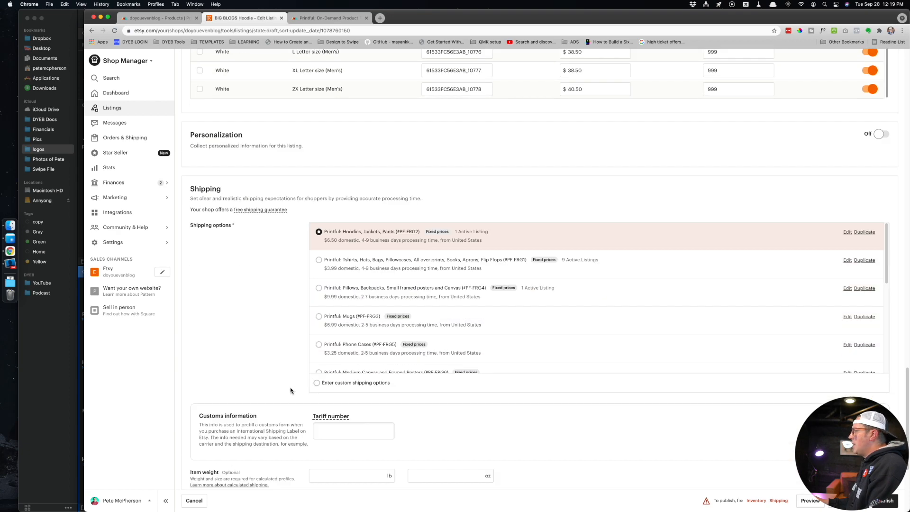
{"action": "scroll", "scroll_direction": "down", "scroll_amount": 3}
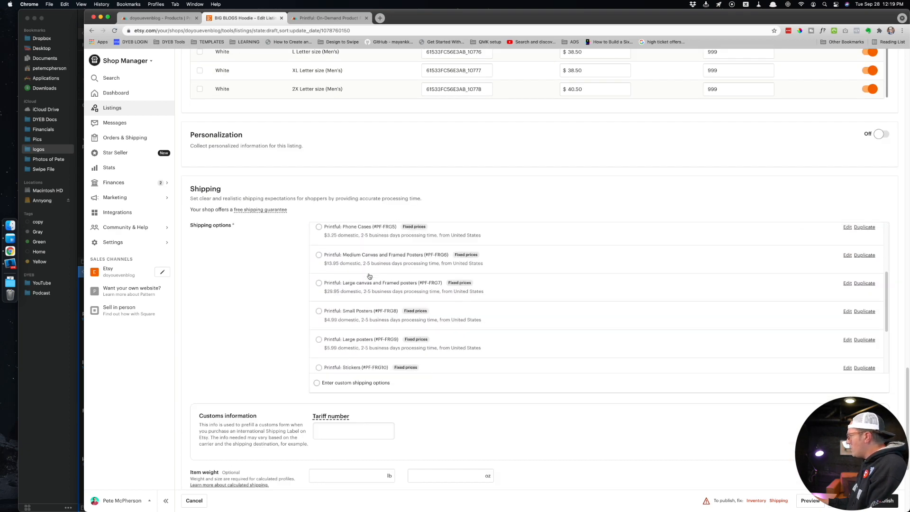
{"action": "scroll", "scroll_direction": "down", "scroll_amount": 3}
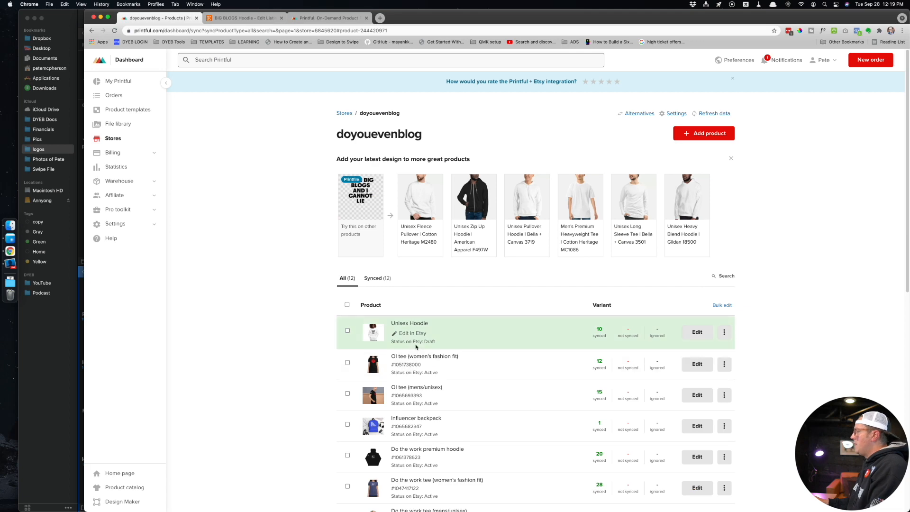
{"action": "left_click", "coordinate": [244, 18]}
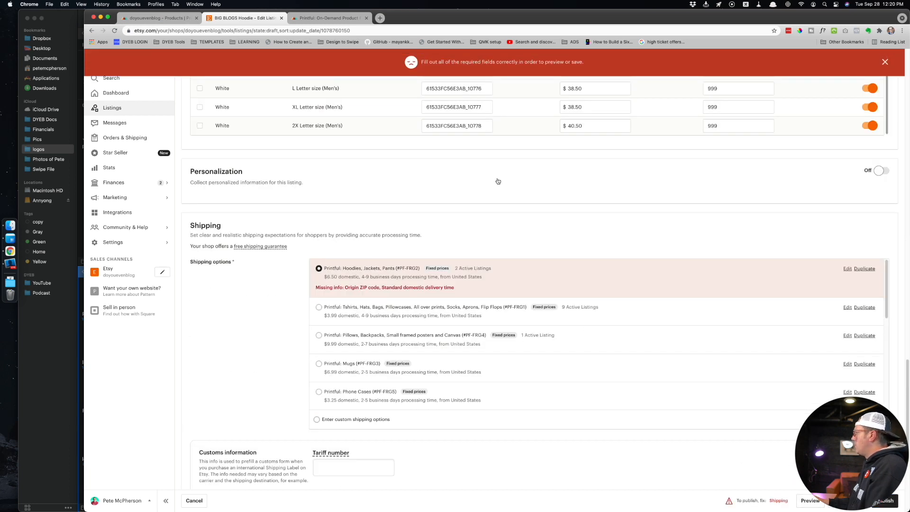
{"action": "mouse_move", "coordinate": [778, 501]}
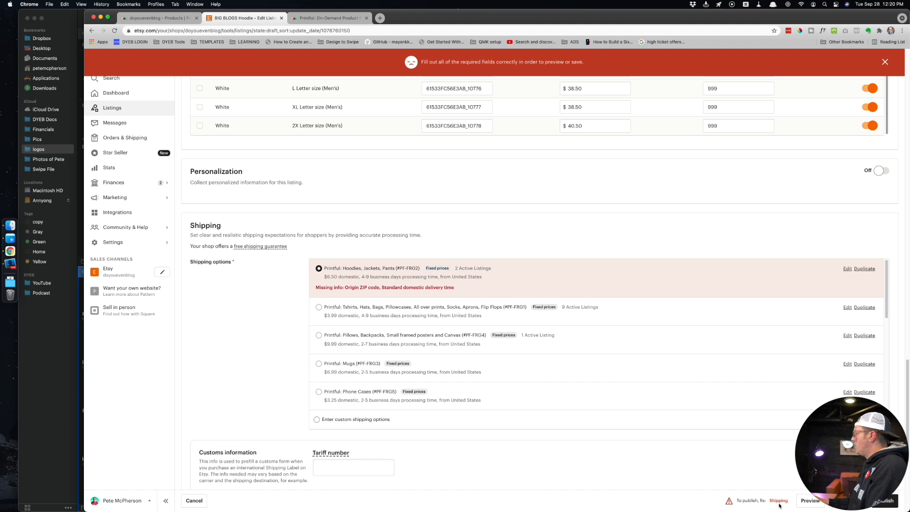
Step: Edit the 'Printful: Hoodies, Jackets, Pants' shipping profile
{"action": "scroll", "scroll_direction": "down", "scroll_amount": 3}
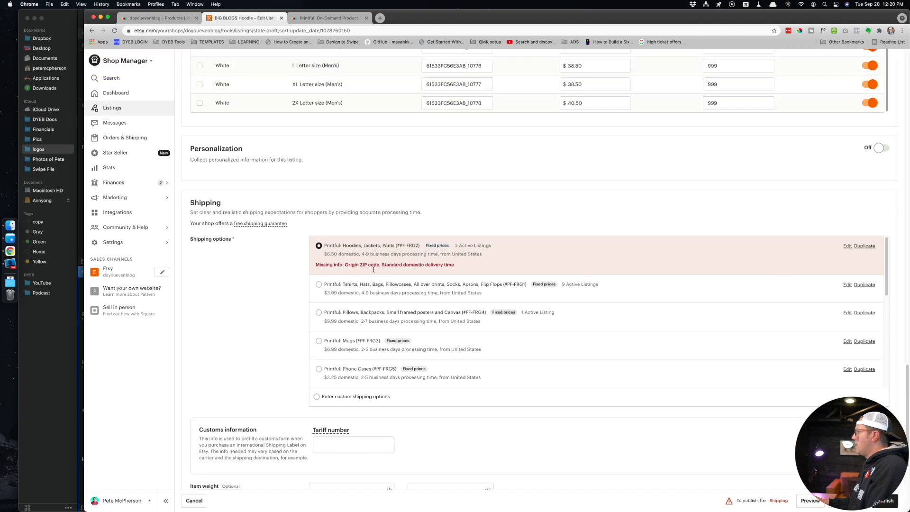
{"action": "left_click", "coordinate": [847, 245]}
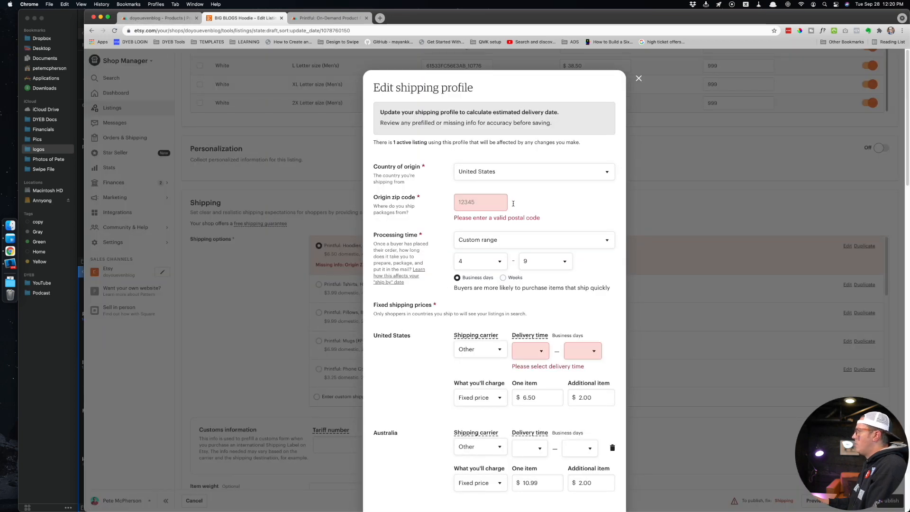
Step: Enter origin ZIP code 49601 and scroll down to the domestic delivery time settings
{"action": "type", "text": "49601"}
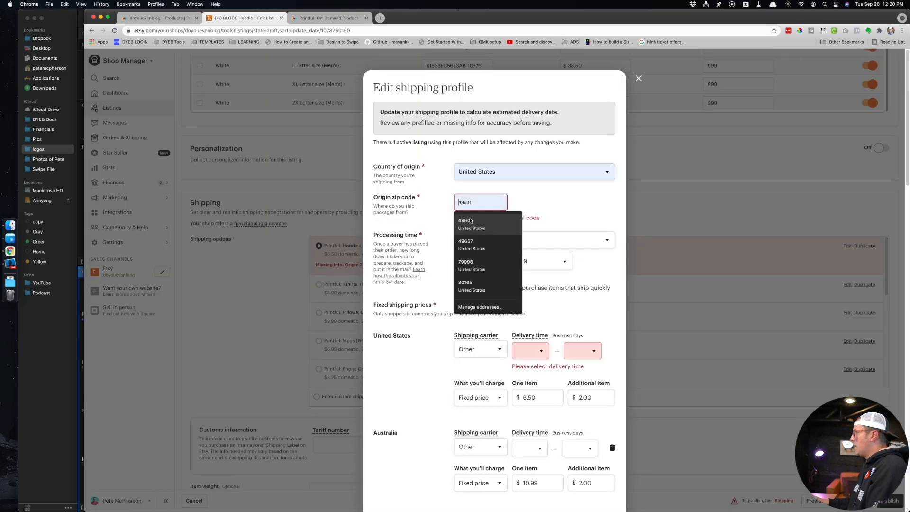
{"action": "key", "text": "Backspace"}
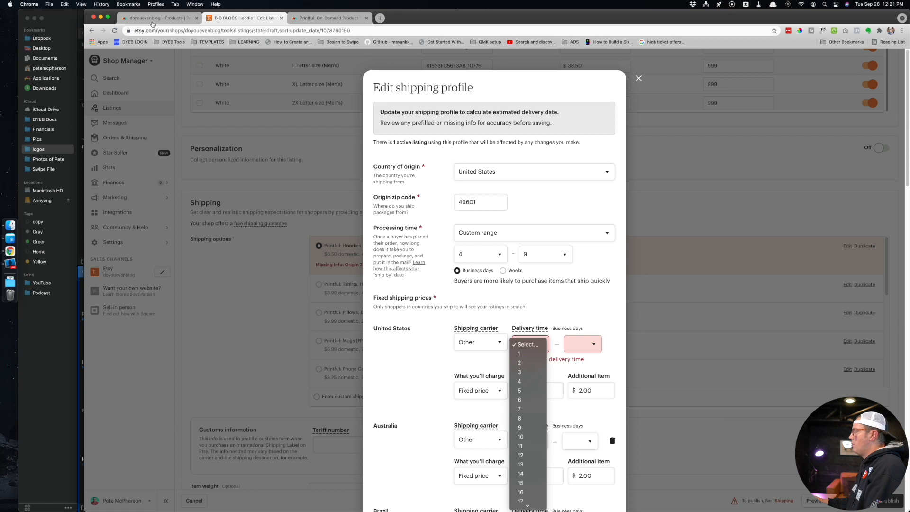
{"action": "mouse_move", "coordinate": [527, 390]}
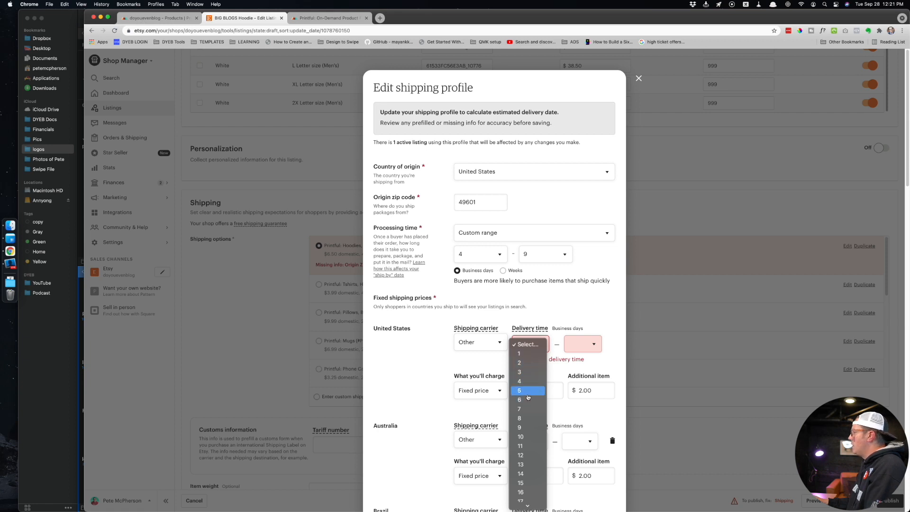
{"action": "mouse_move", "coordinate": [529, 409]}
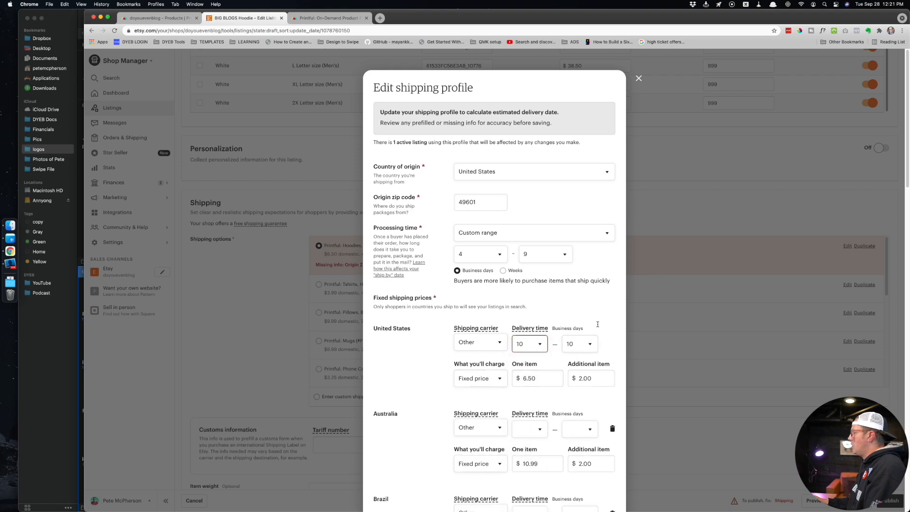
{"action": "scroll", "scroll_direction": "down", "scroll_amount": 3}
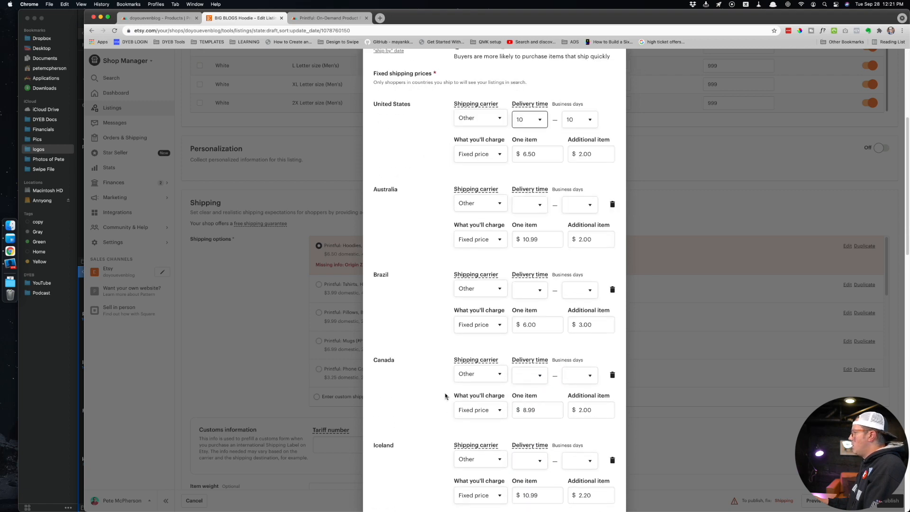
{"action": "scroll", "scroll_direction": "down", "scroll_amount": 3}
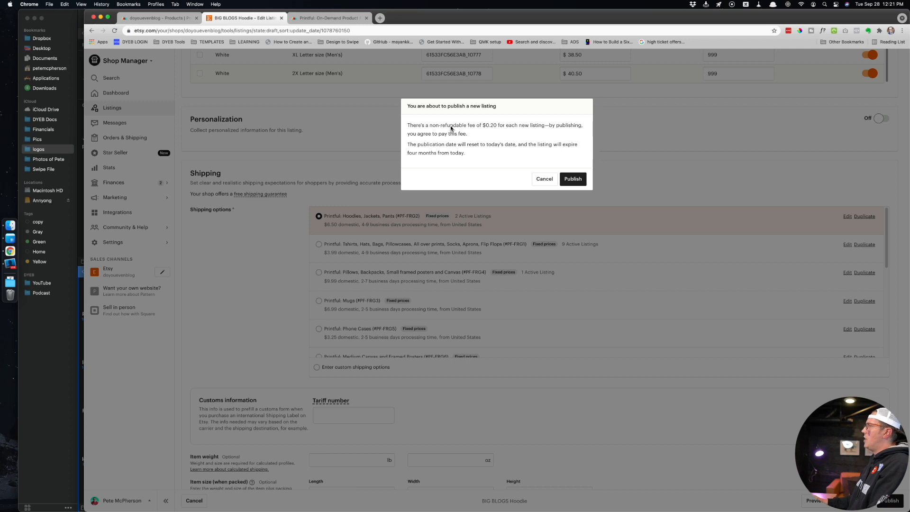
Step: Confirm publishing the BIG BLOGS Hoodie and view its live listing page
{"action": "left_click", "coordinate": [572, 178]}
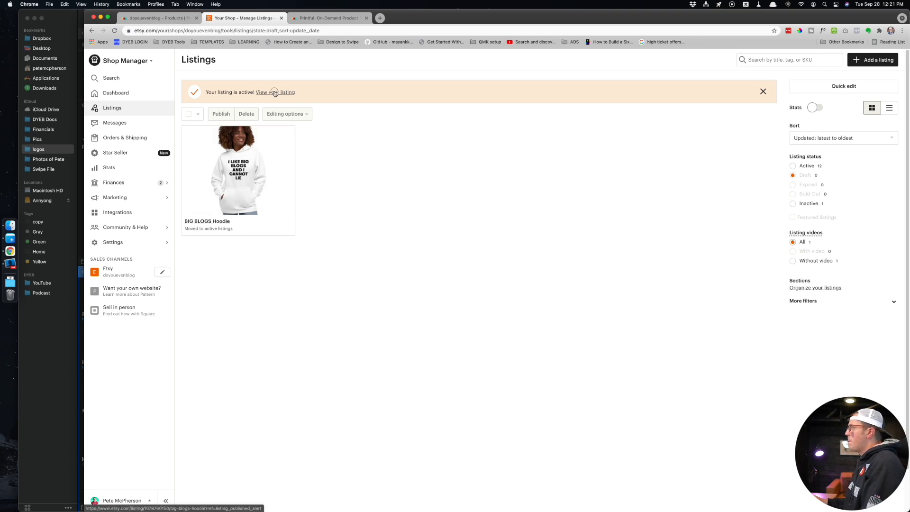
{"action": "left_click", "coordinate": [274, 93]}
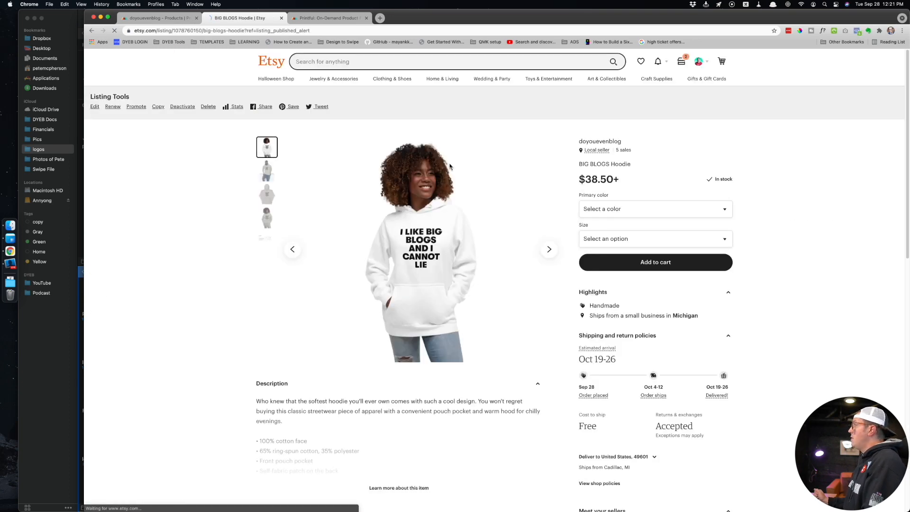